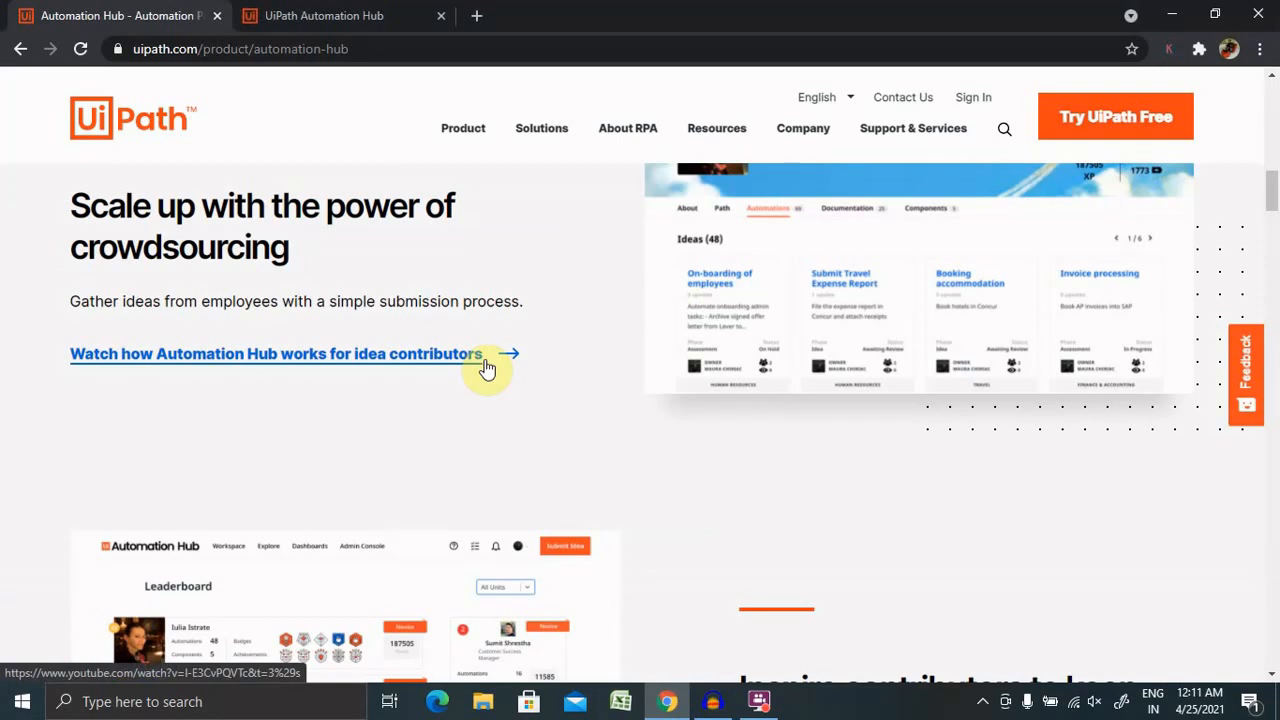
pyautogui.moveTo(487, 367)
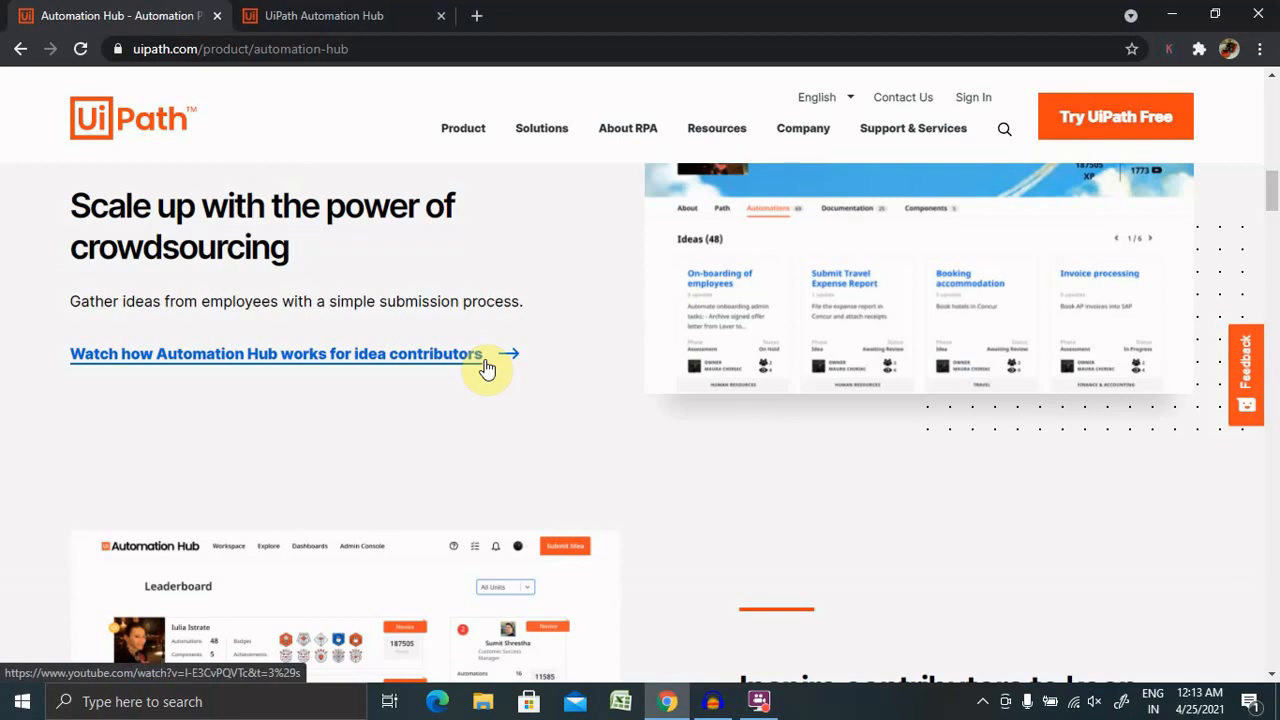
pyautogui.moveTo(640, 275)
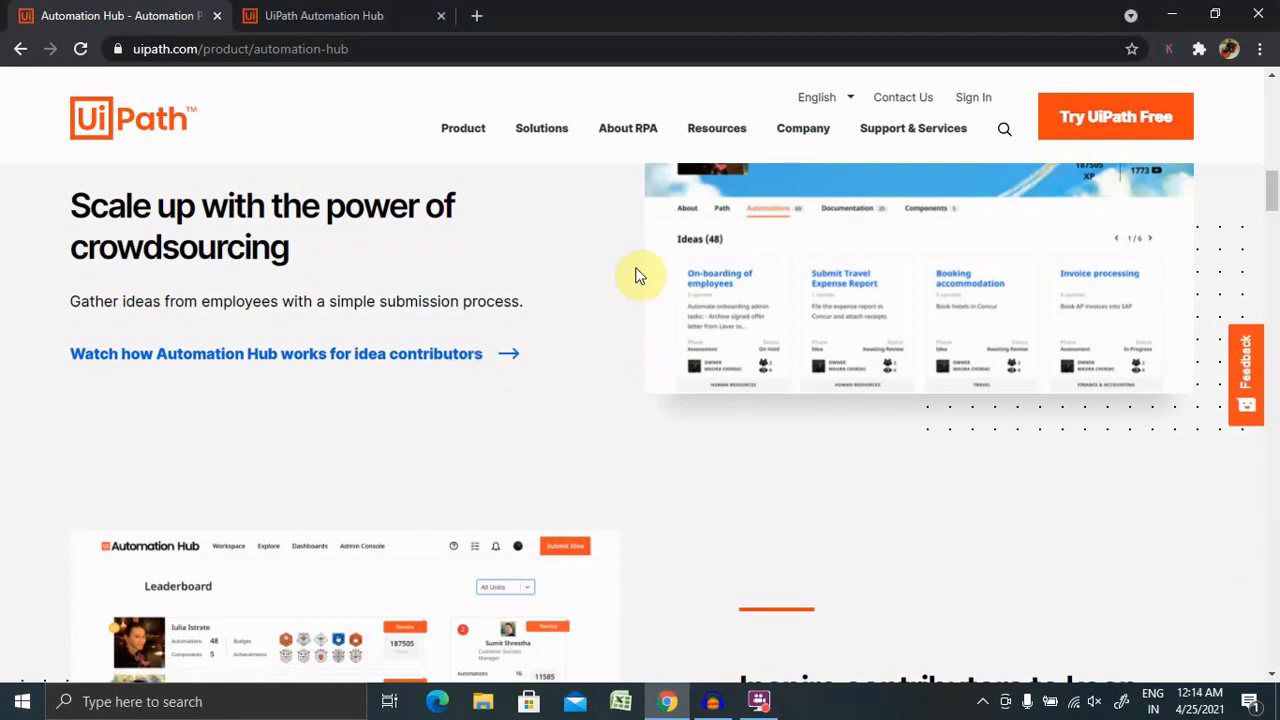
pyautogui.moveTo(1115, 116)
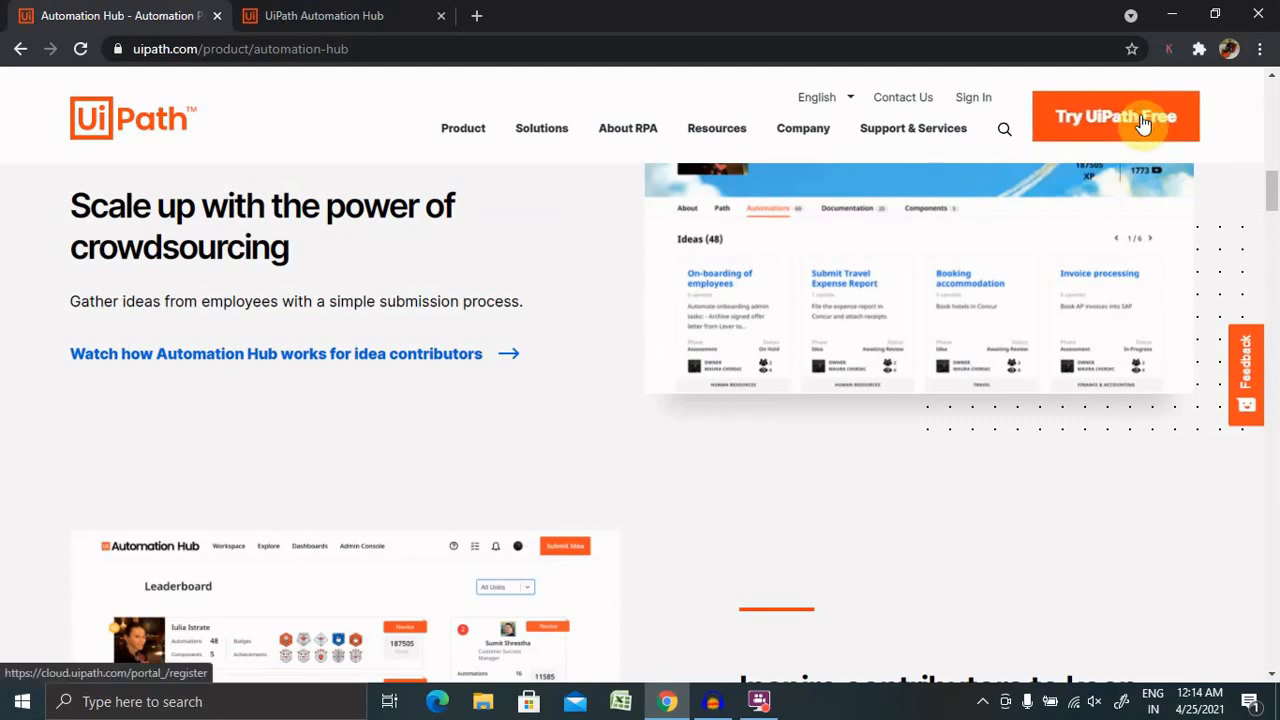
# Step: Start the free UiPath trial and choose Create a New Organization on the sign-up page
pyautogui.click(1115, 116)
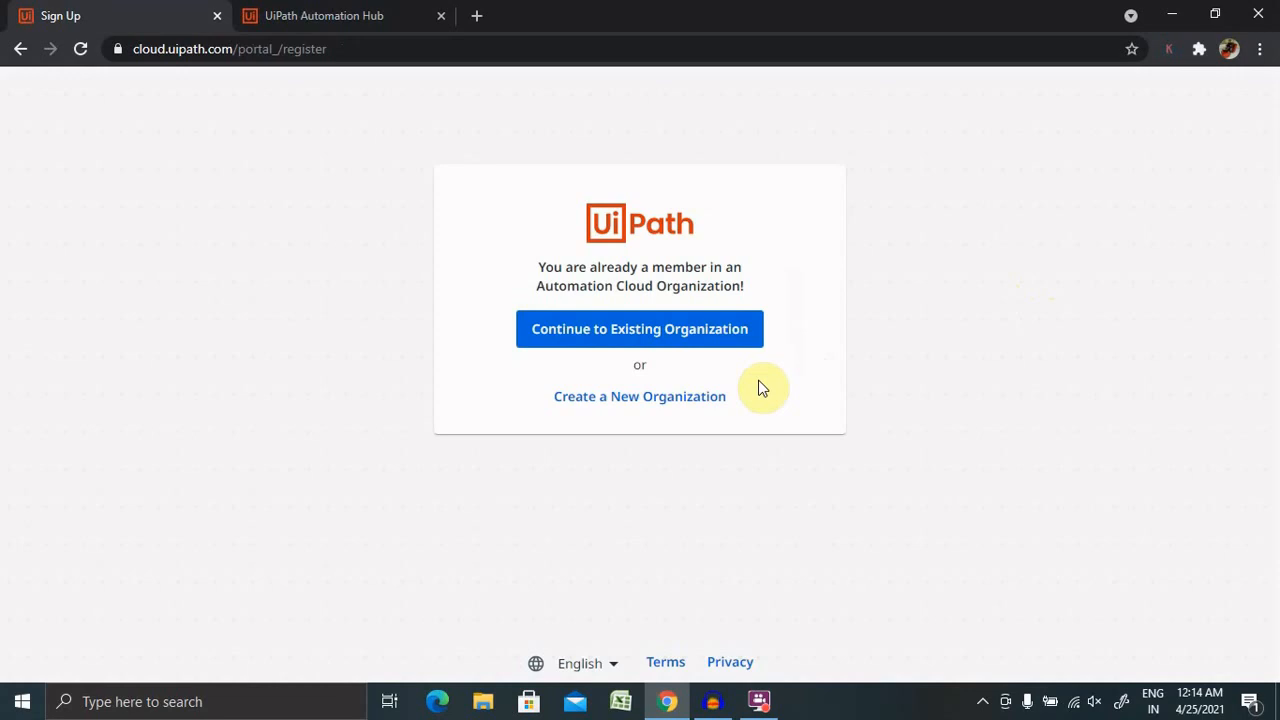
pyautogui.moveTo(615, 285)
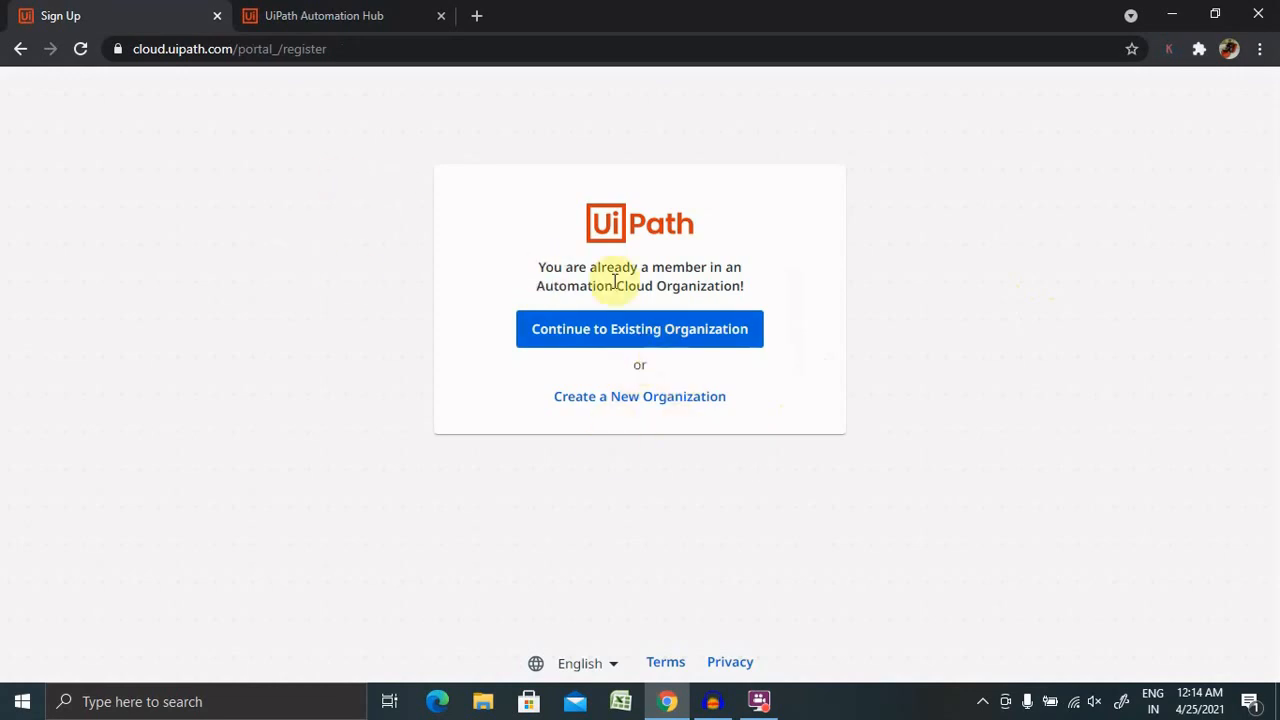
pyautogui.moveTo(640, 446)
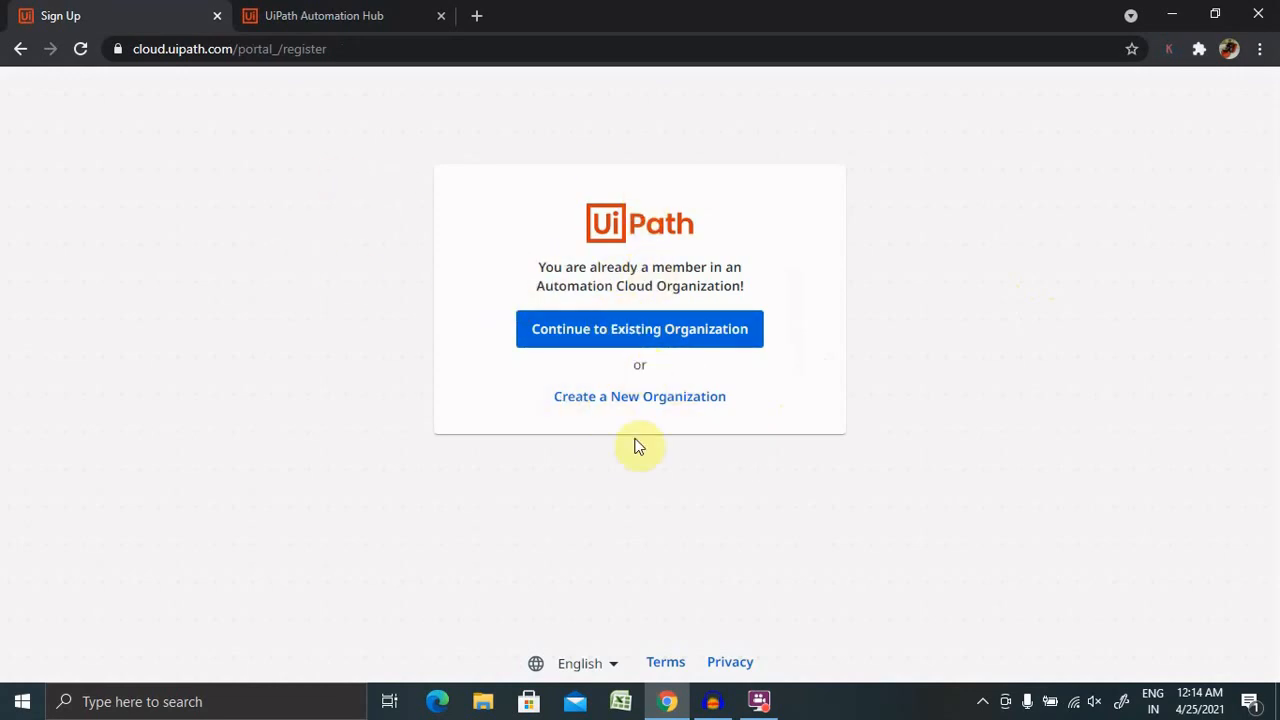
pyautogui.moveTo(675, 410)
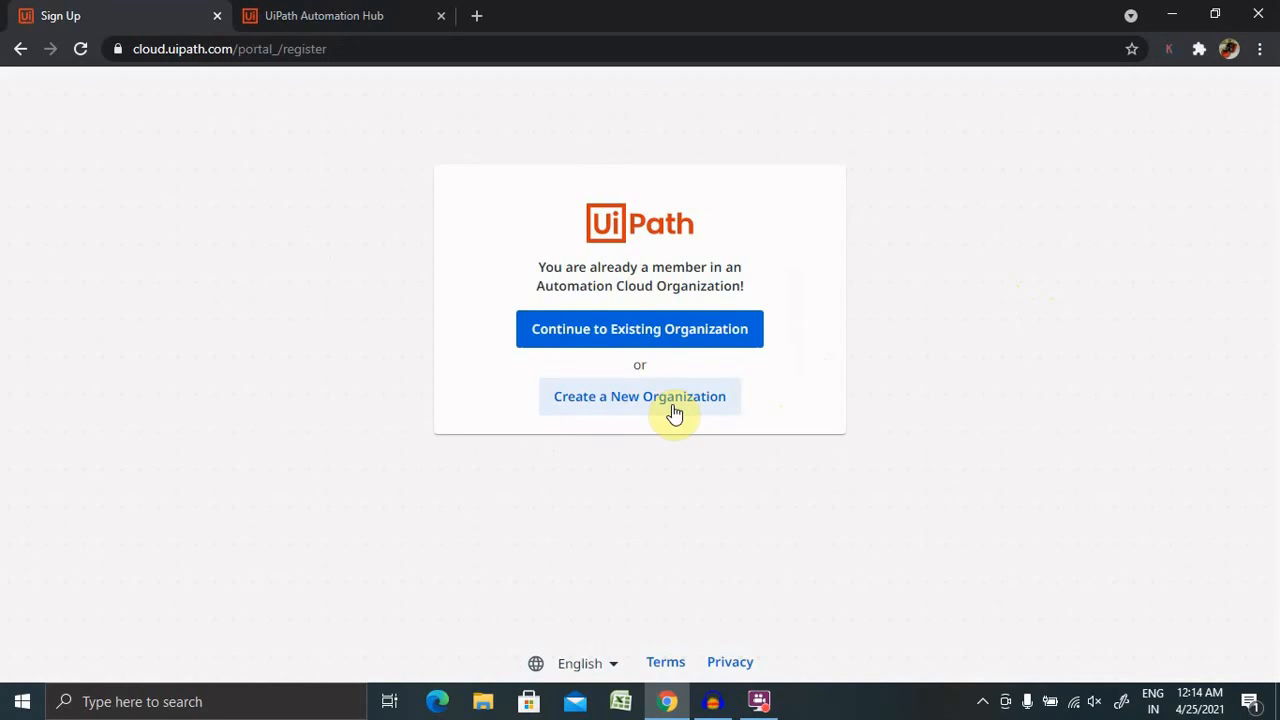
pyautogui.click(639, 396)
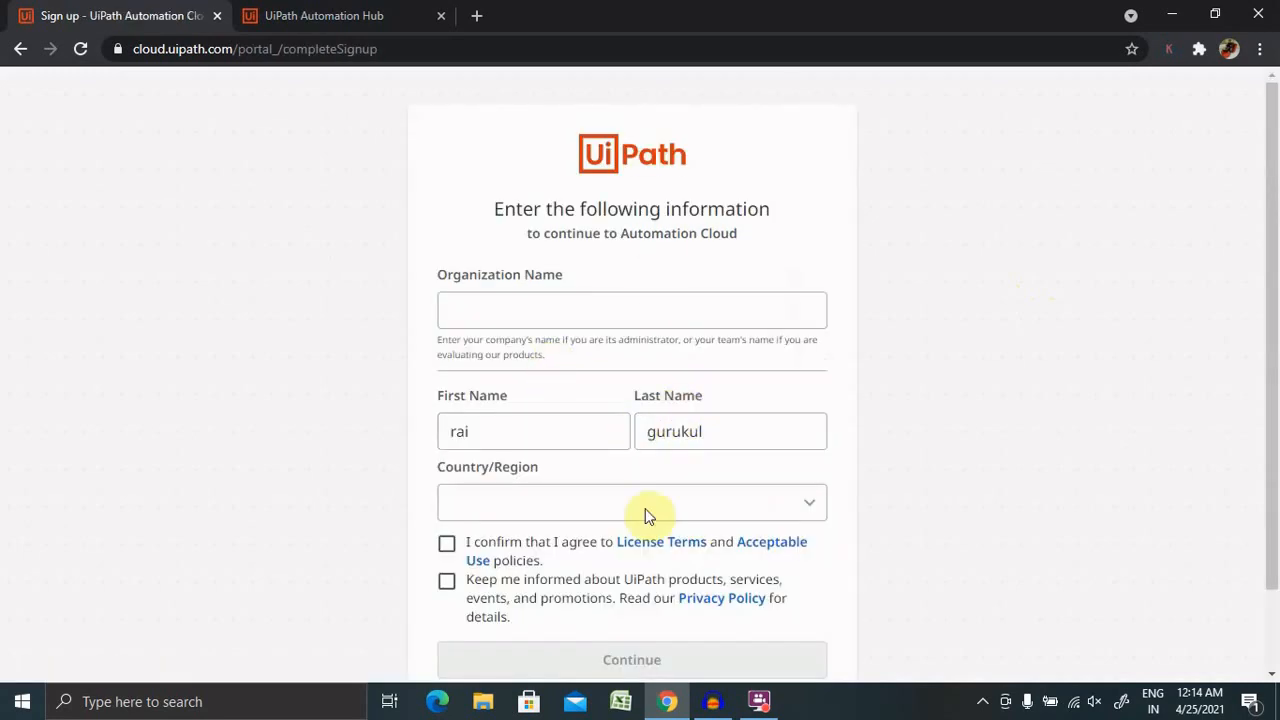
pyautogui.scroll(-3)
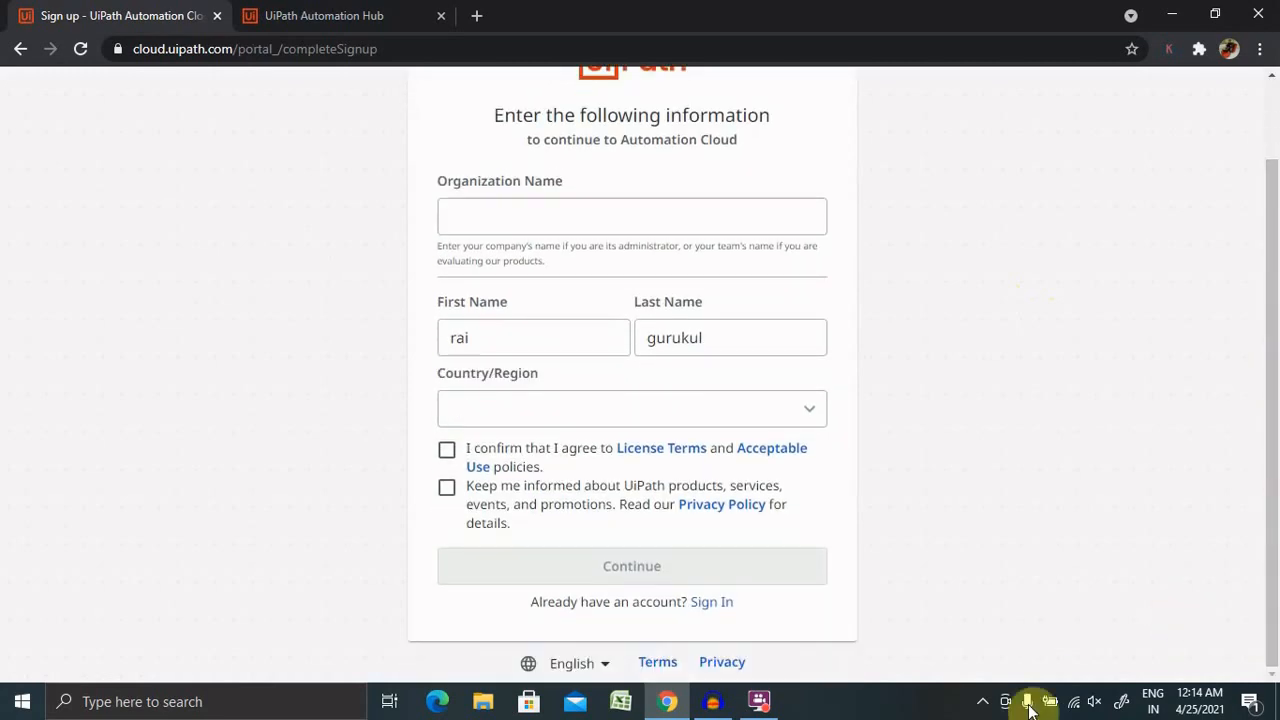
pyautogui.moveTo(818, 383)
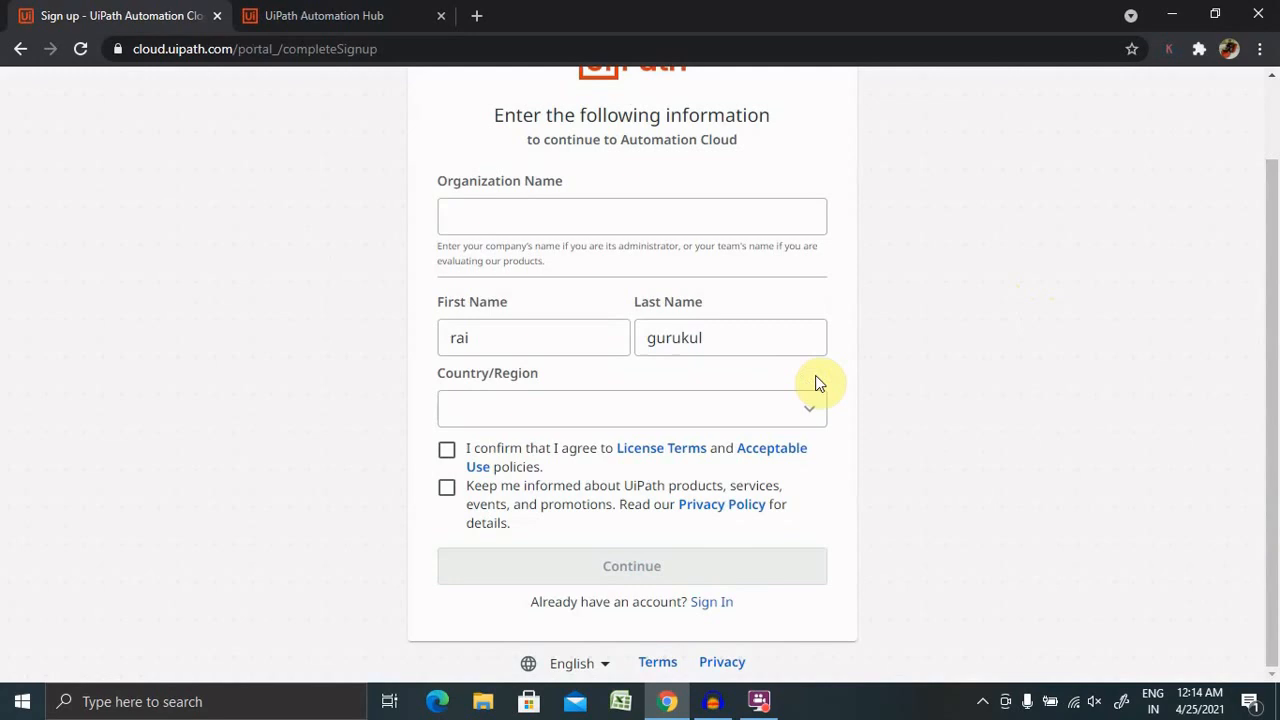
pyautogui.scroll(3)
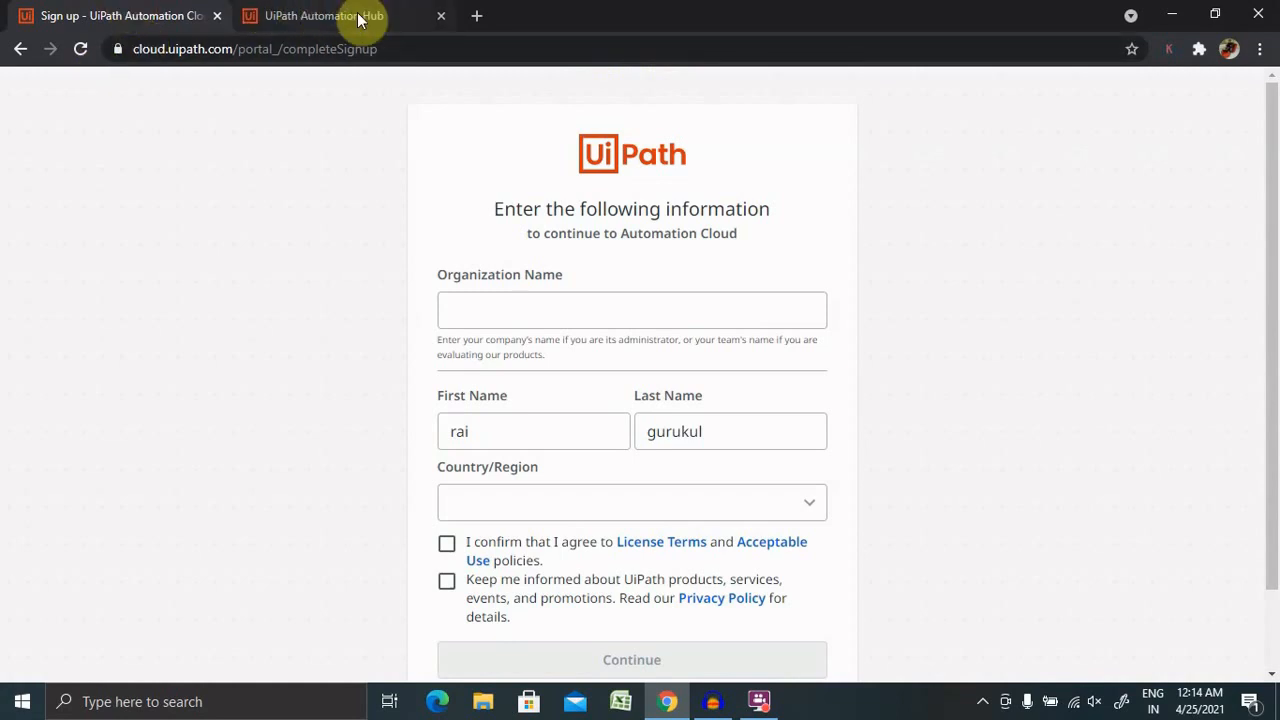
# Step: Return to Automation Hub from Home and browse the eight Explore automation ideas
pyautogui.click(324, 16)
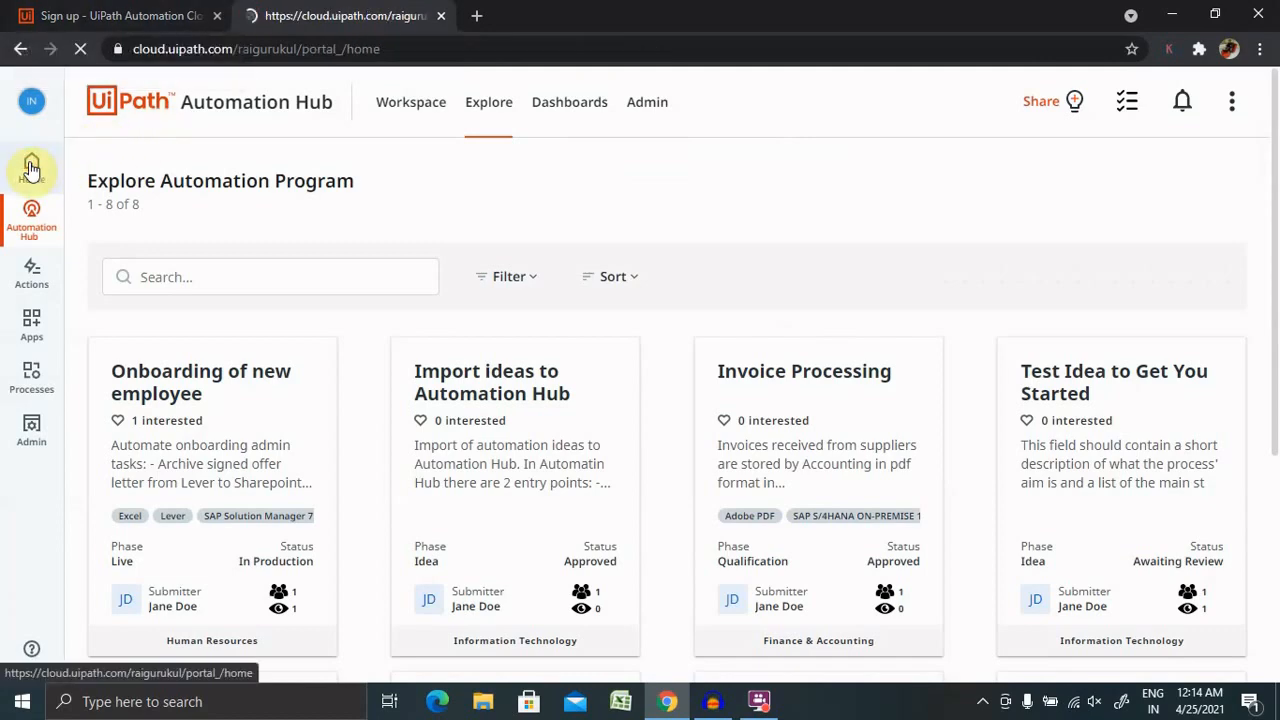
pyautogui.click(31, 168)
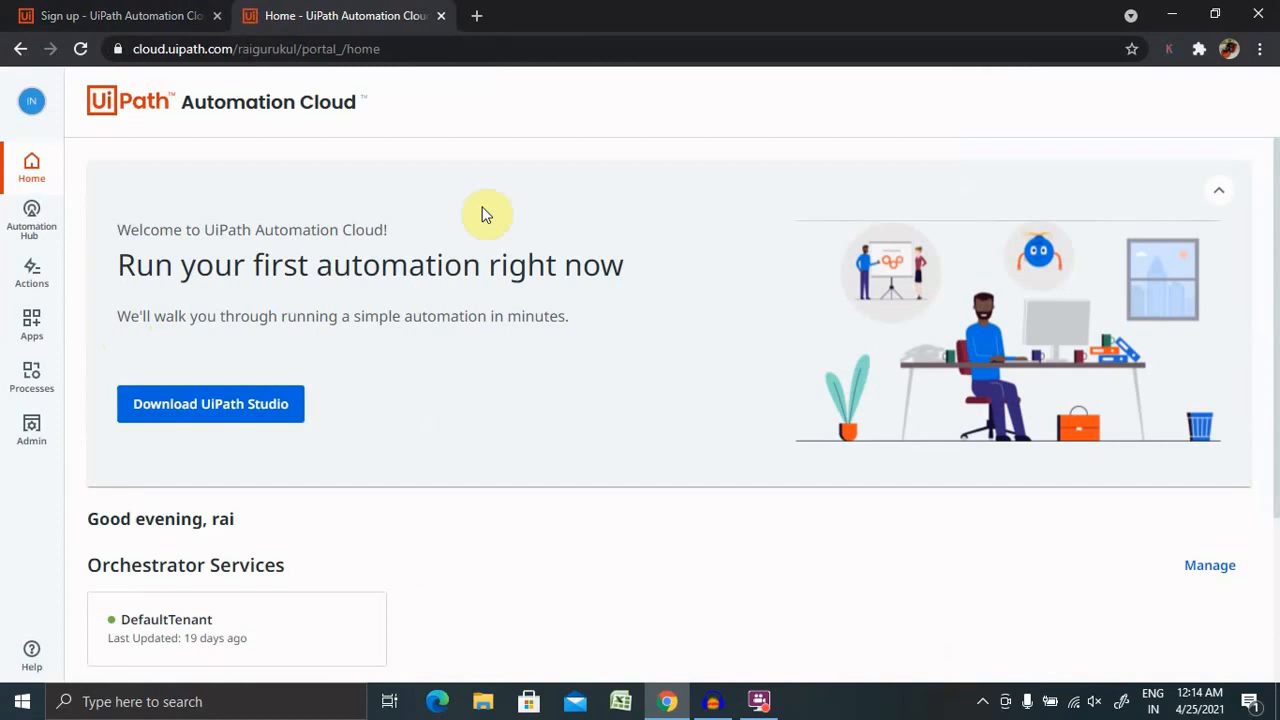
pyautogui.click(31, 218)
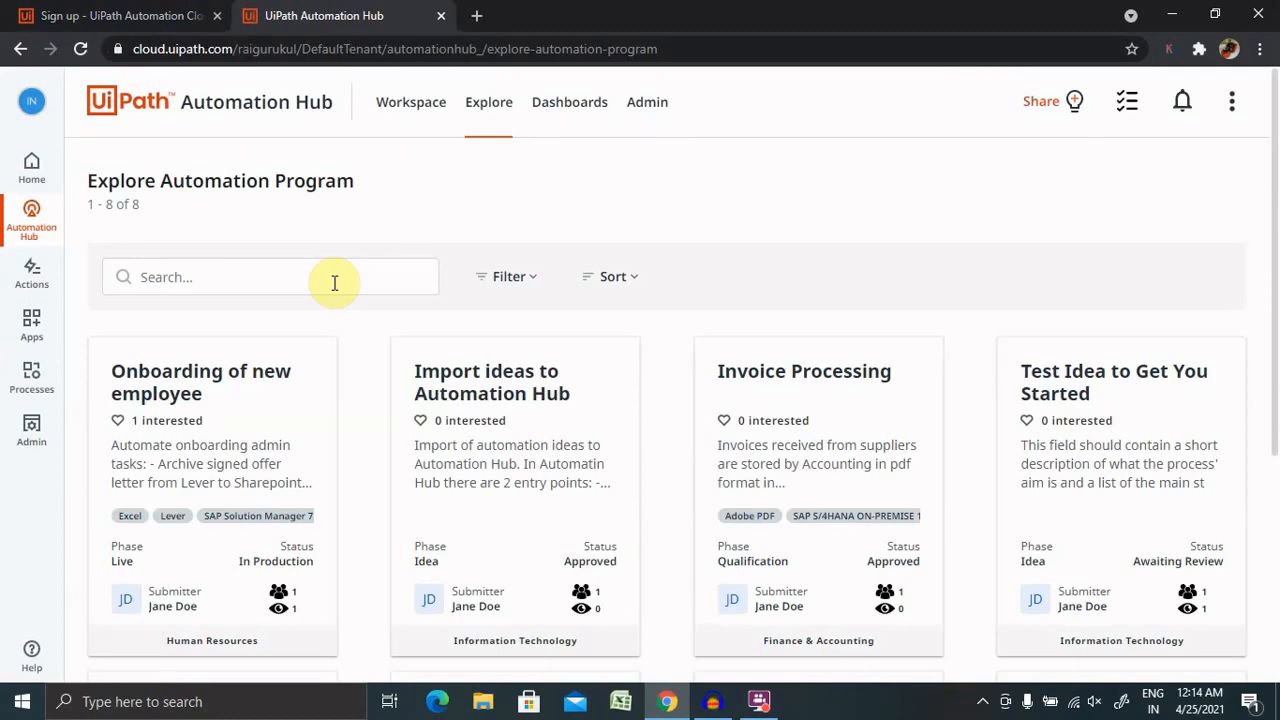
pyautogui.scroll(-3)
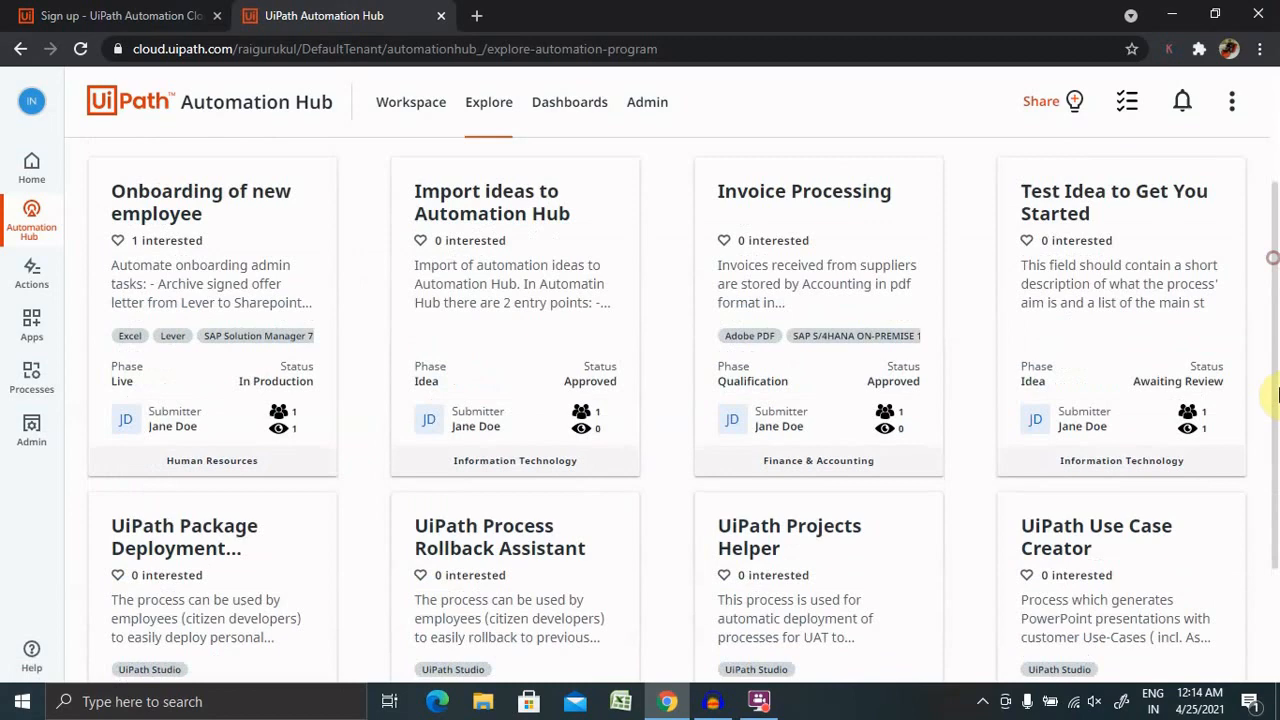
pyautogui.scroll(-3)
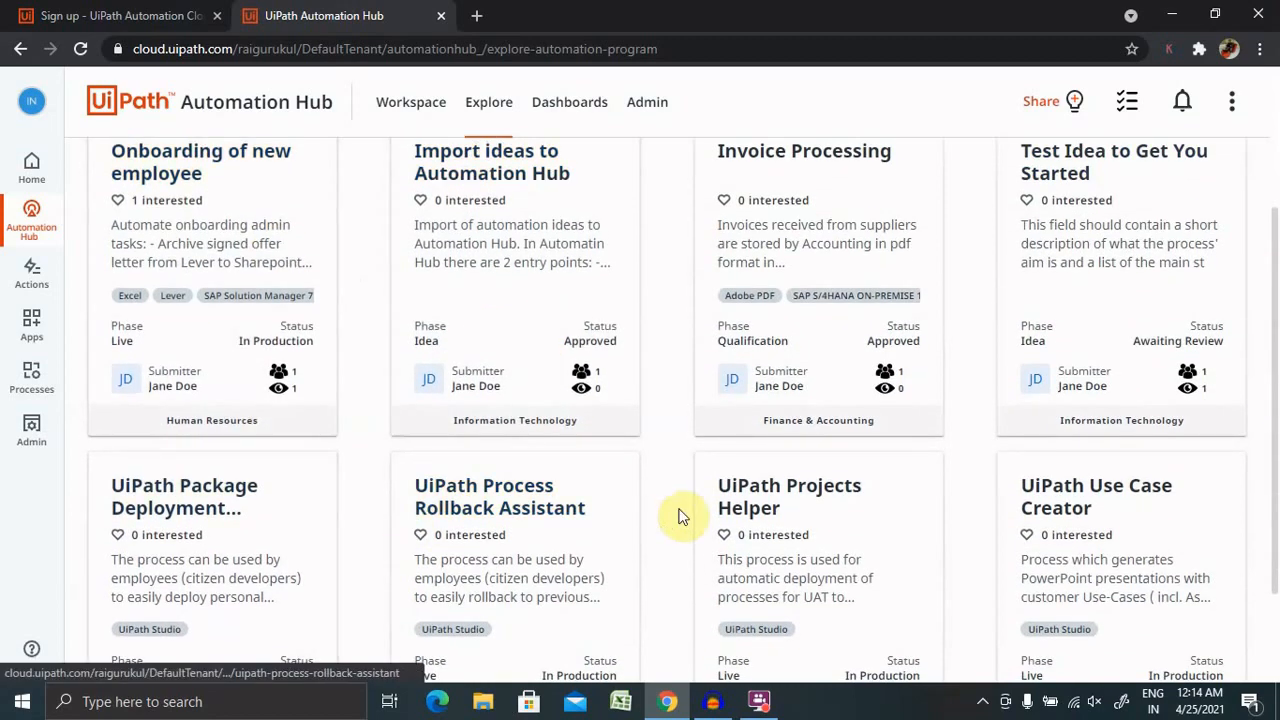
pyautogui.scroll(3)
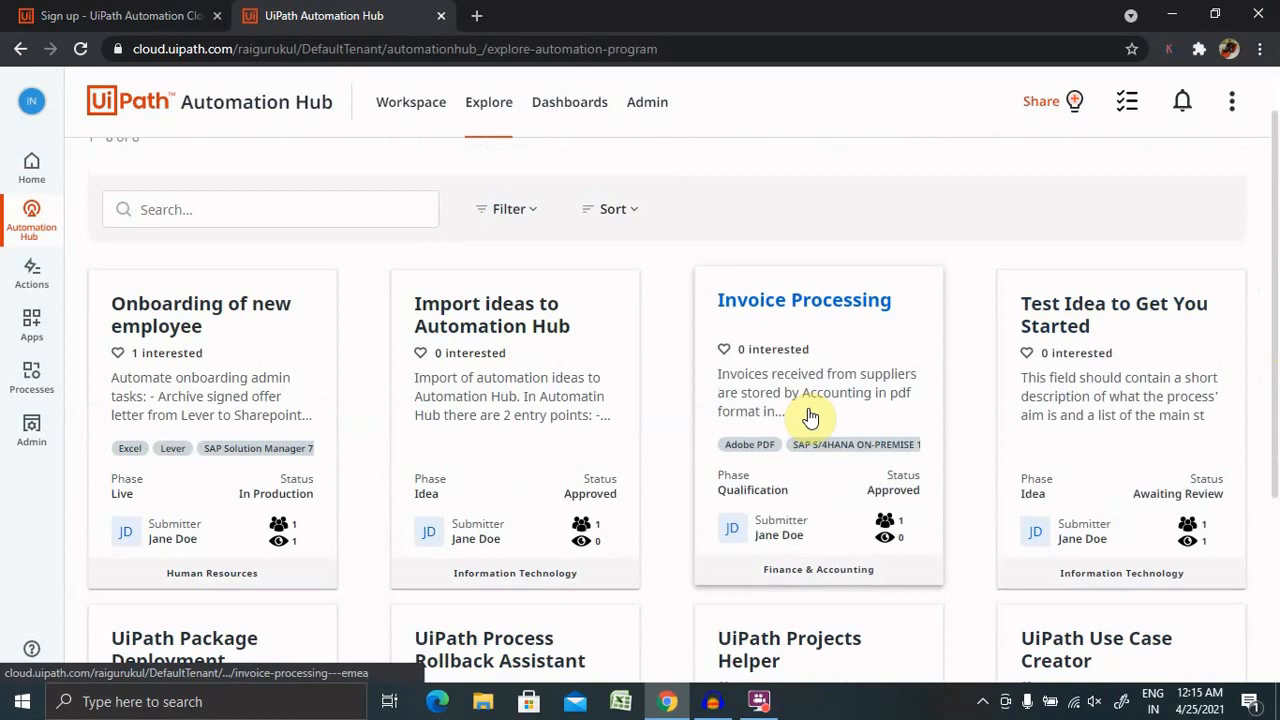
pyautogui.moveTo(1190, 525)
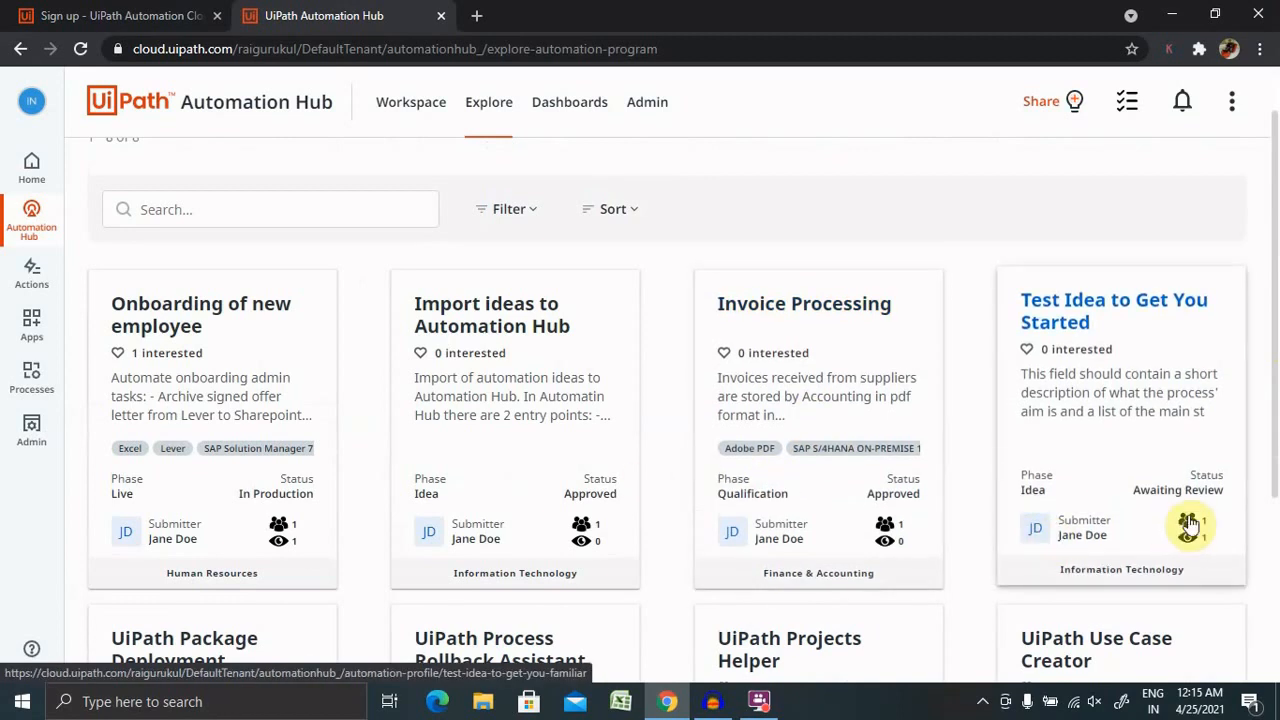
pyautogui.moveTo(975, 501)
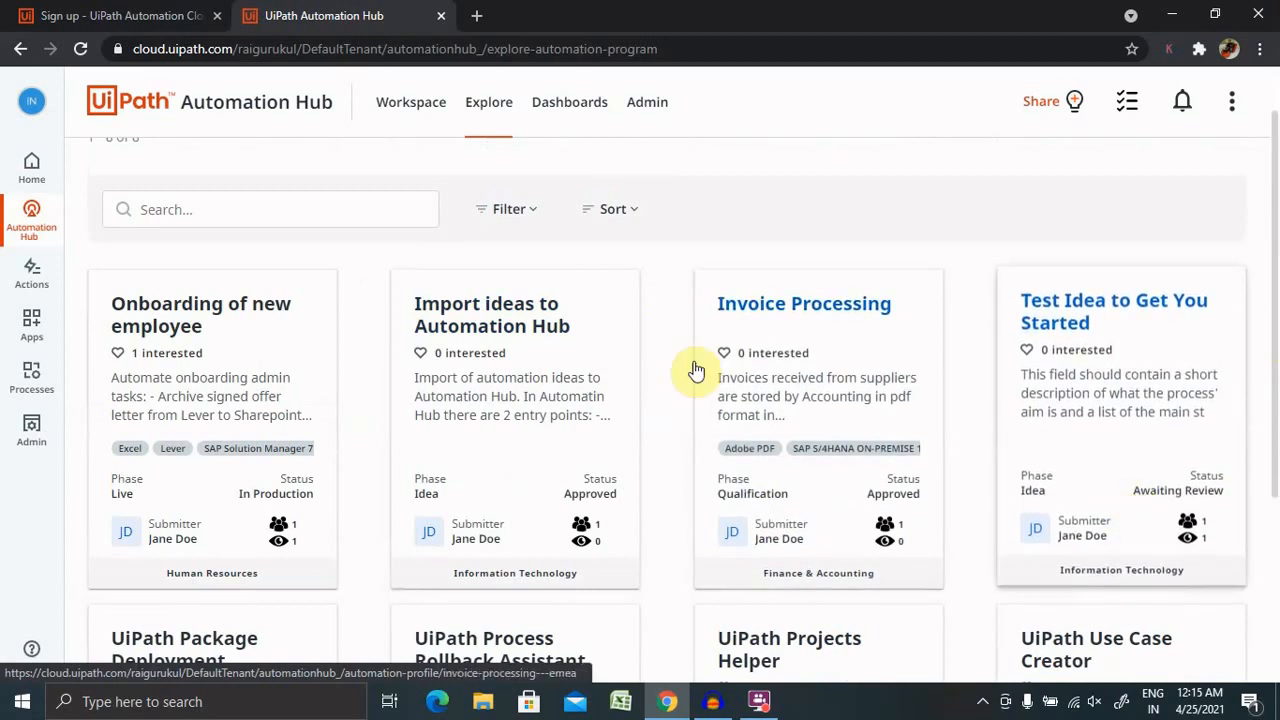
# Step: Filter the ideas to the Employee-driven submission path, showing four results
pyautogui.click(508, 209)
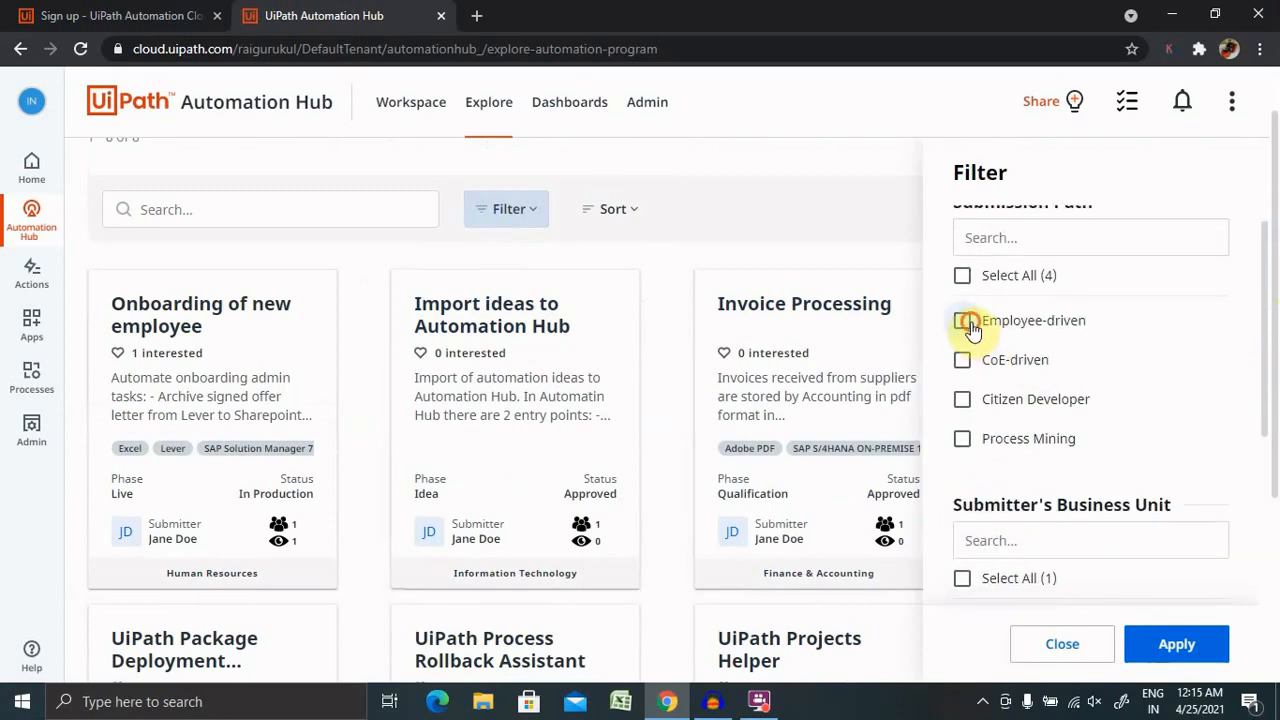
pyautogui.click(962, 320)
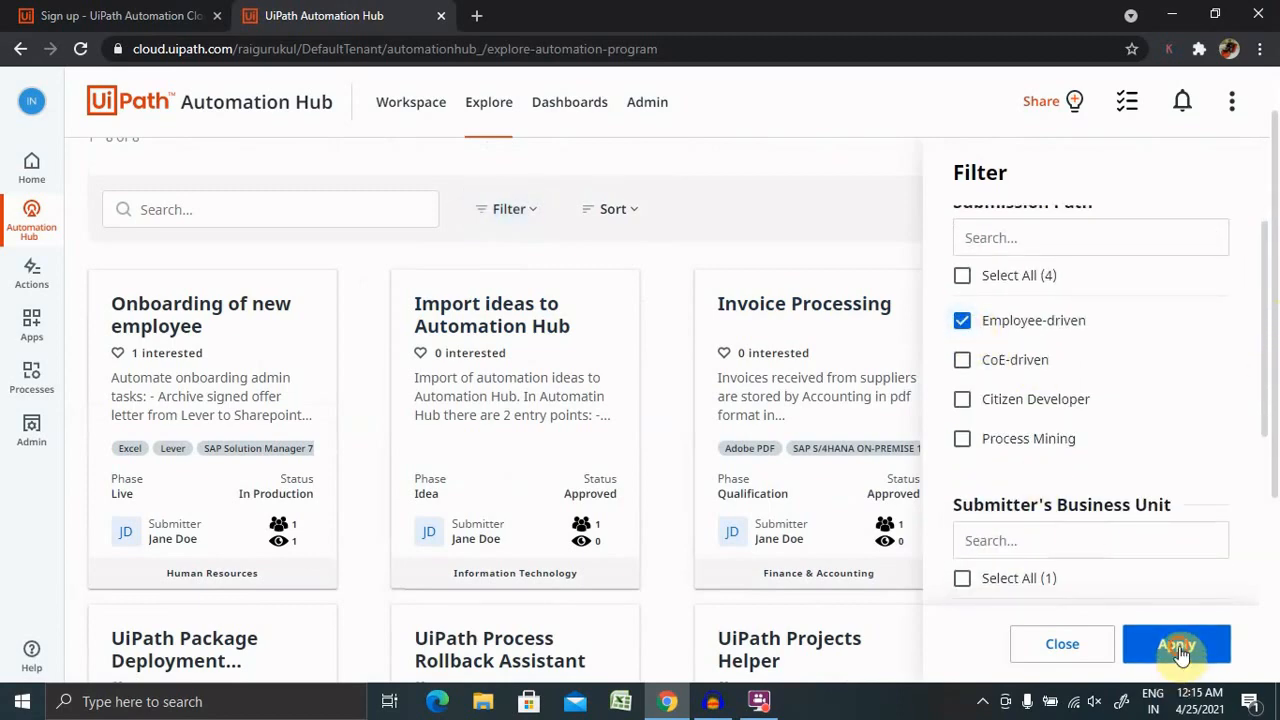
pyautogui.click(1177, 644)
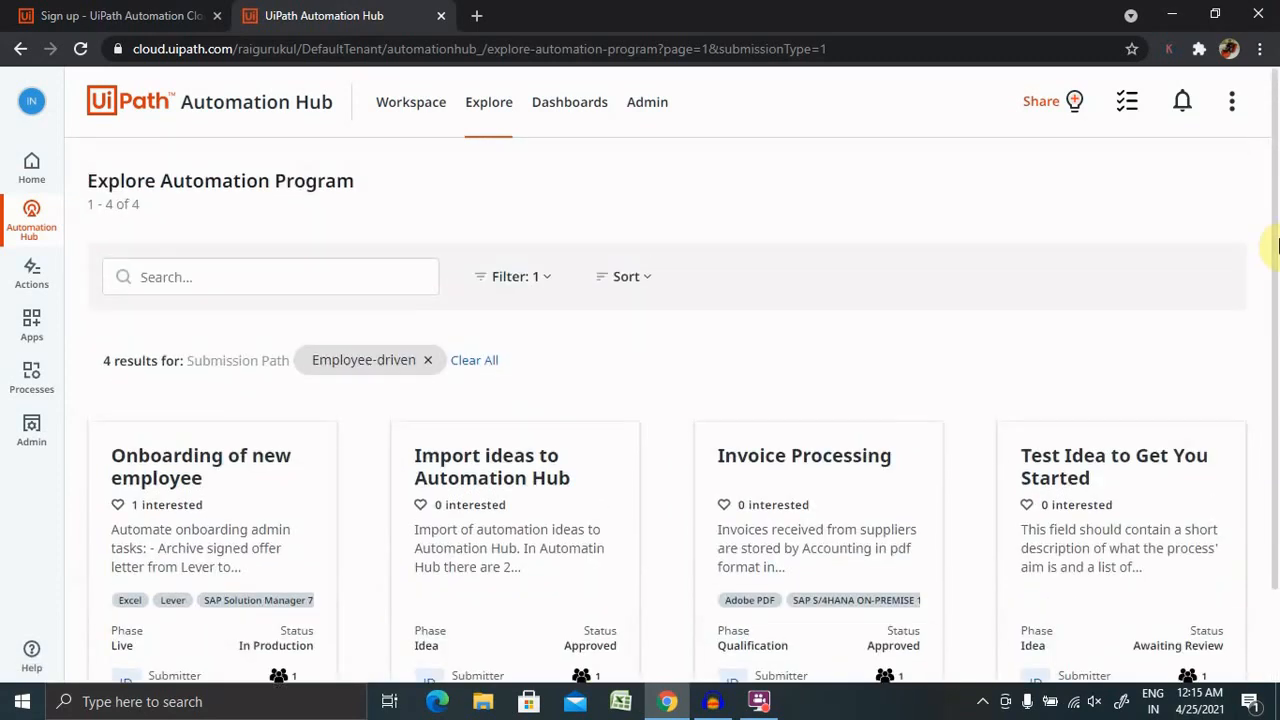
# Step: Switch the filter to CoE-driven, which shows no ideas, then clear all filters
pyautogui.click(512, 276)
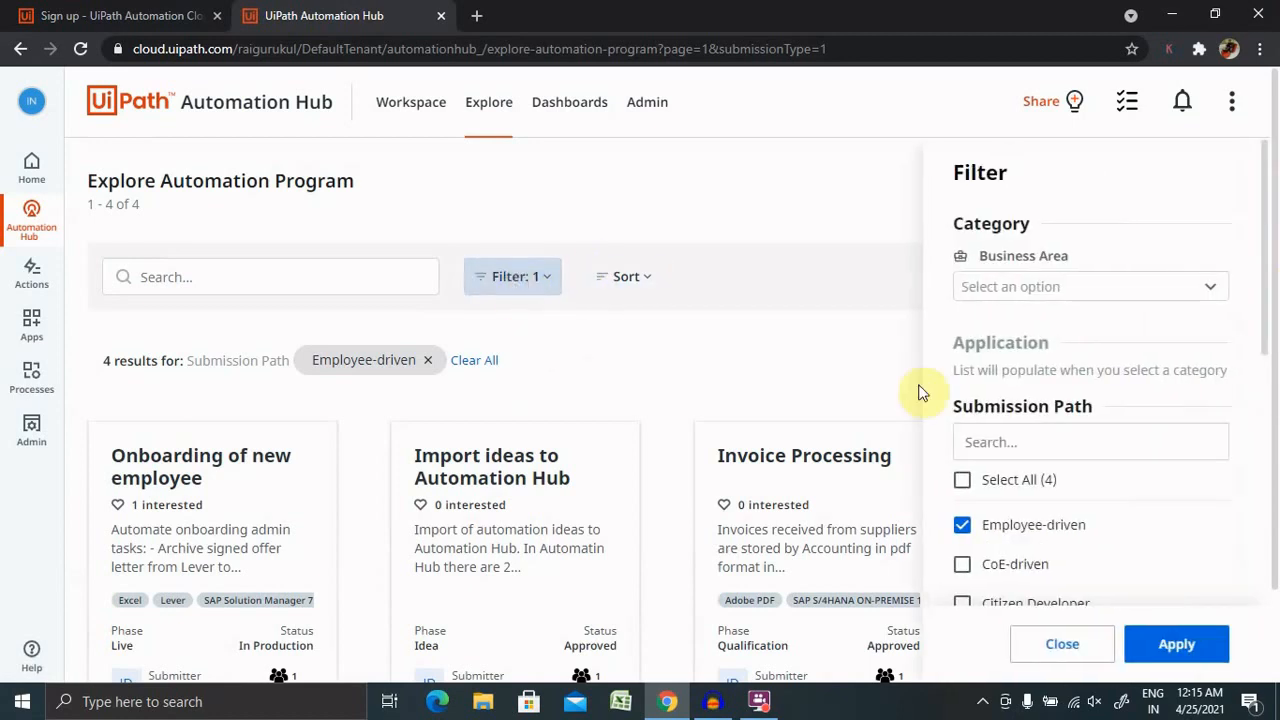
pyautogui.click(962, 524)
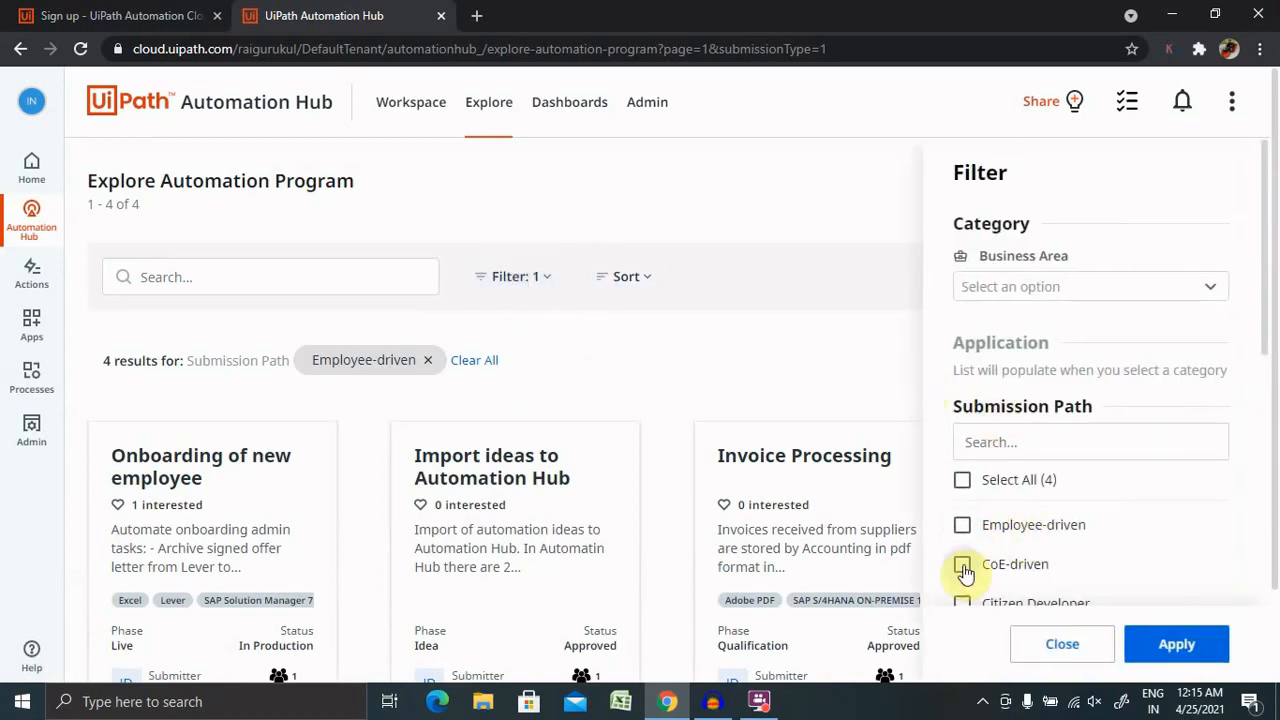
pyautogui.click(962, 563)
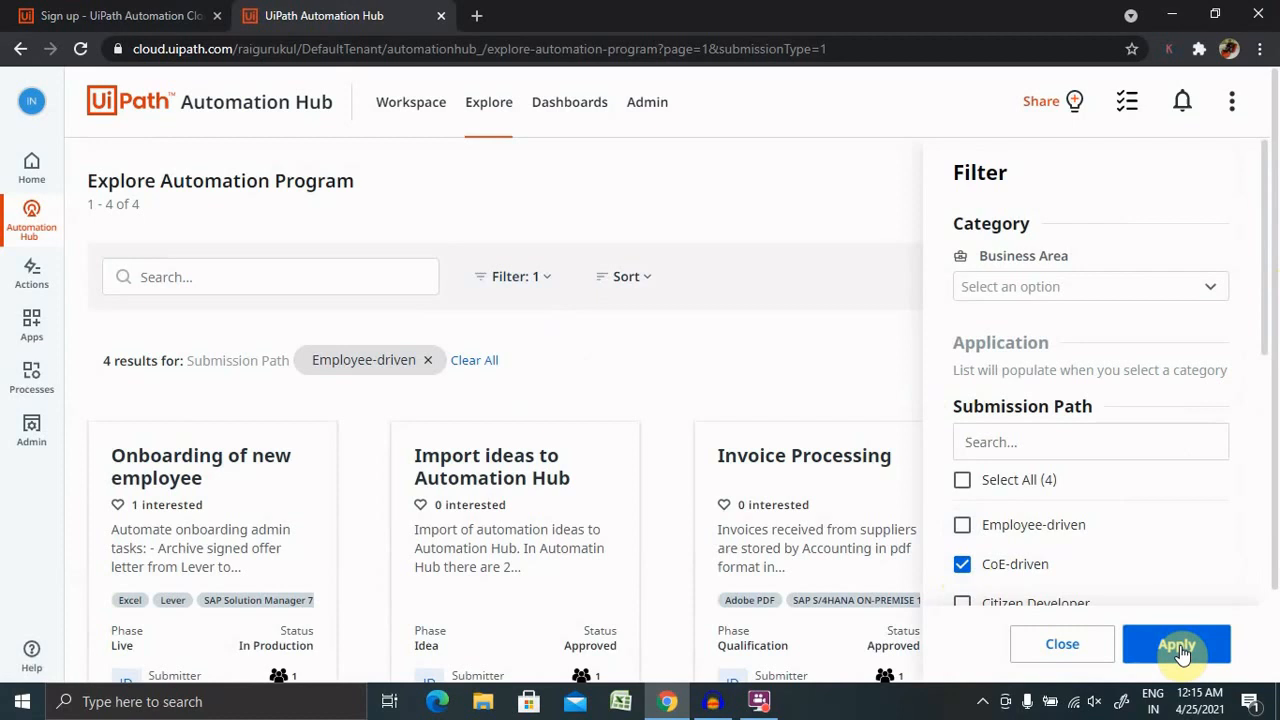
pyautogui.click(1176, 644)
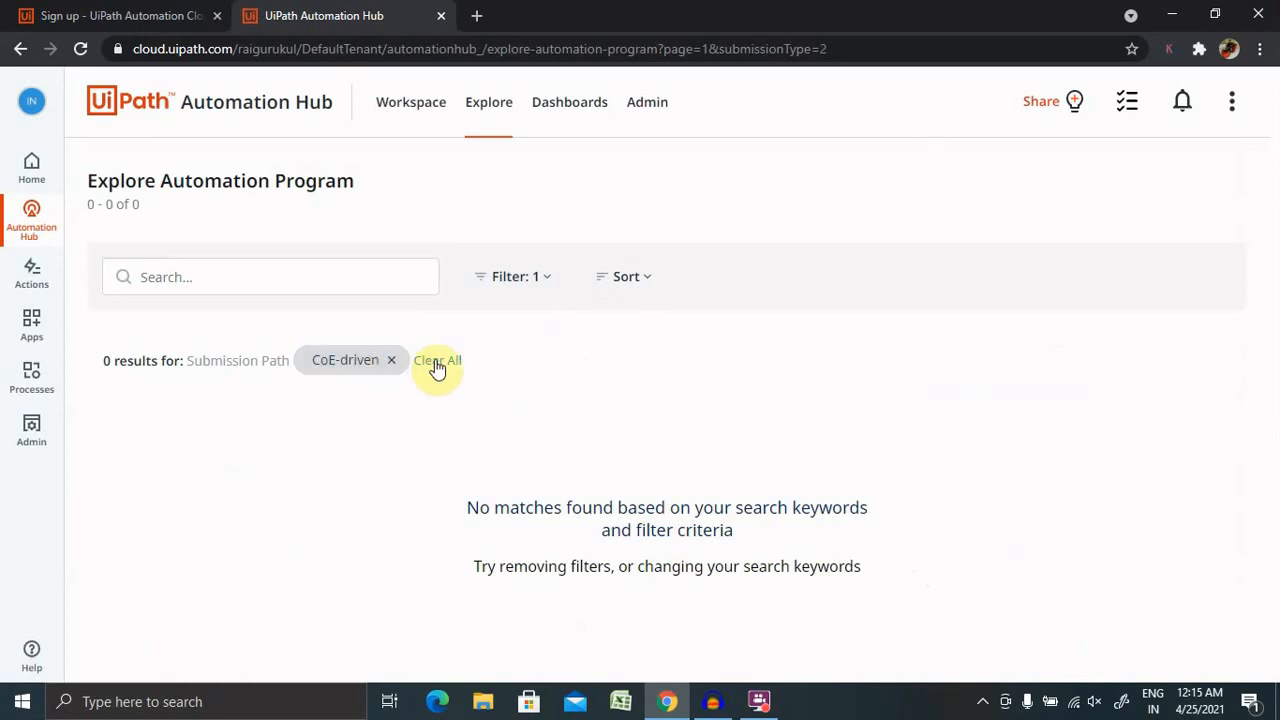
pyautogui.click(437, 360)
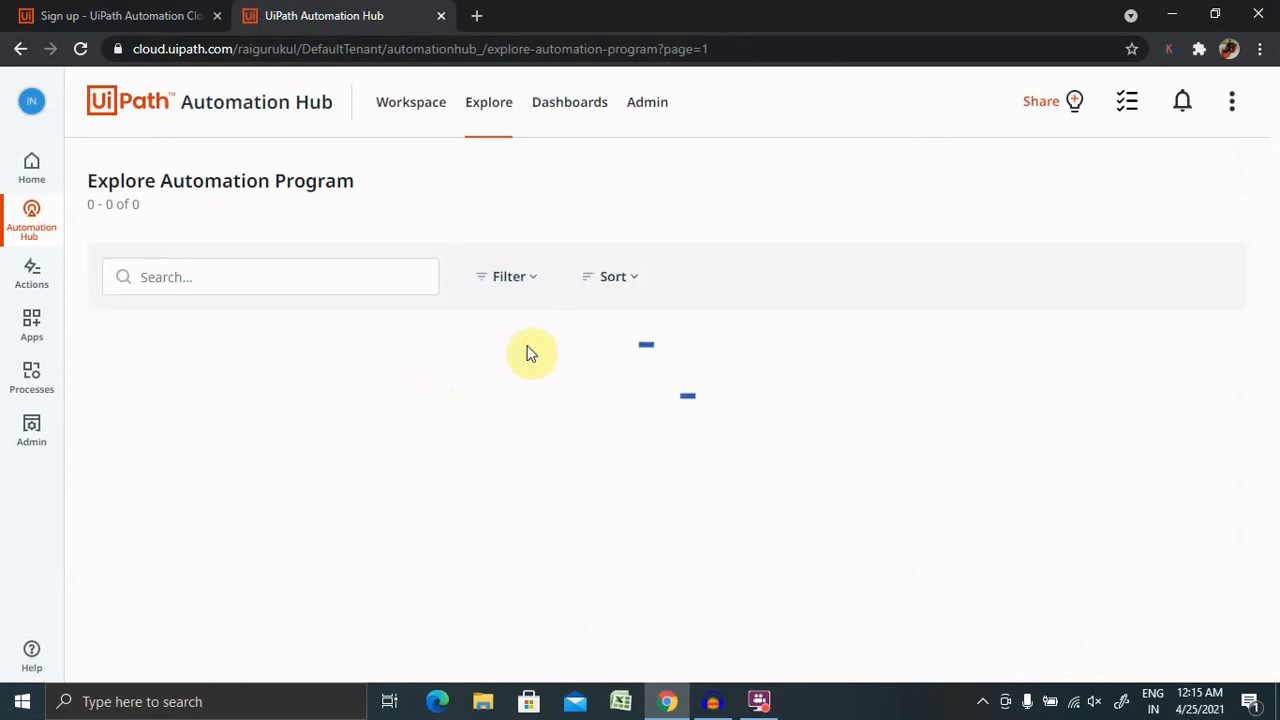
# Step: Apply a Technical Review phase filter to the idea list, leaving no matching ideas
pyautogui.click(507, 276)
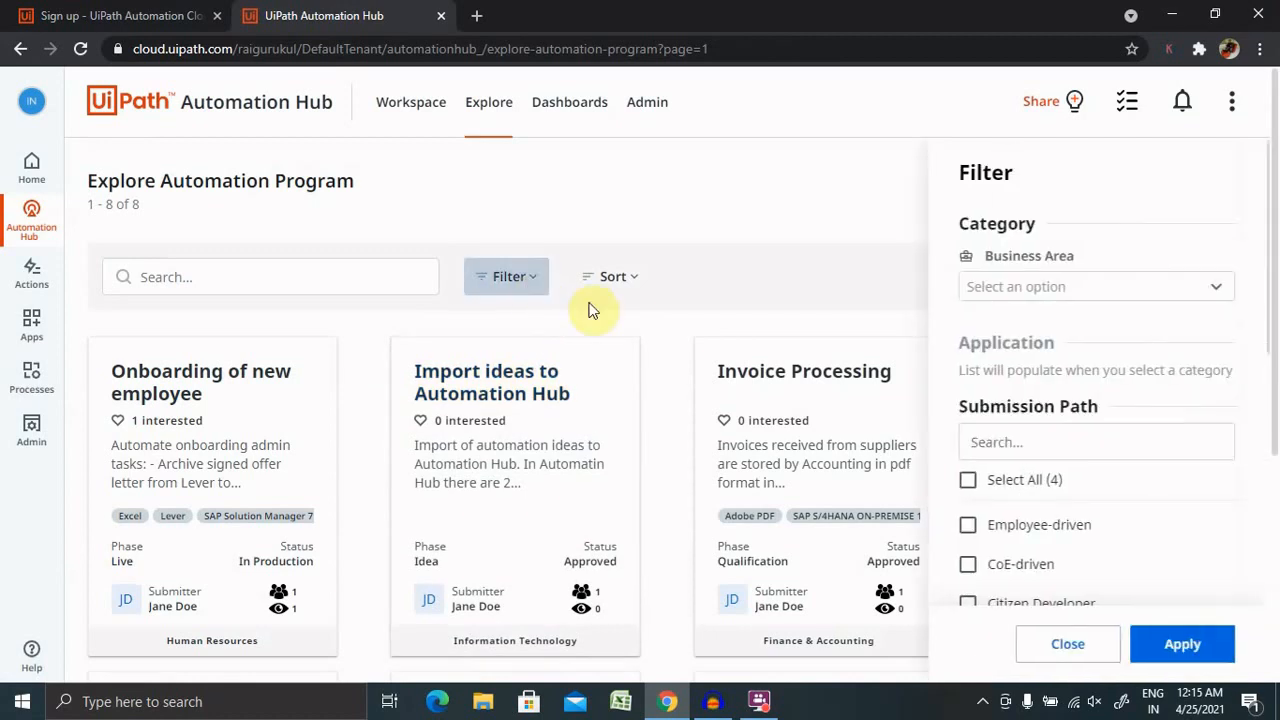
pyautogui.scroll(-3)
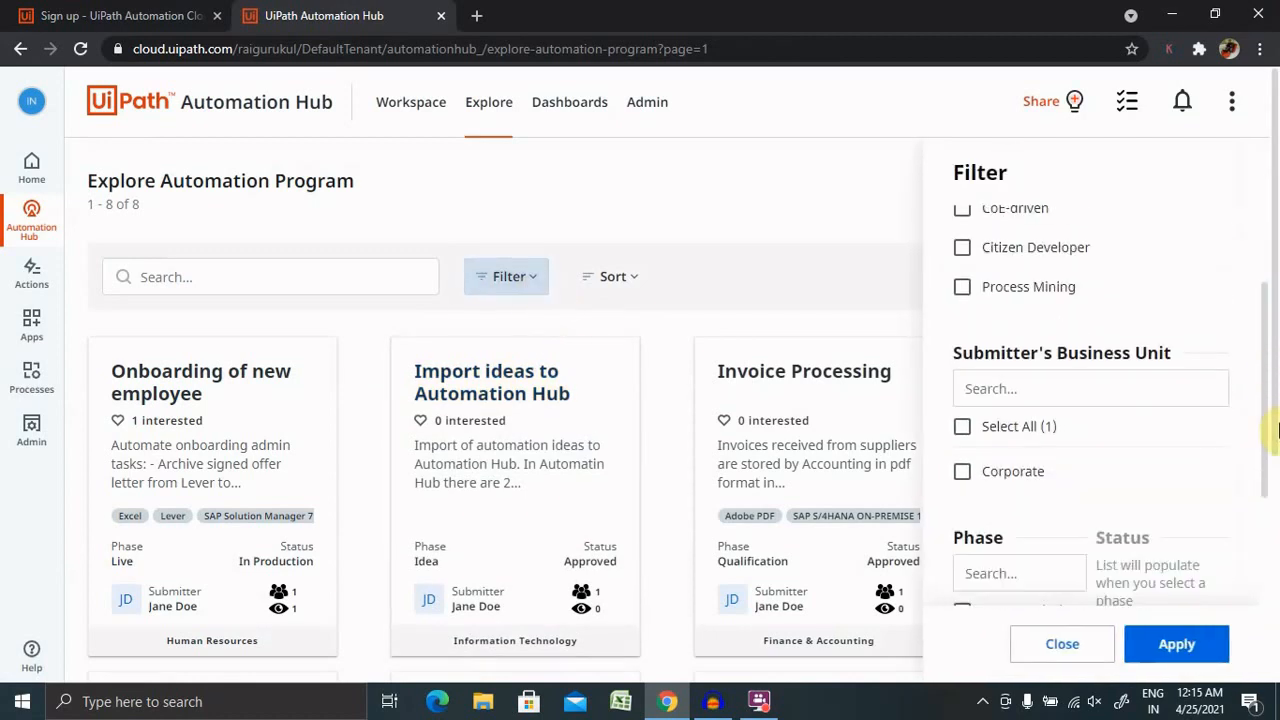
pyautogui.scroll(-3)
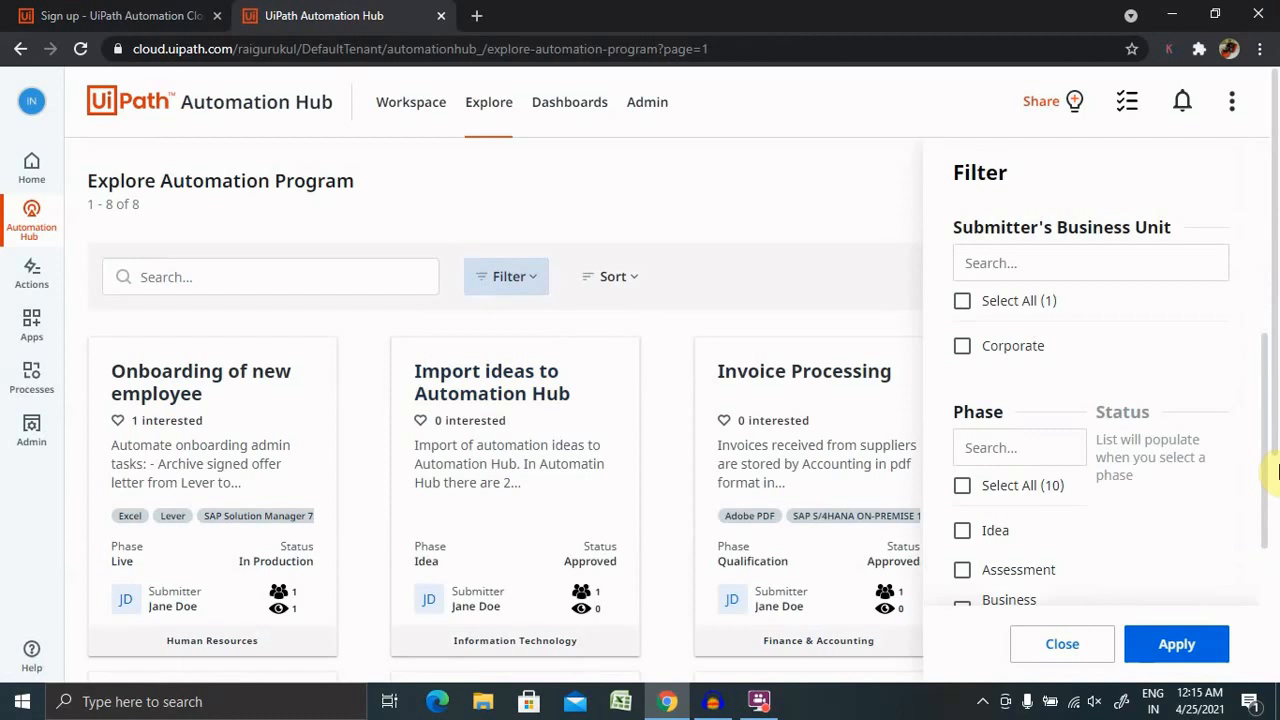
pyautogui.scroll(-3)
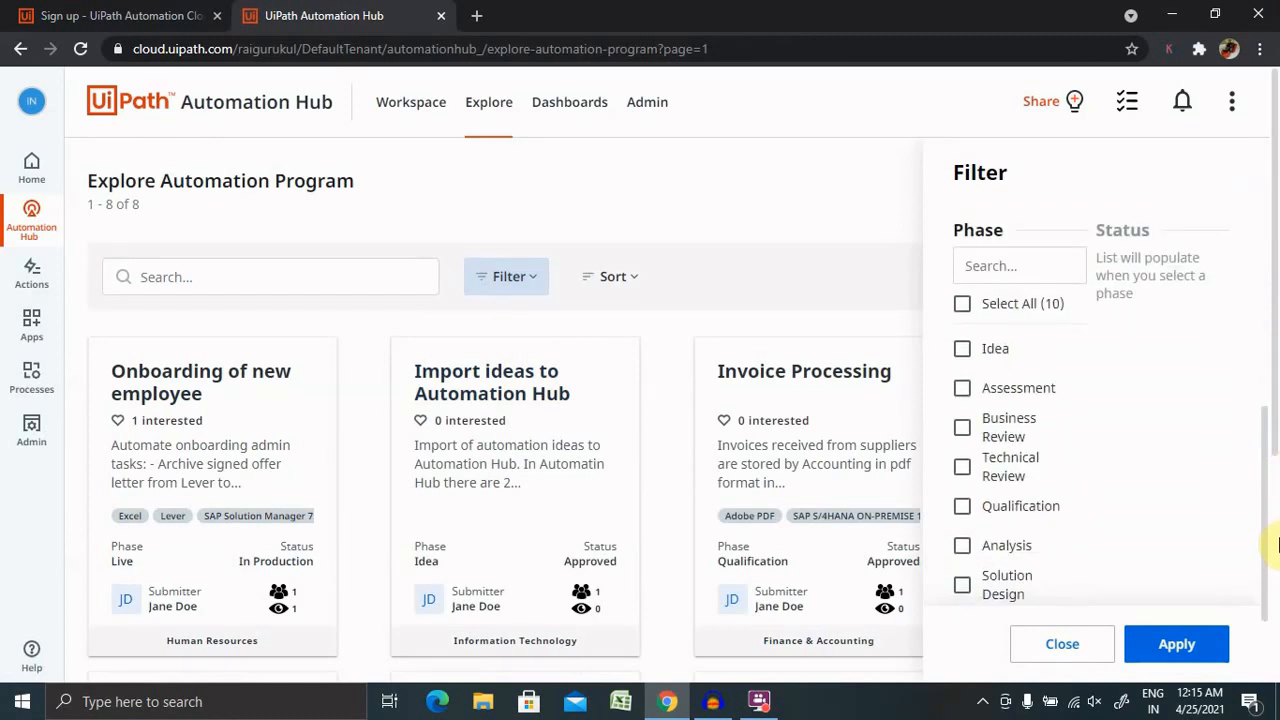
pyautogui.click(962, 466)
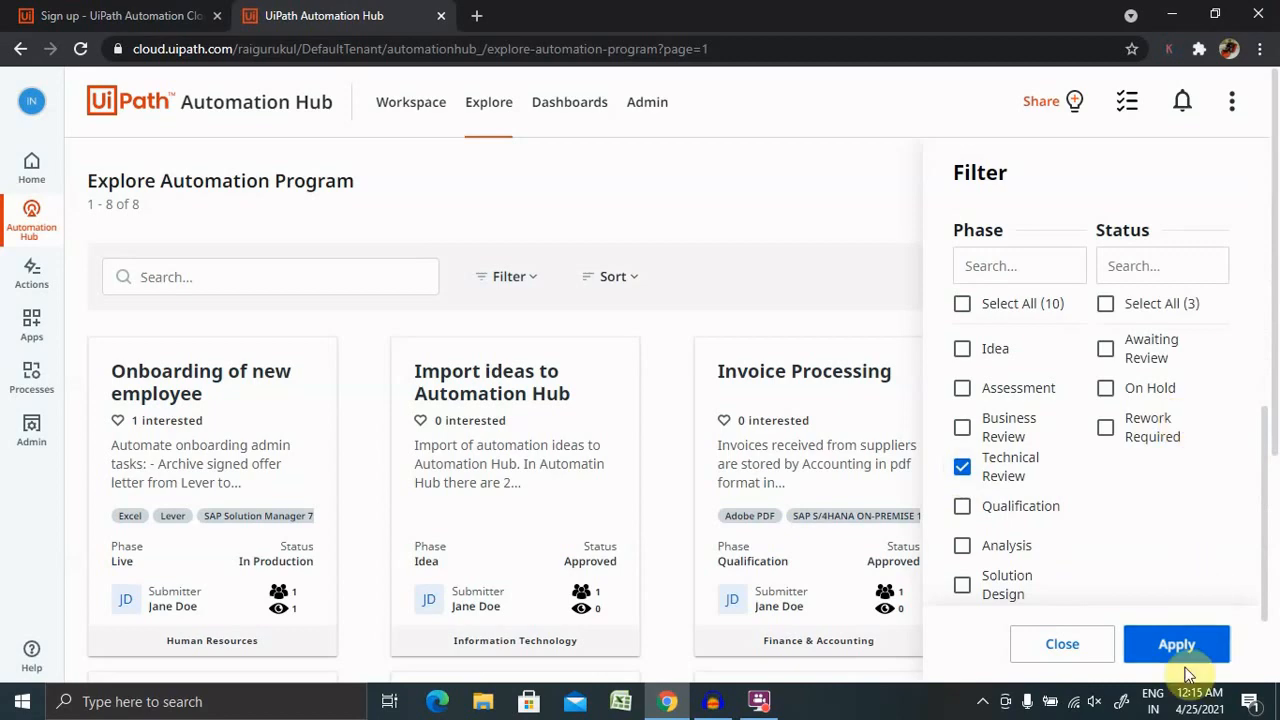
pyautogui.click(1176, 643)
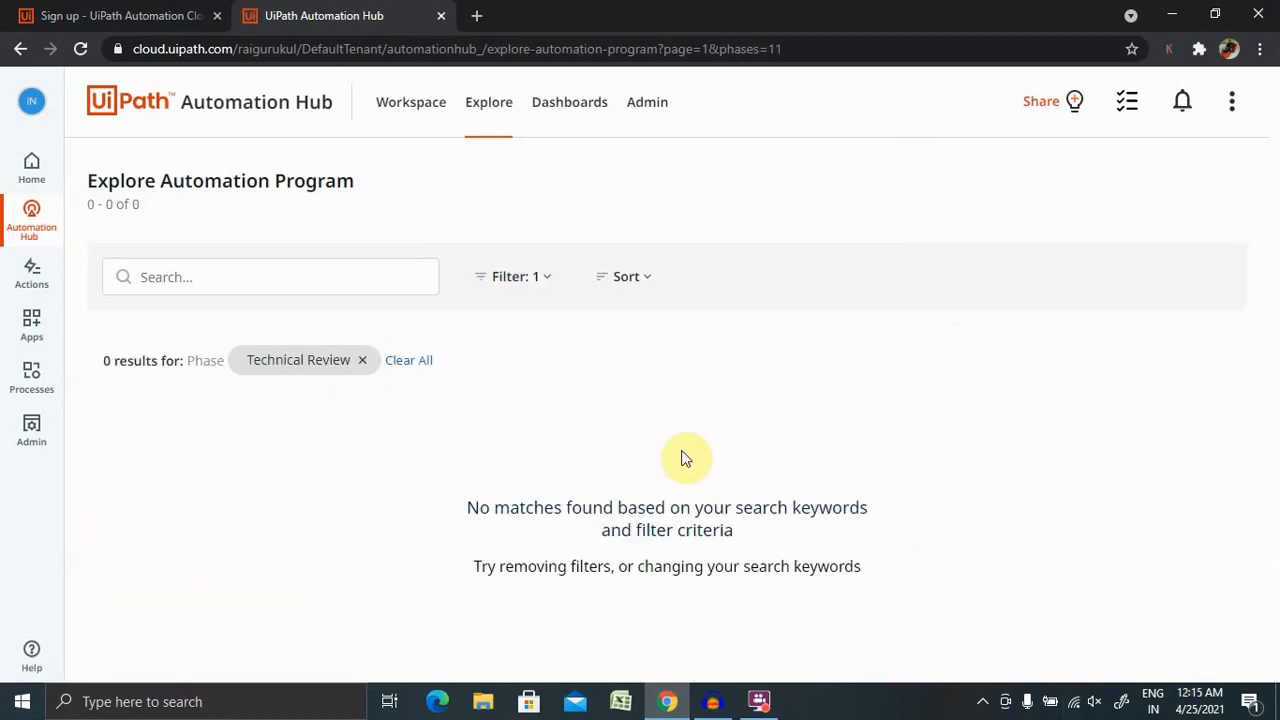
pyautogui.moveTo(350, 360)
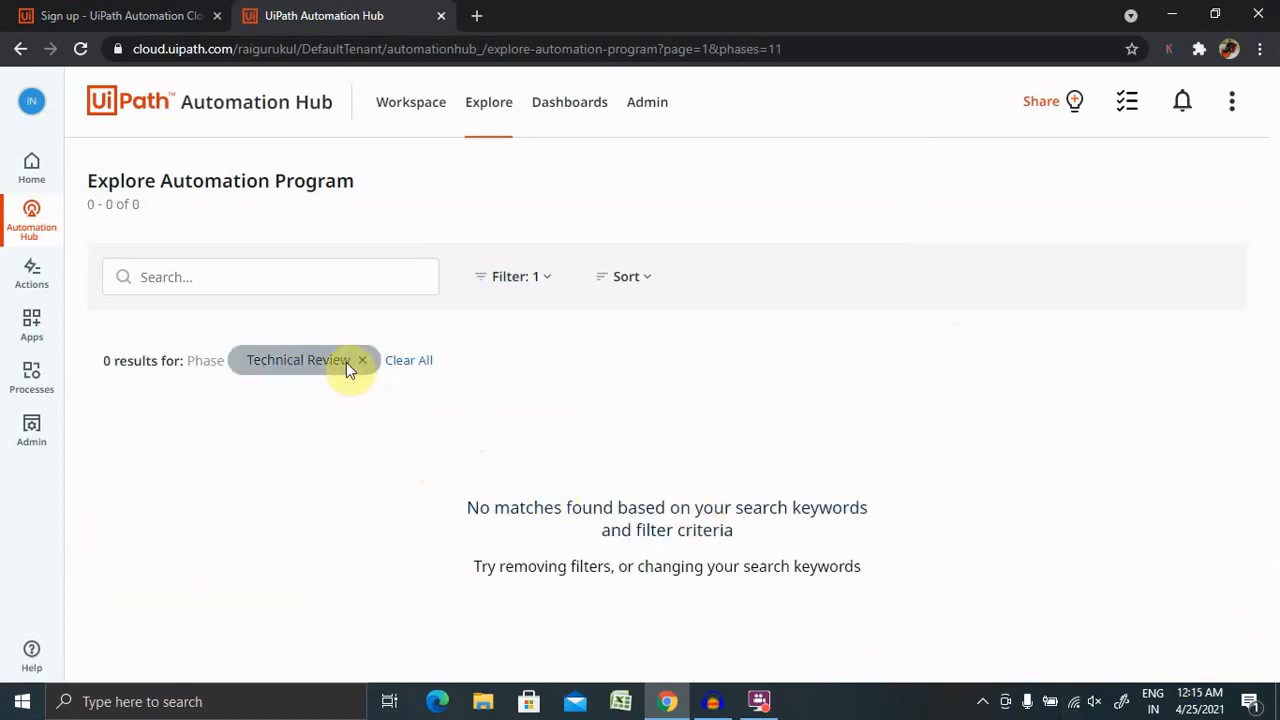
pyautogui.moveTo(408, 360)
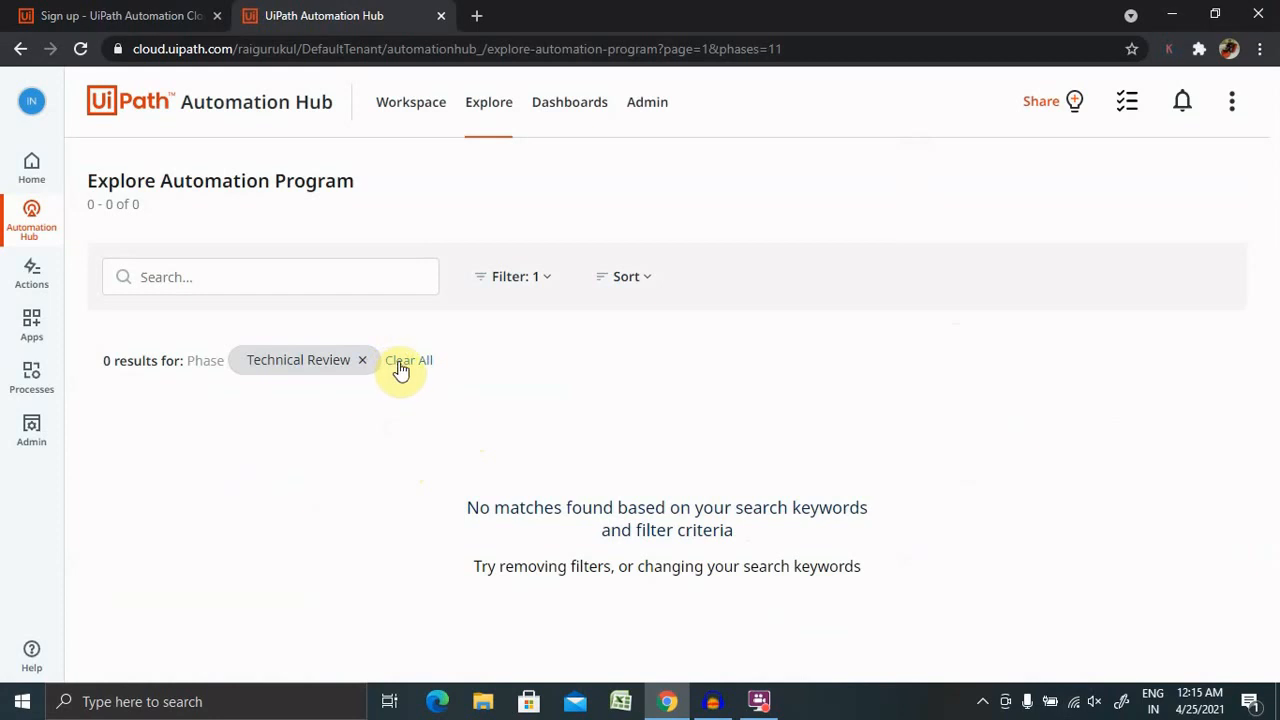
pyautogui.moveTo(412, 373)
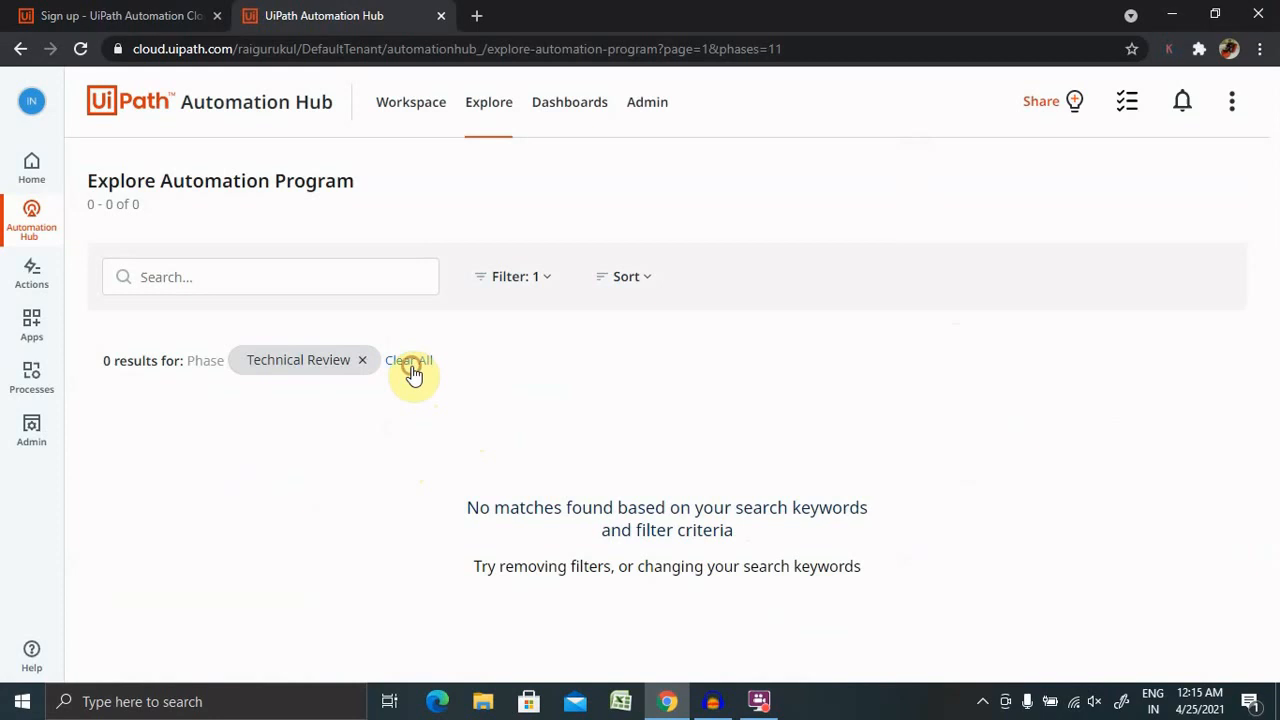
# Step: Clear the Technical Review filter and sort the eight ideas by Phase
pyautogui.click(408, 360)
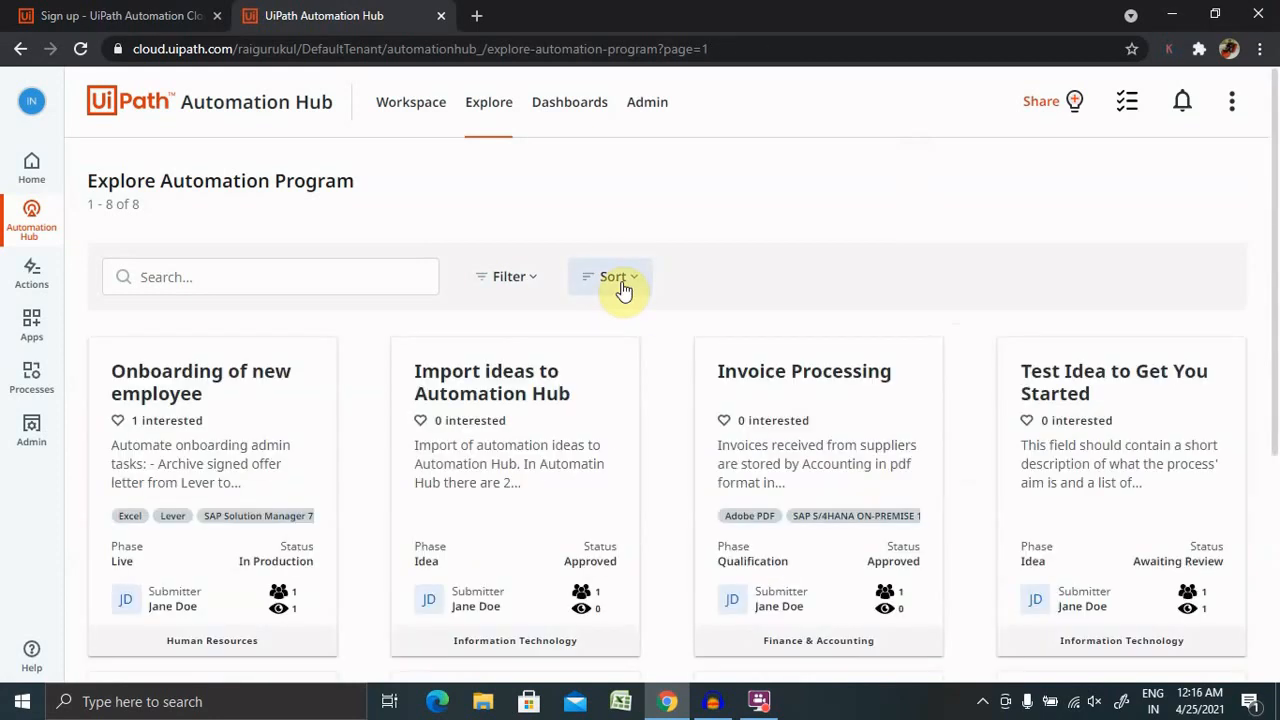
pyautogui.click(611, 276)
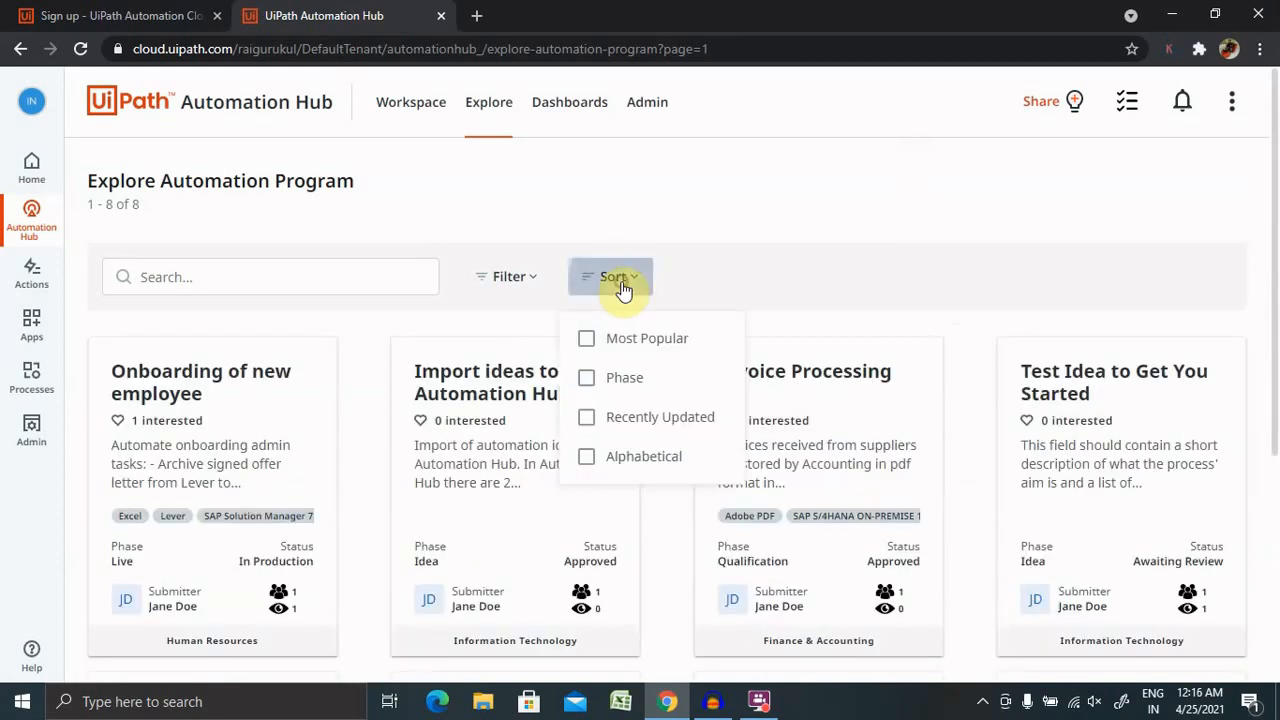
pyautogui.moveTo(586, 378)
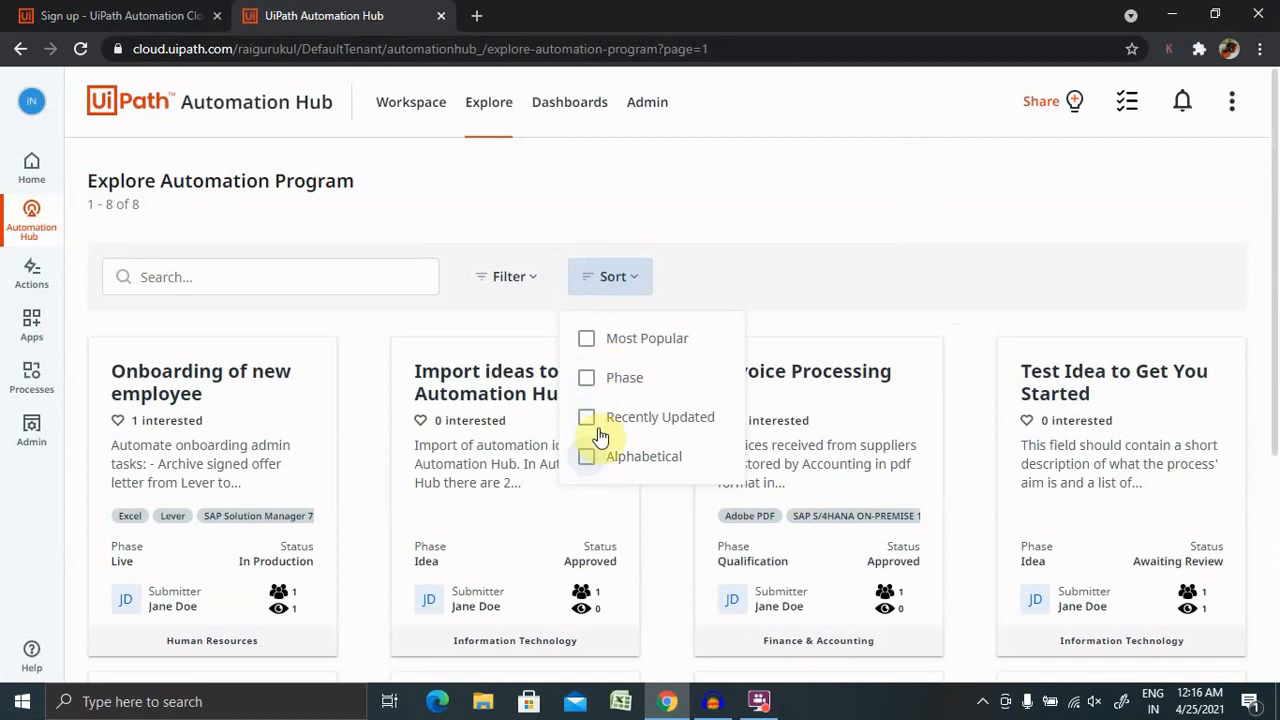
pyautogui.click(586, 377)
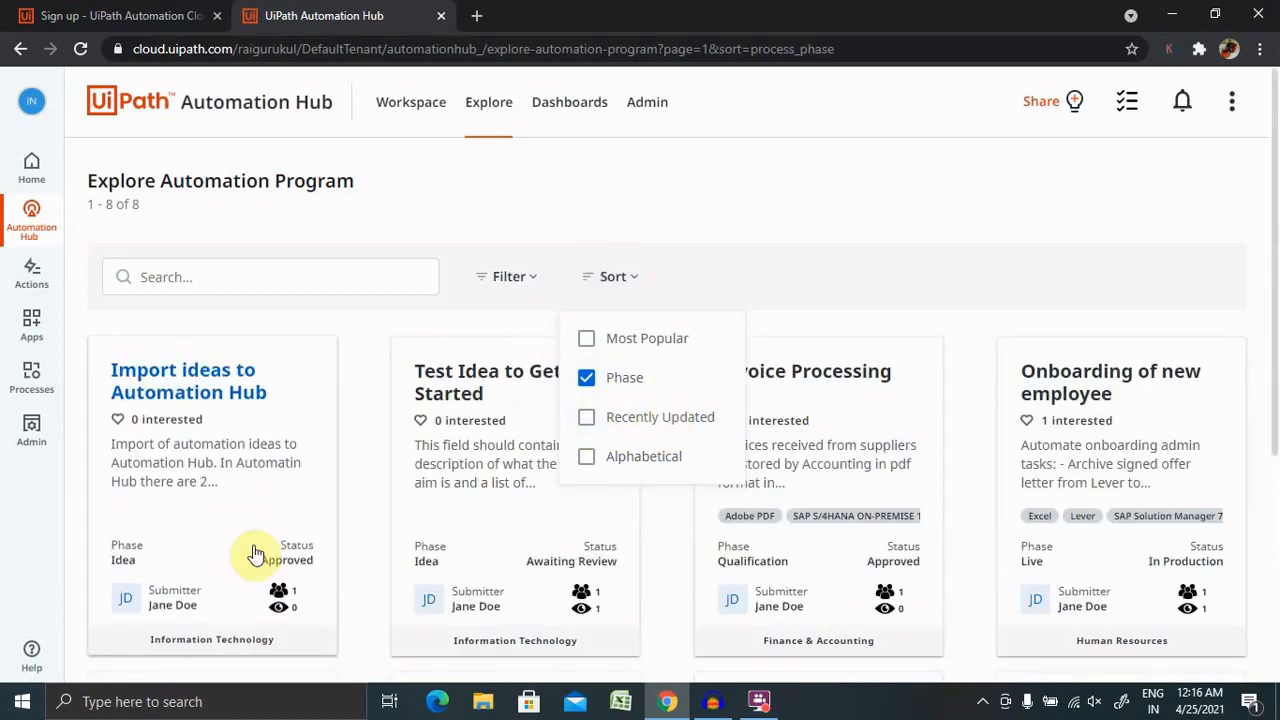
pyautogui.moveTo(1131, 485)
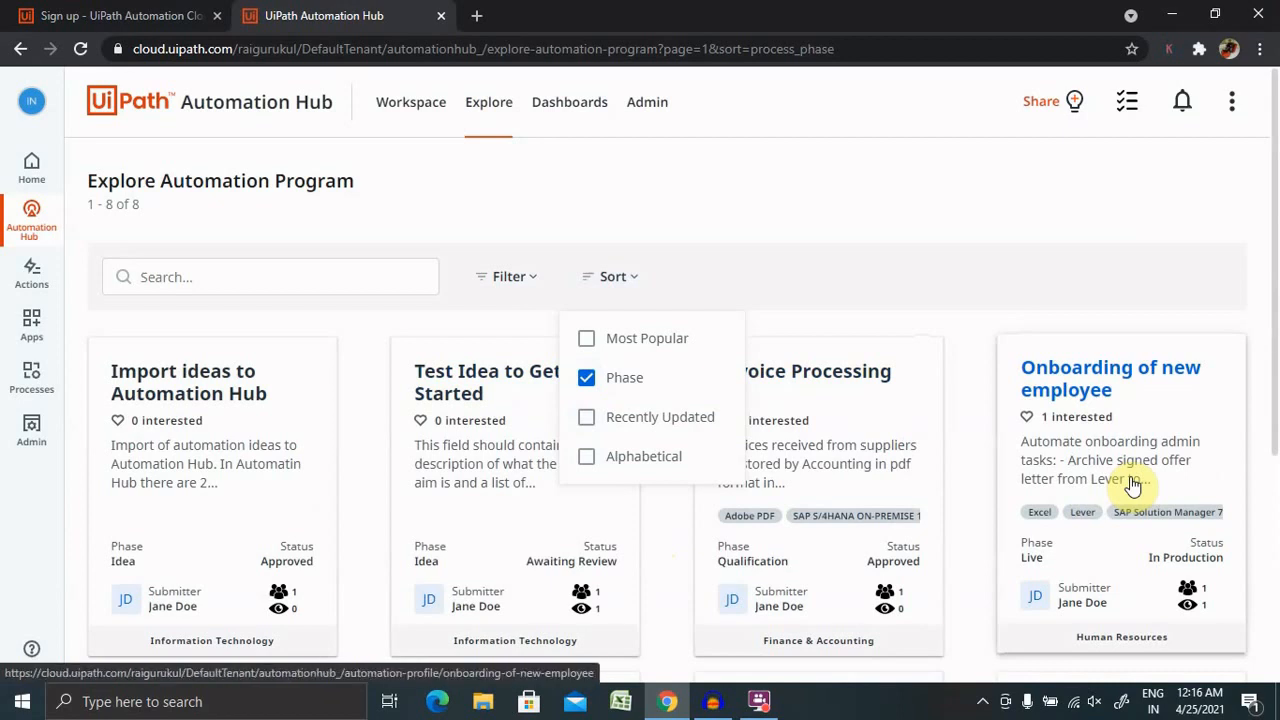
pyautogui.click(672, 296)
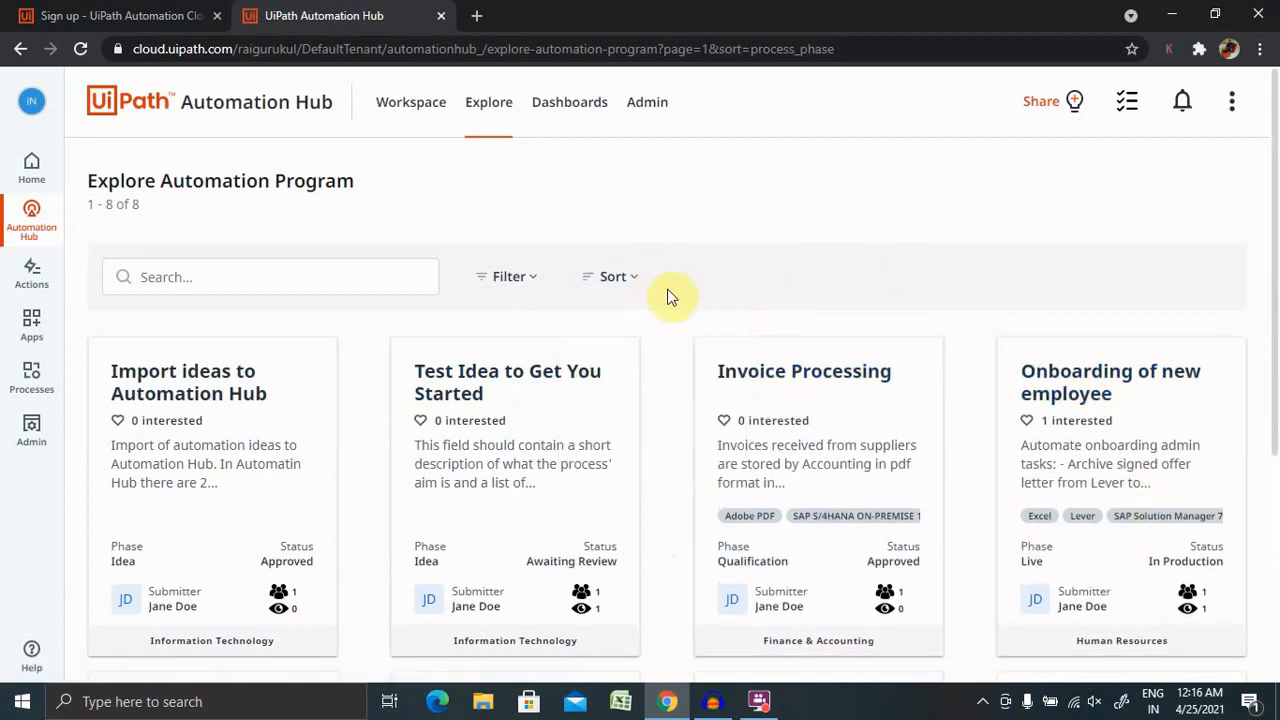
pyautogui.moveTo(1182, 101)
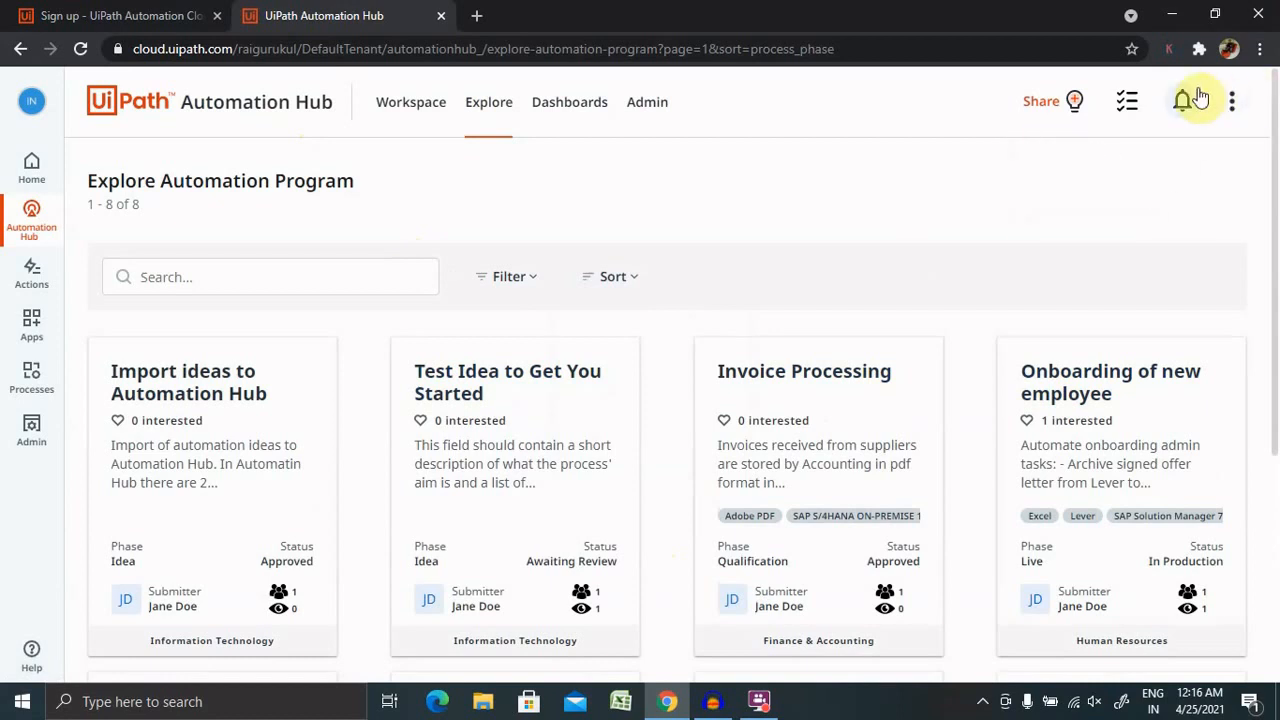
pyautogui.moveTo(1127, 101)
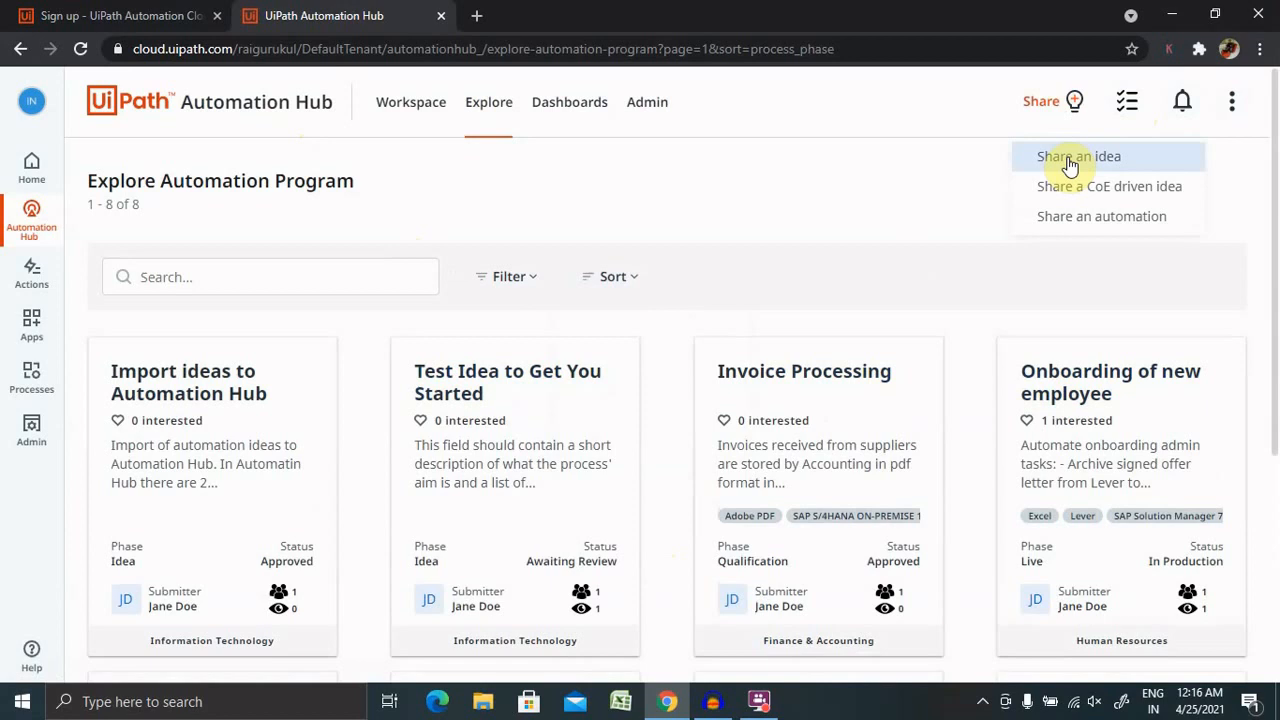
pyautogui.moveTo(1109, 186)
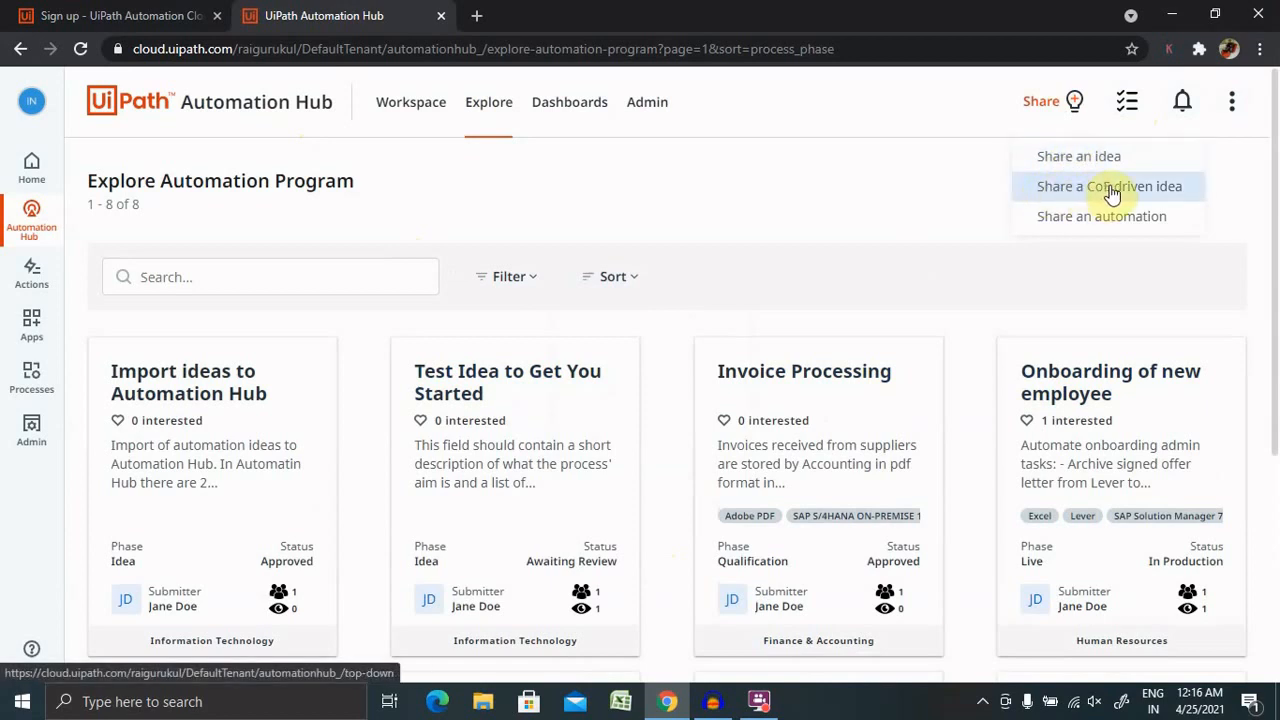
pyautogui.moveTo(1101, 216)
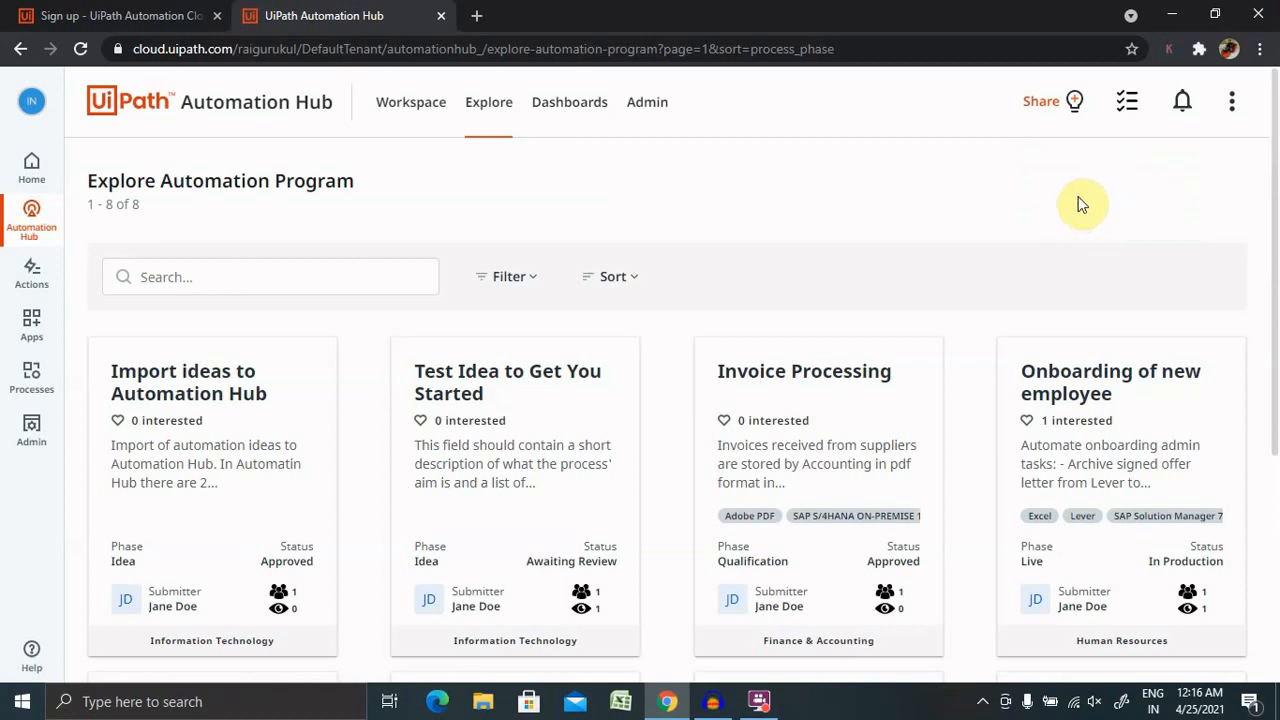
pyautogui.moveTo(1182, 101)
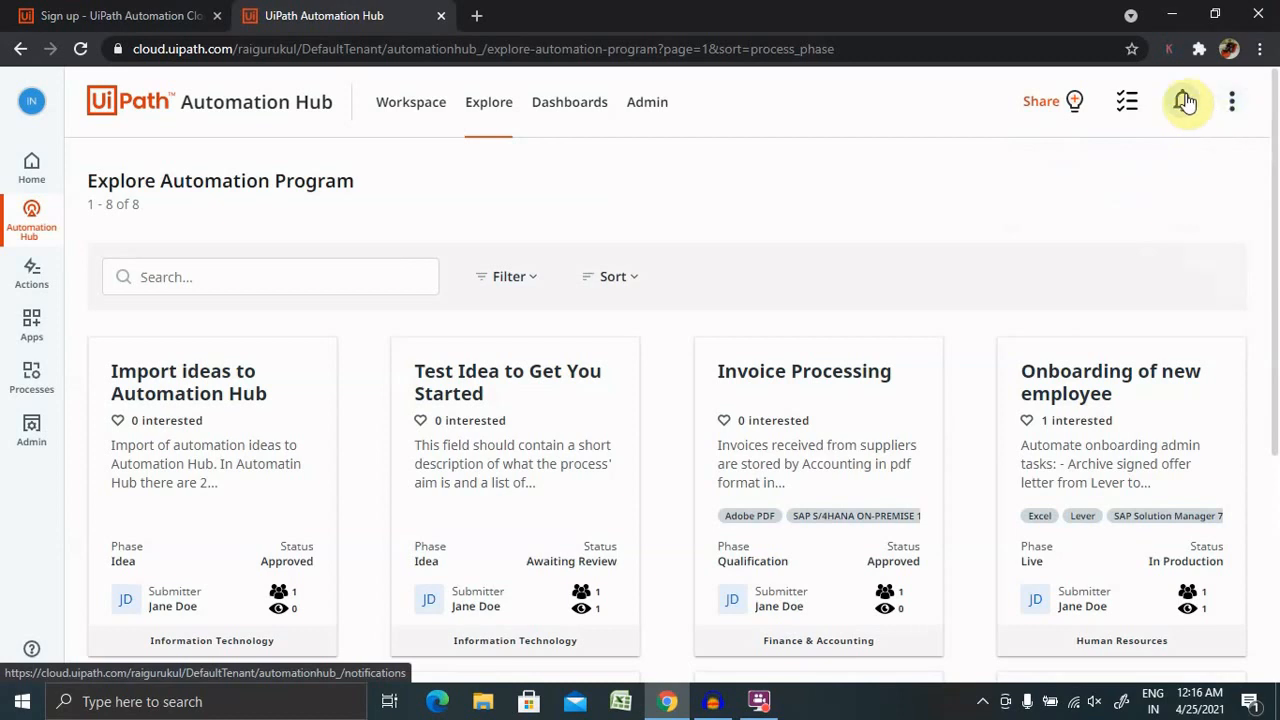
# Step: Open the account menu listing profile, email settings, FAQs, user guide and legal links
pyautogui.click(1234, 101)
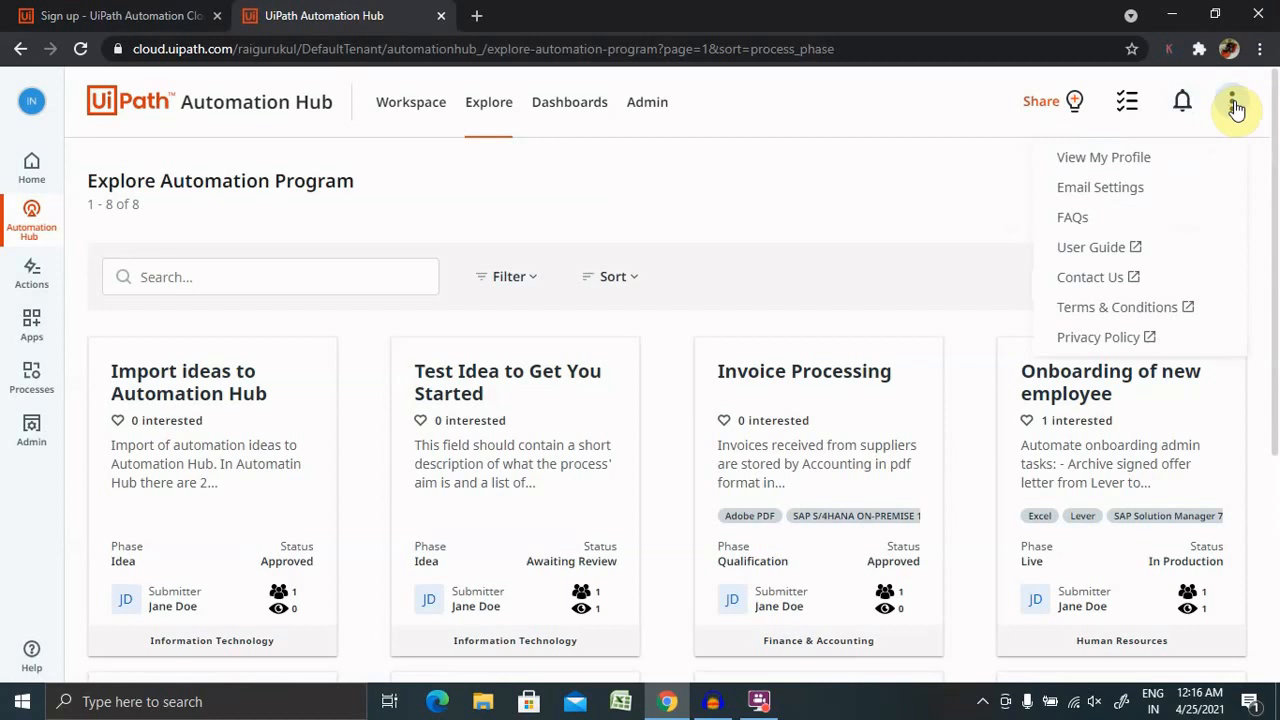
pyautogui.moveTo(1232, 110)
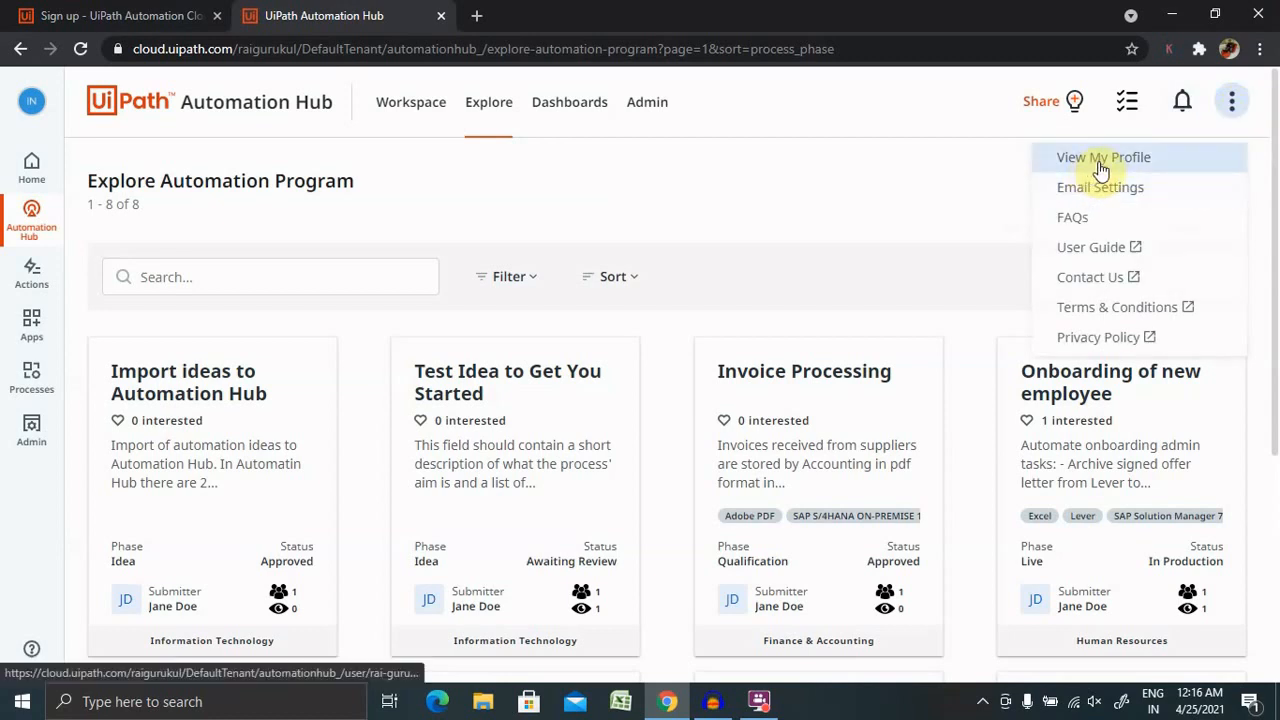
pyautogui.moveTo(1100, 187)
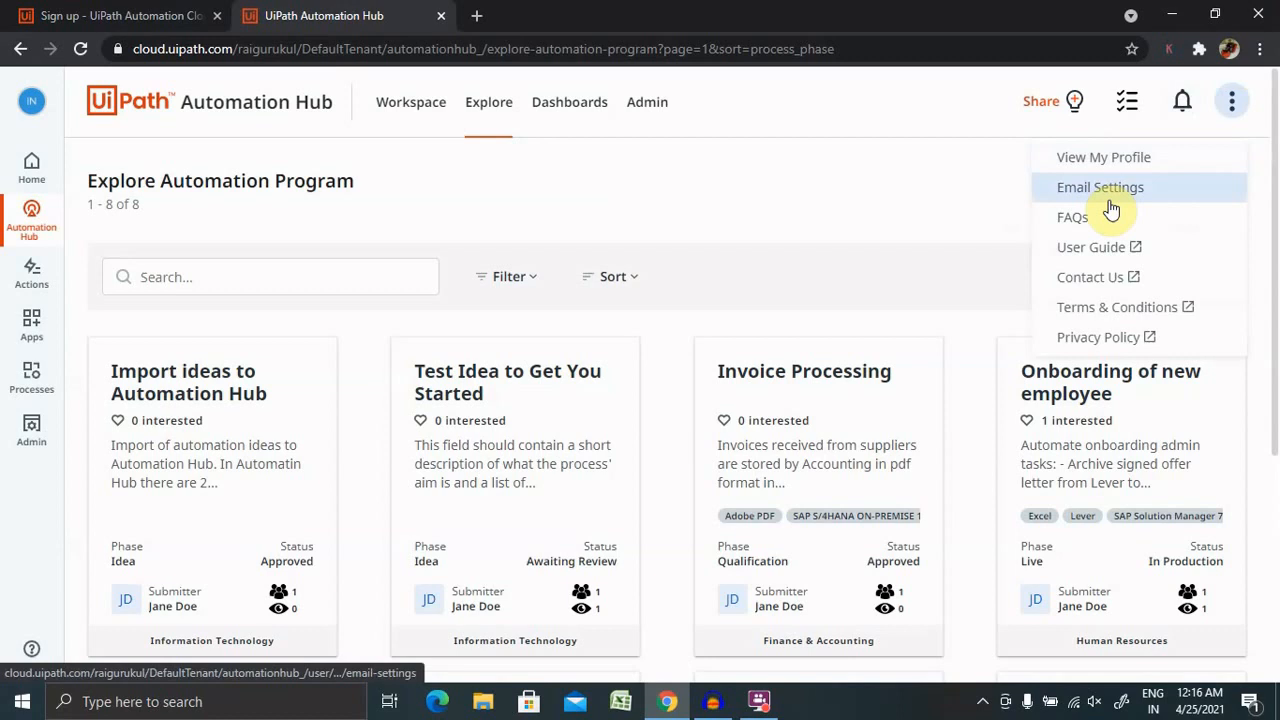
pyautogui.moveTo(1090, 277)
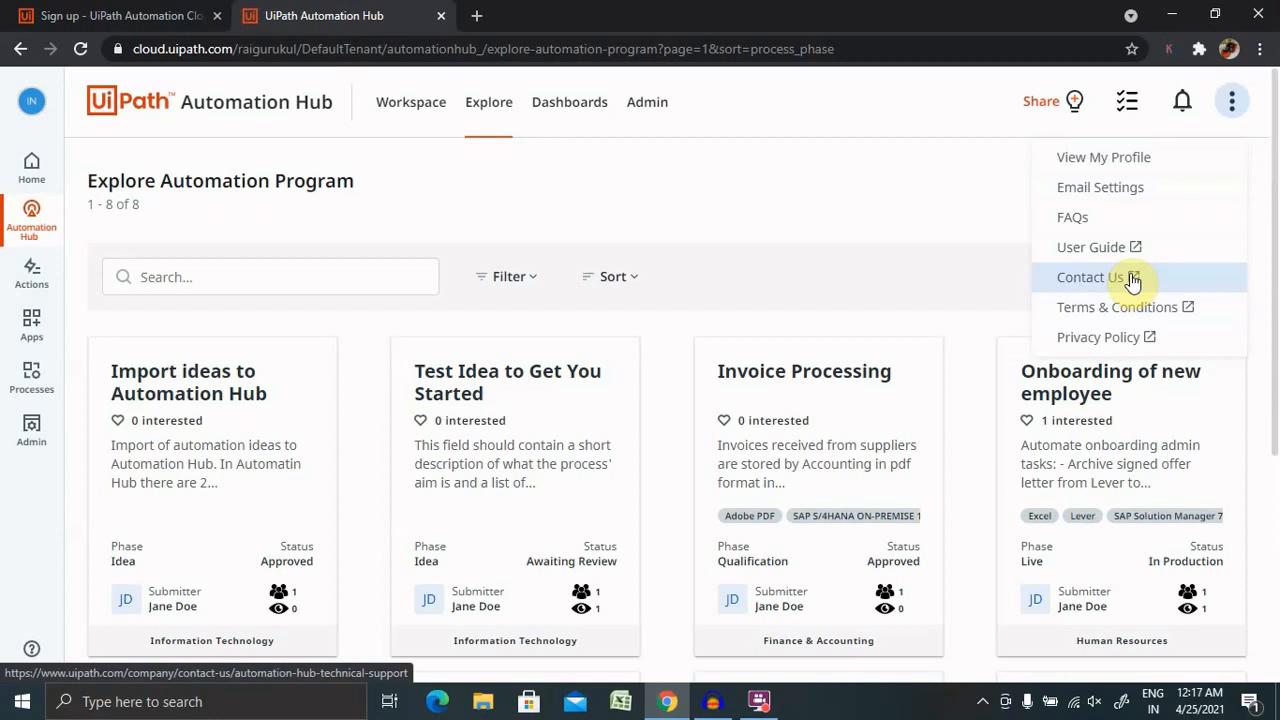
pyautogui.moveTo(1117, 307)
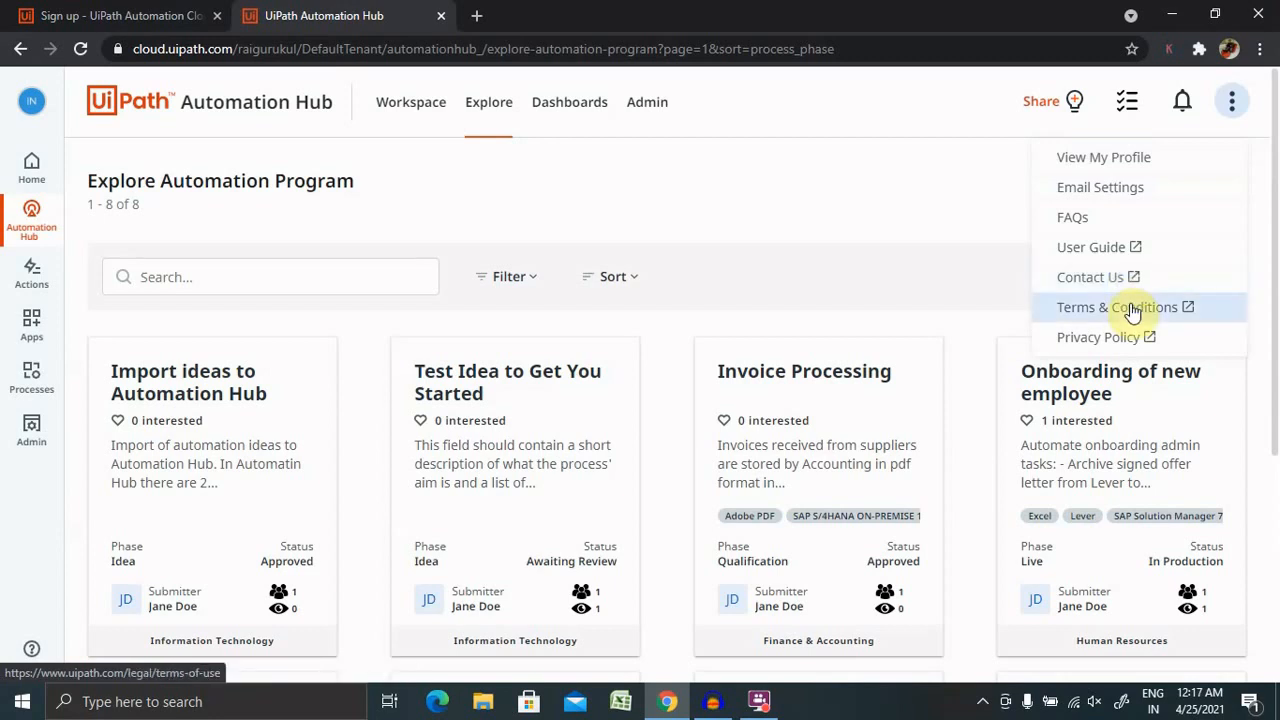
pyautogui.moveTo(1087, 217)
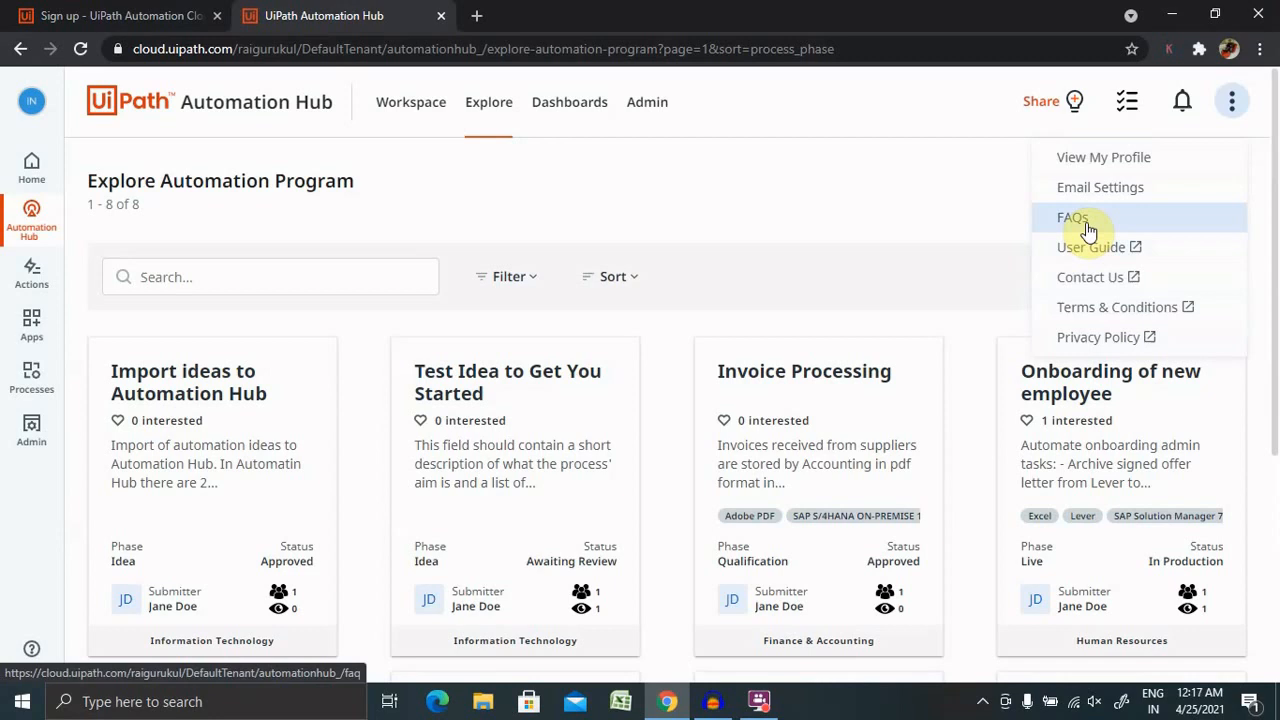
pyautogui.moveTo(1090, 247)
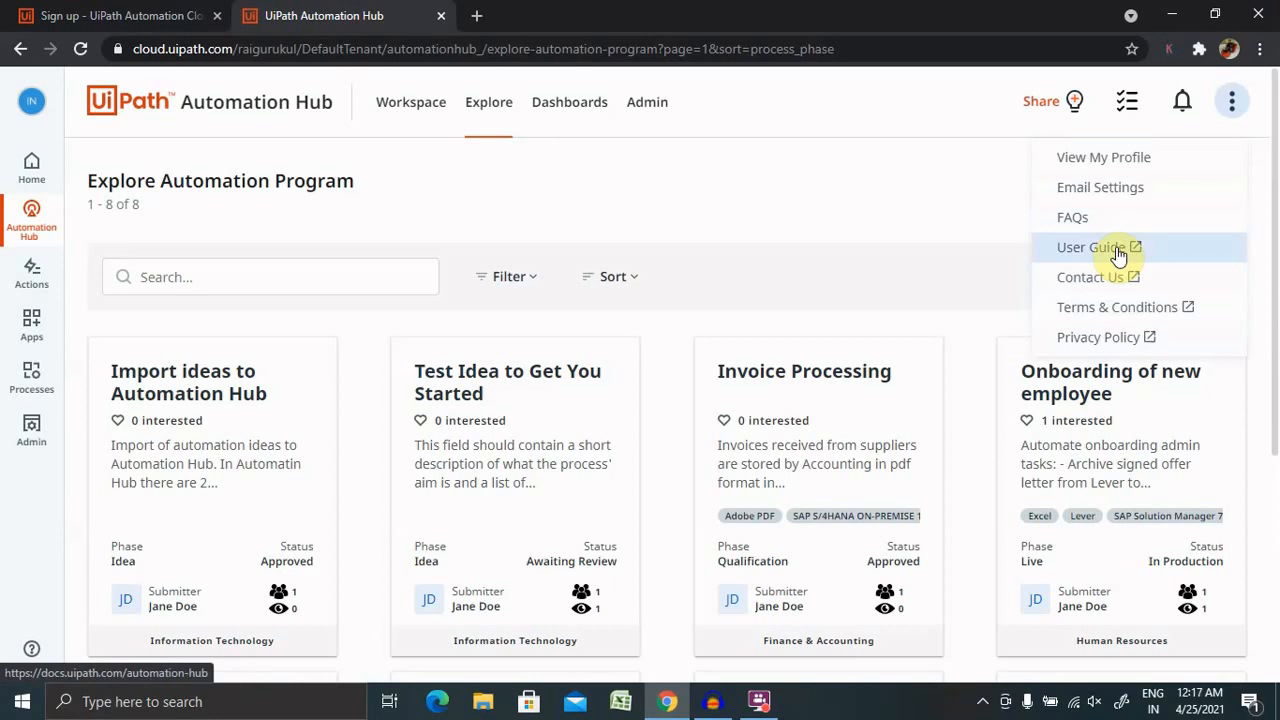
pyautogui.moveTo(1155, 220)
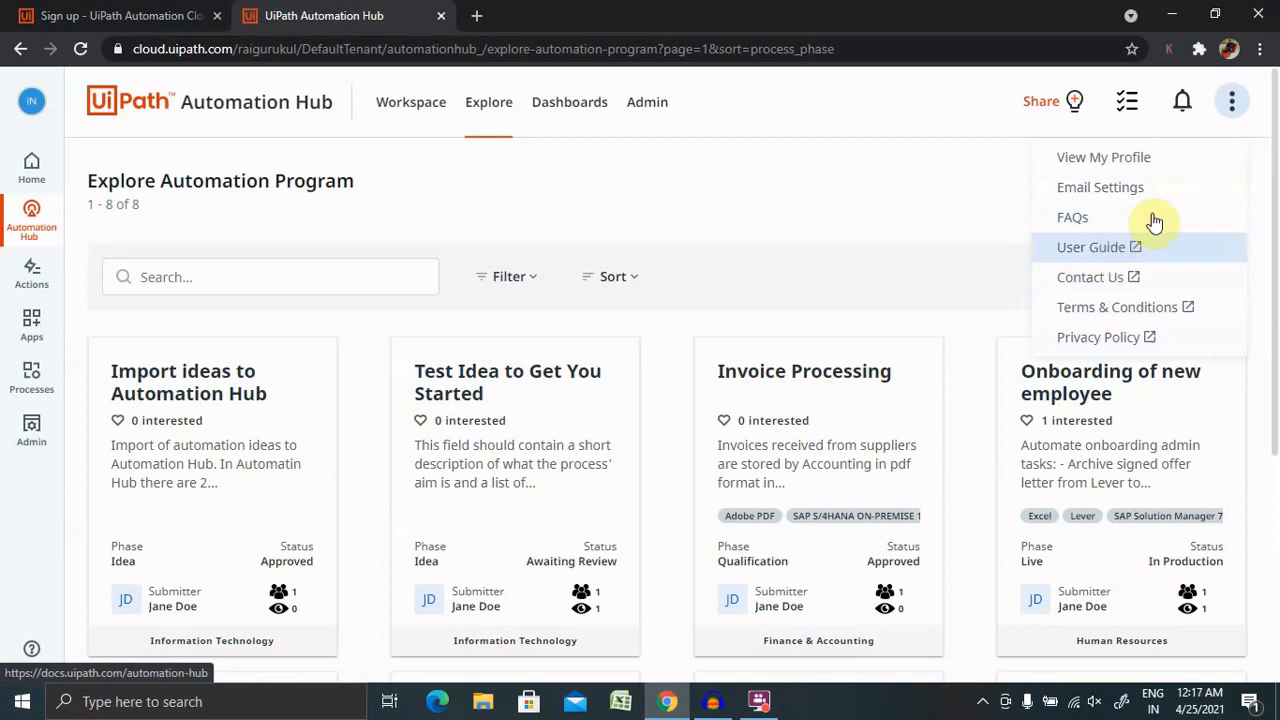
pyautogui.click(1232, 101)
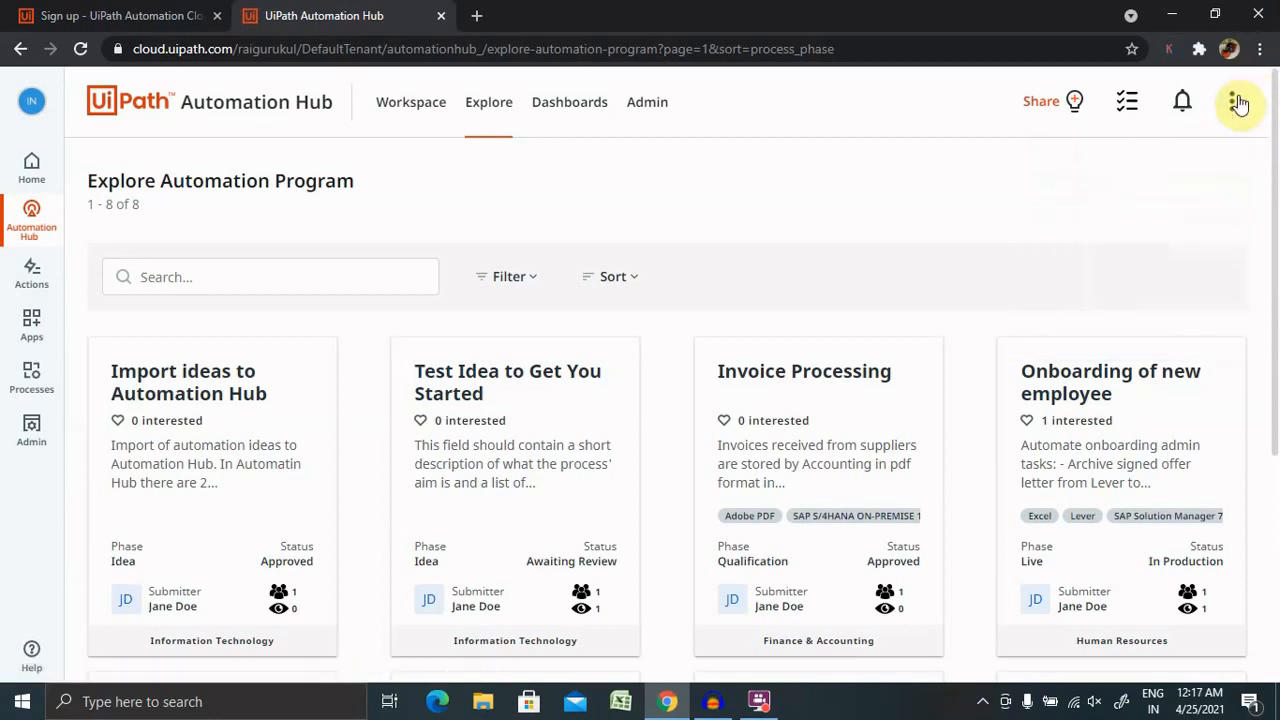
pyautogui.click(1231, 101)
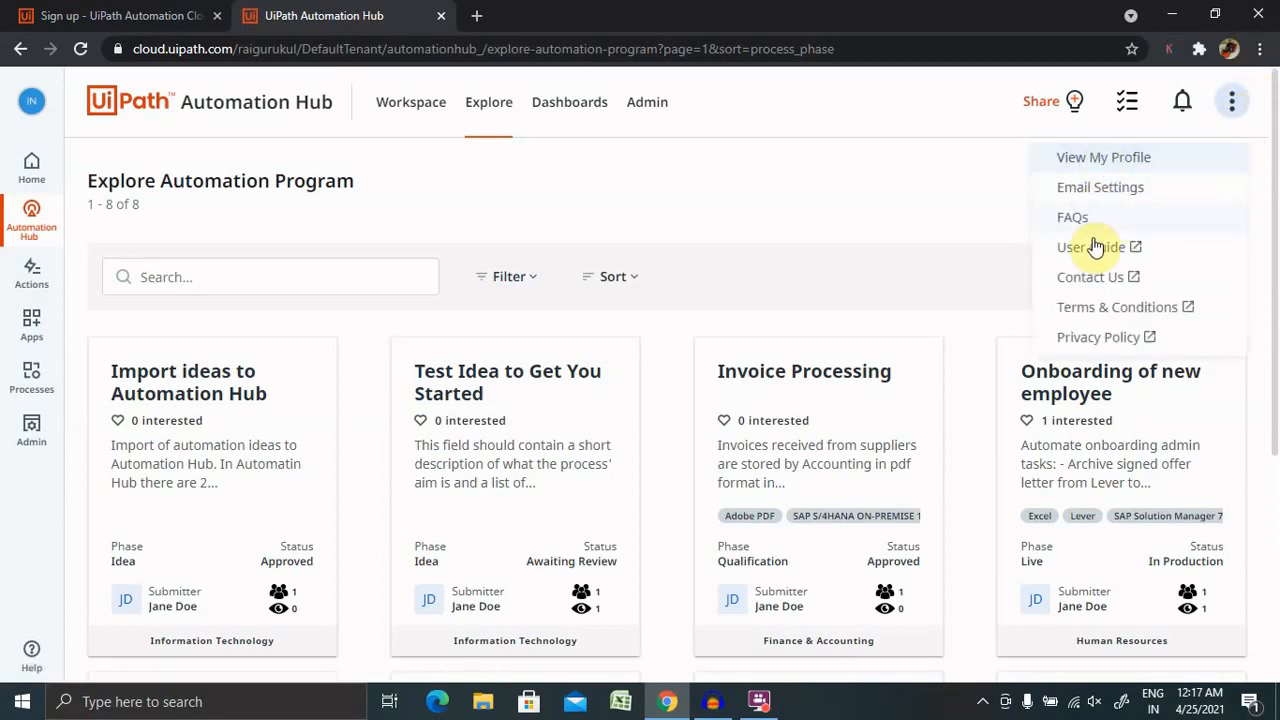
pyautogui.moveTo(1092, 247)
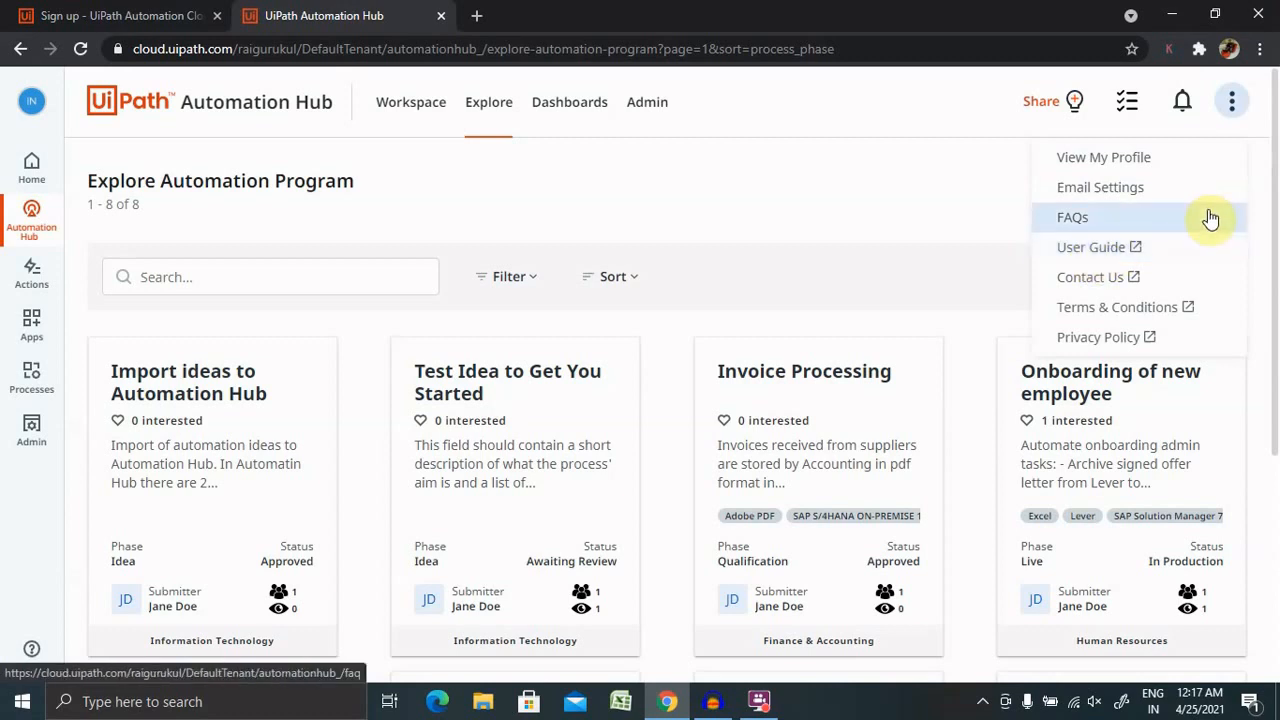
pyautogui.moveTo(628, 143)
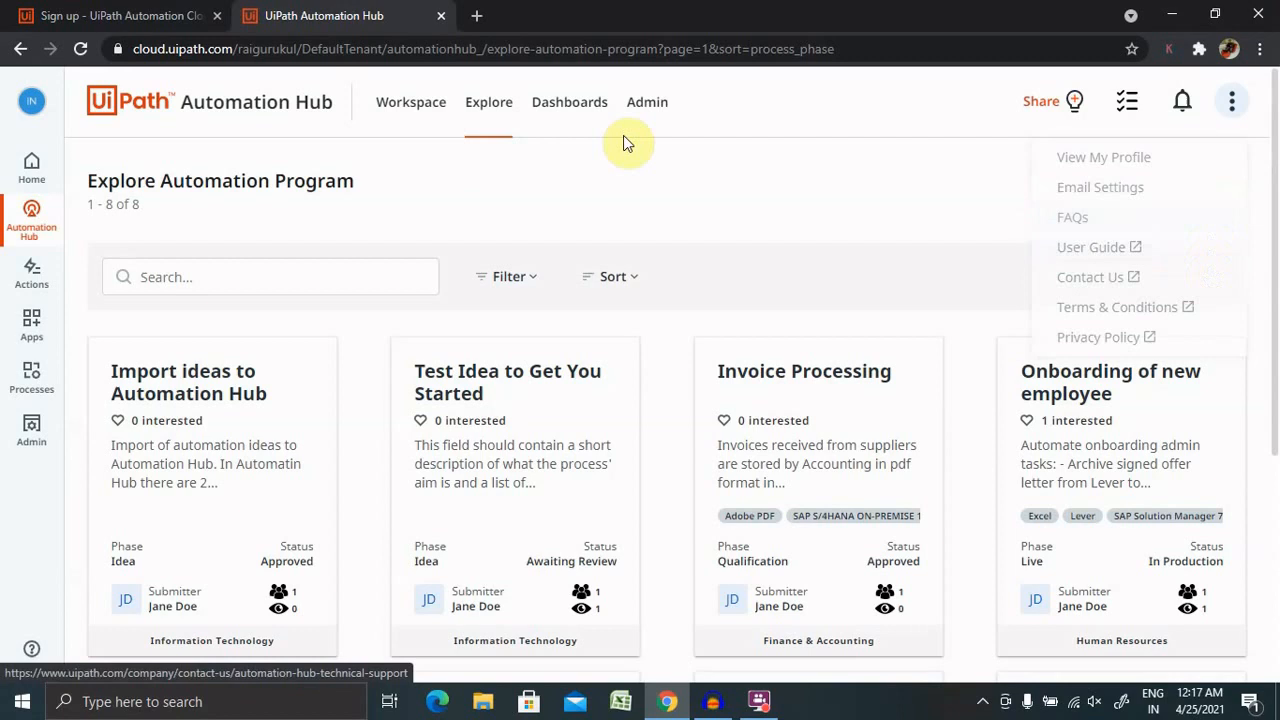
pyautogui.click(410, 101)
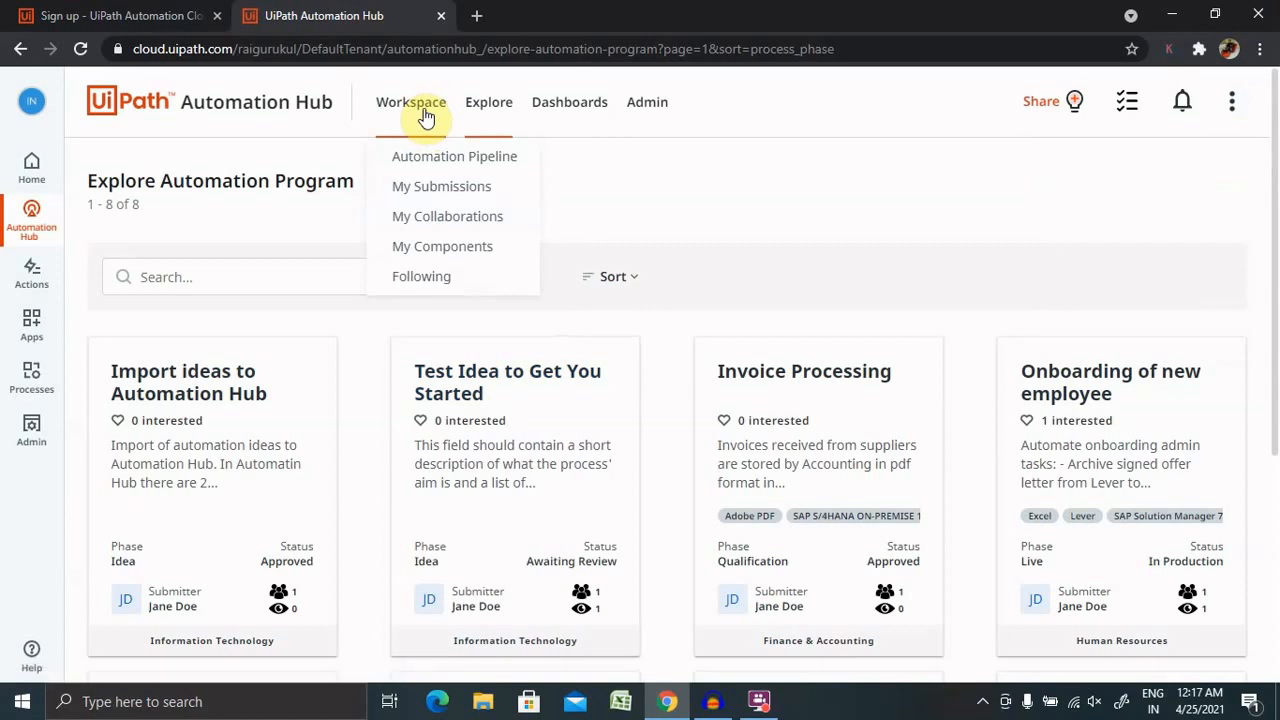
pyautogui.moveTo(441, 186)
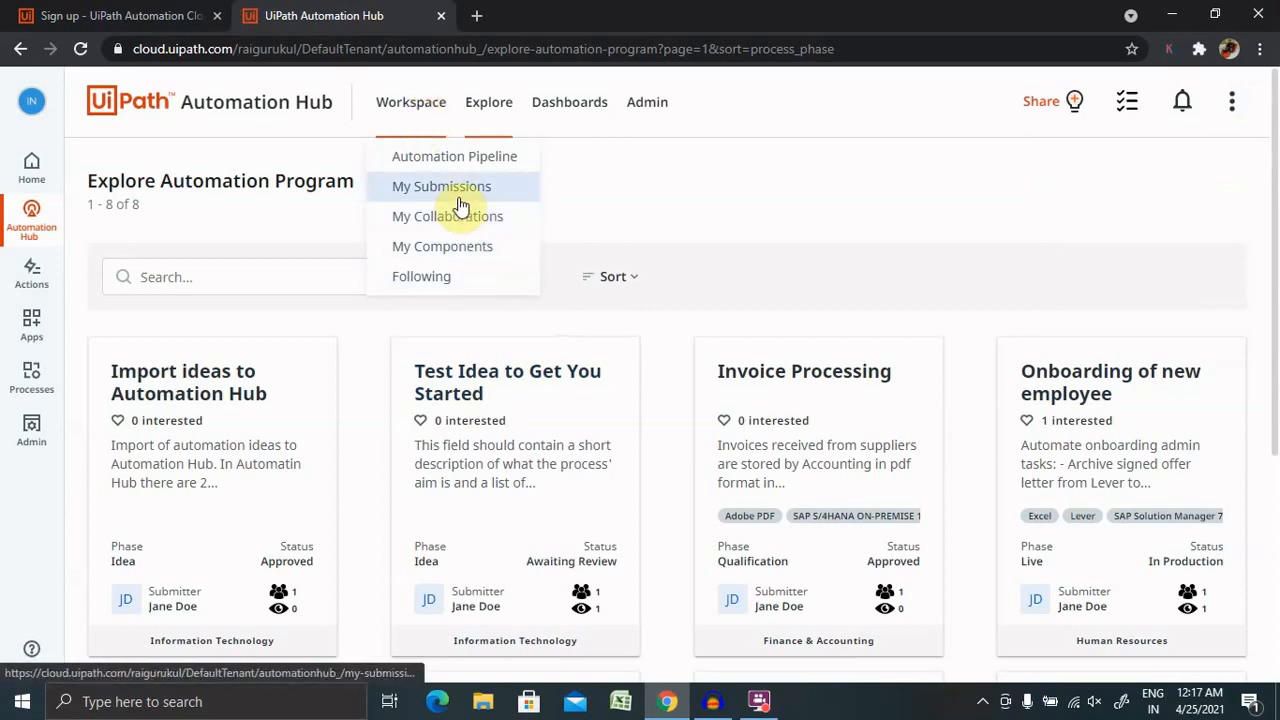
pyautogui.moveTo(454, 156)
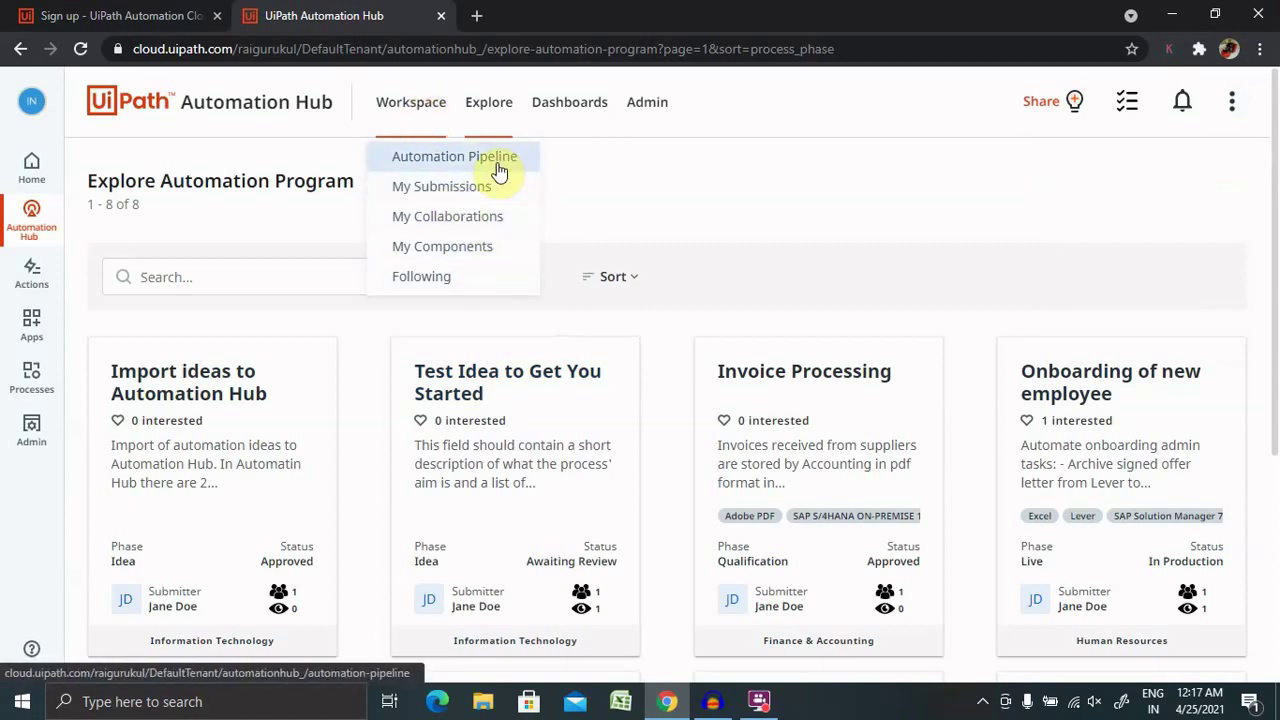
pyautogui.moveTo(470, 205)
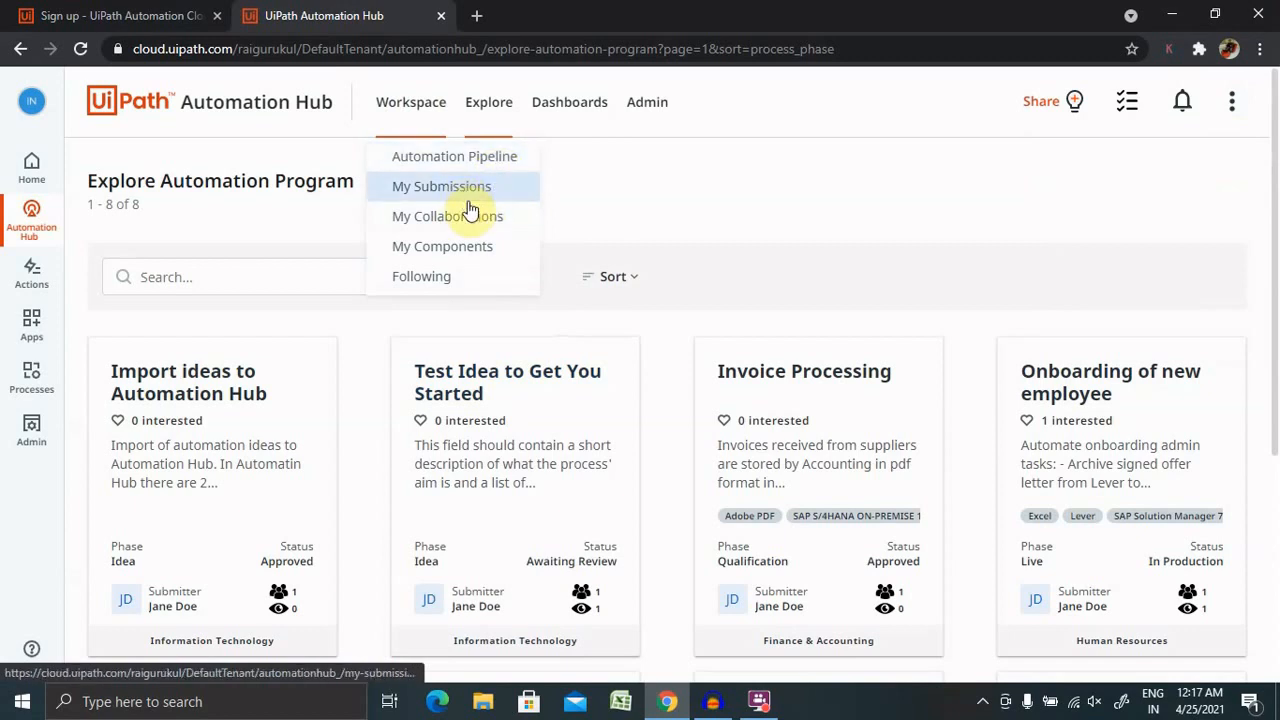
pyautogui.moveTo(421, 276)
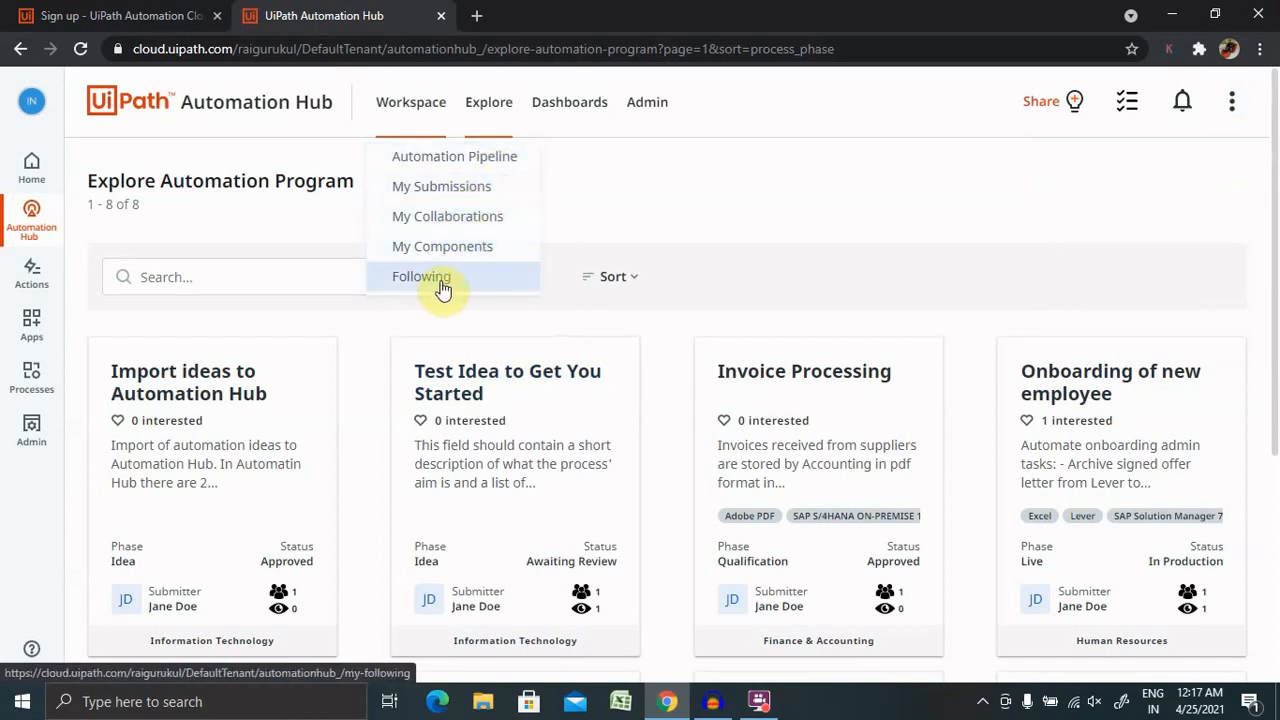
pyautogui.moveTo(441, 186)
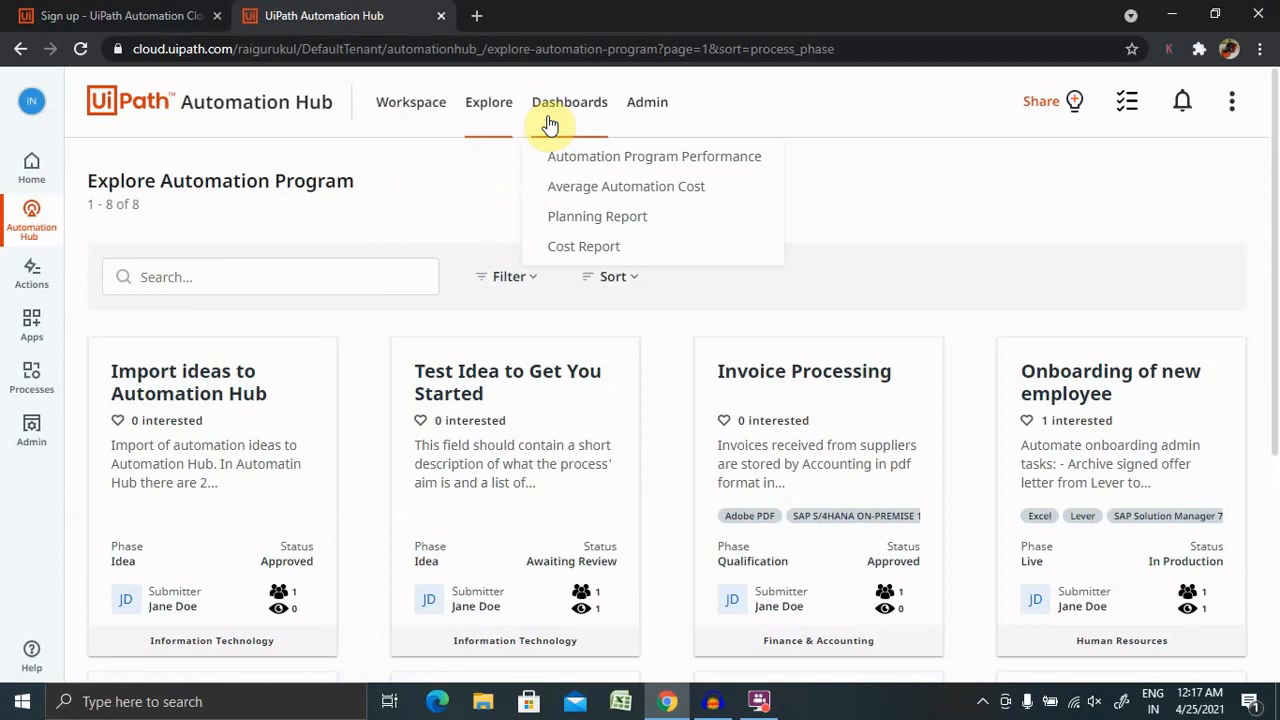
pyautogui.moveTo(588, 186)
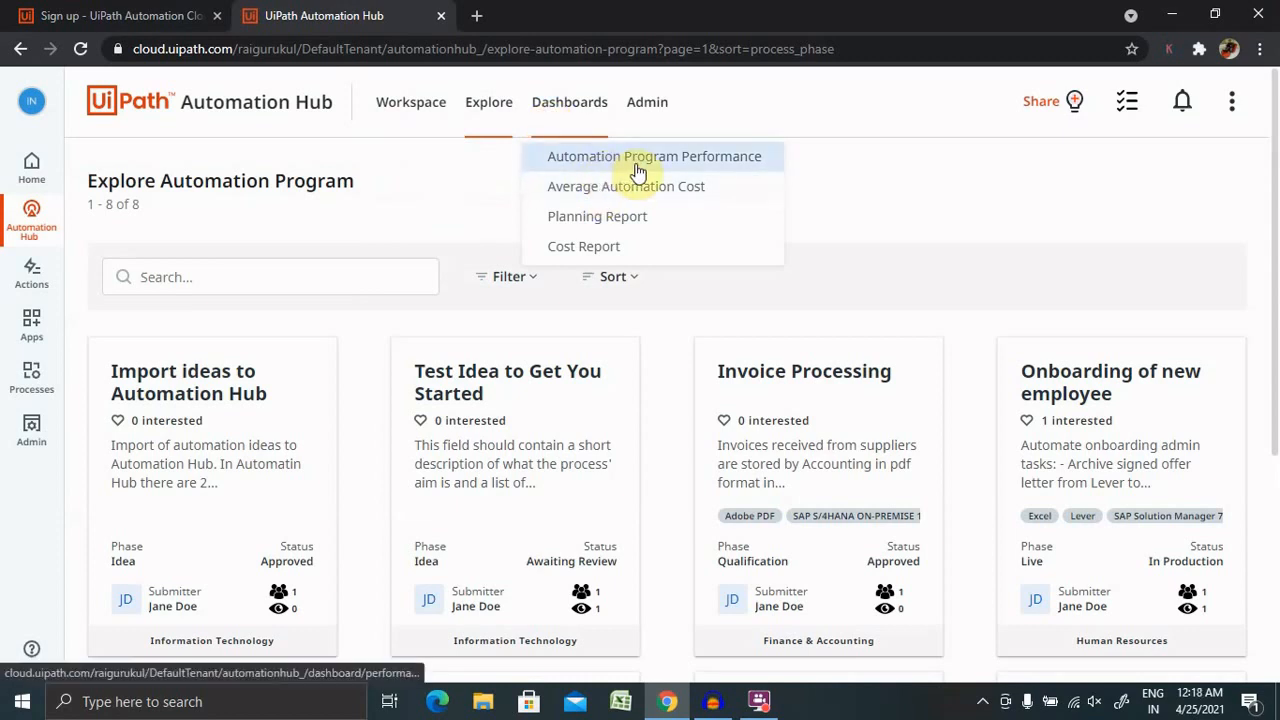
pyautogui.moveTo(648, 195)
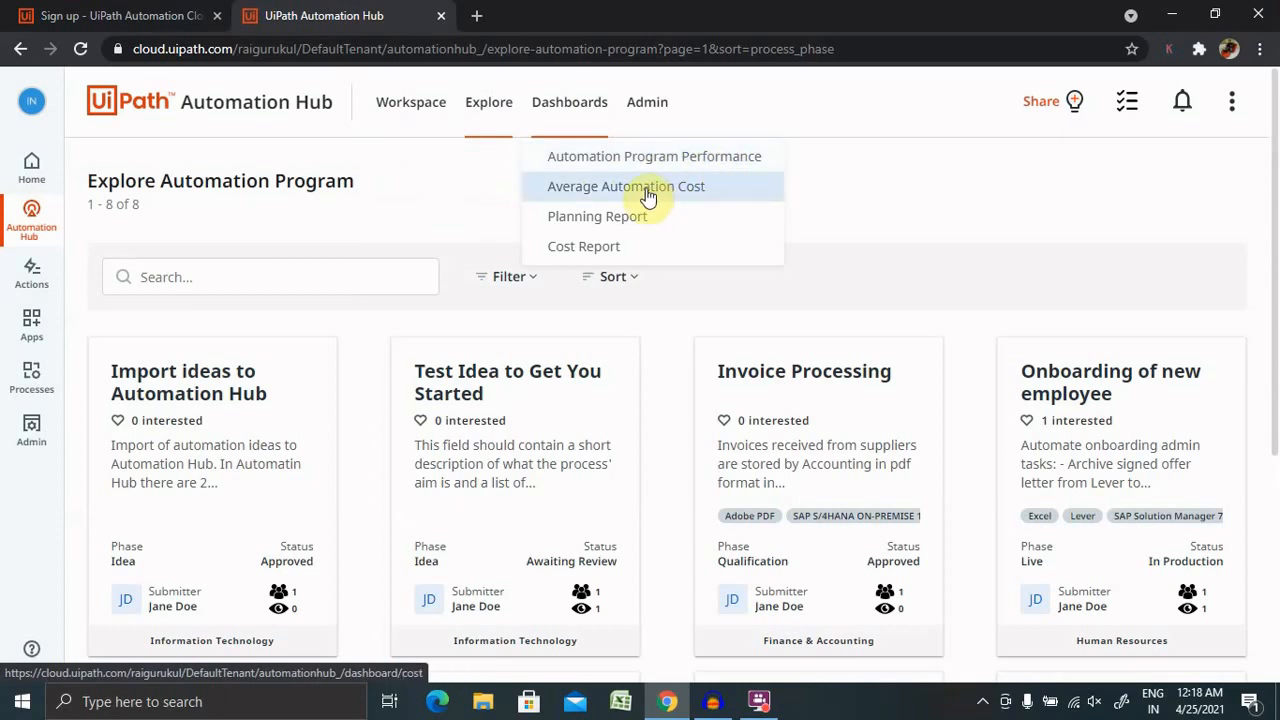
pyautogui.moveTo(597, 216)
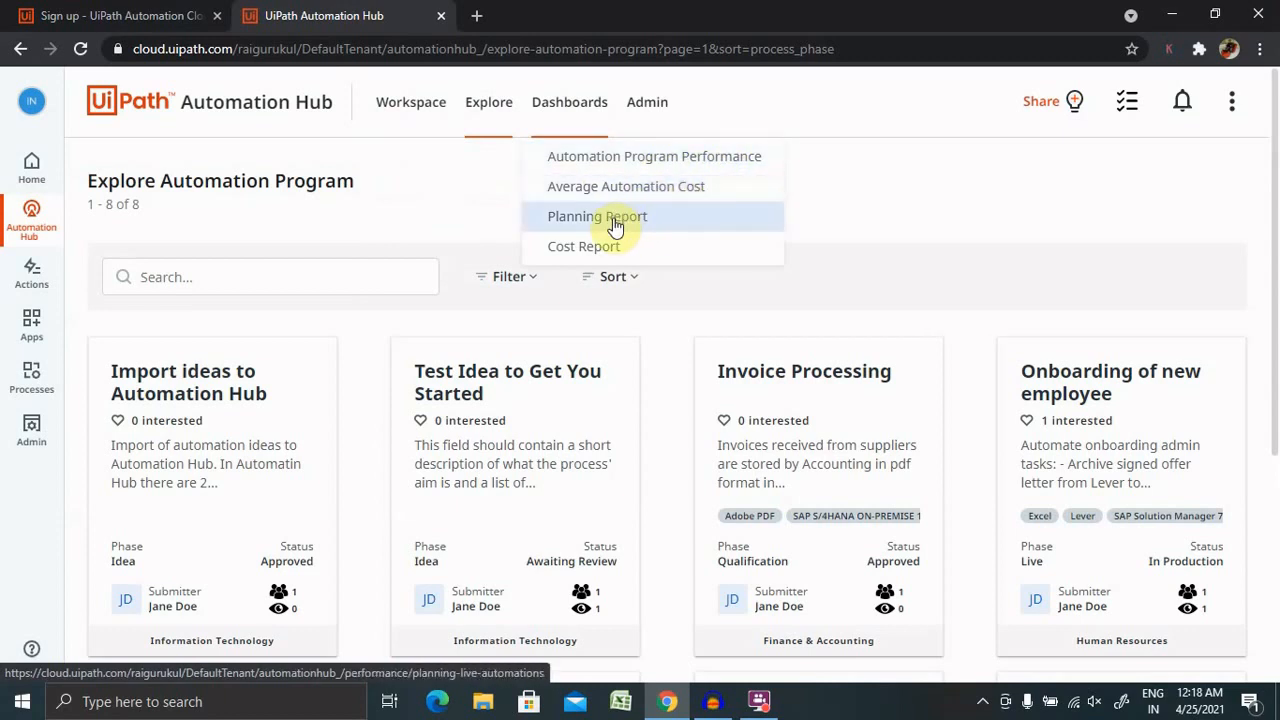
pyautogui.moveTo(646, 102)
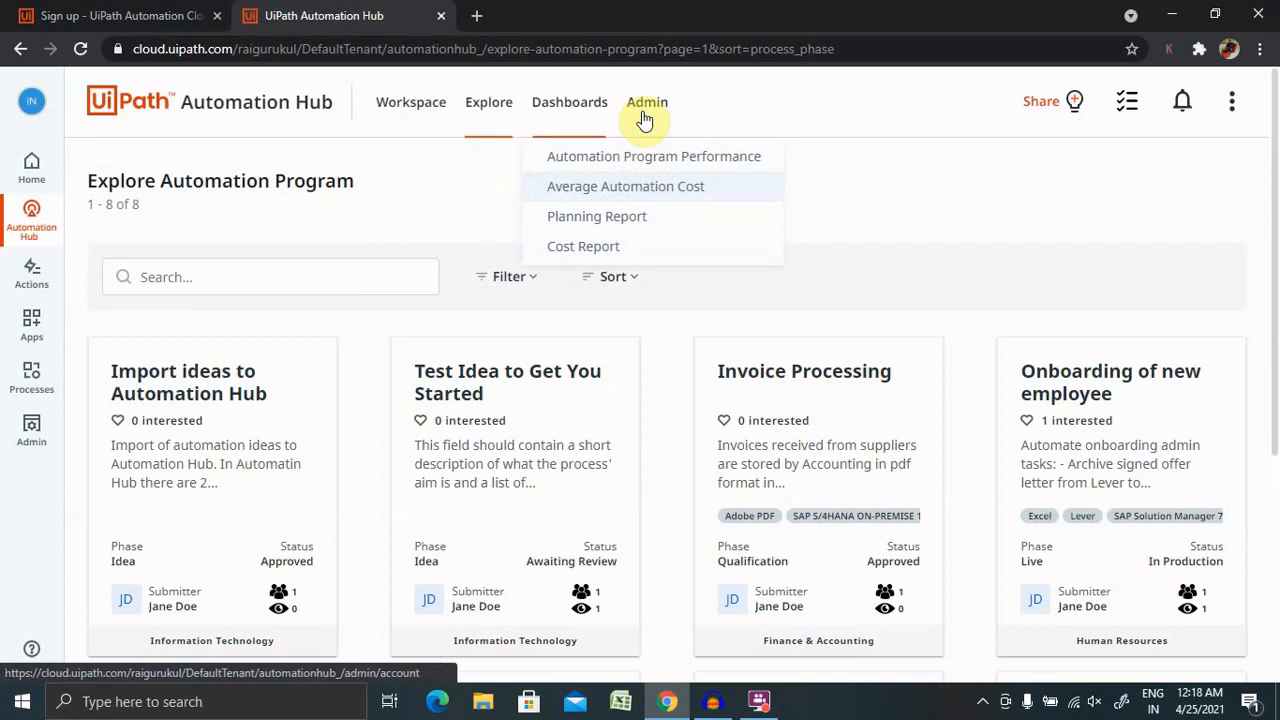
# Step: Open Admin People, check the Administrators group, and return to the two-user list
pyautogui.click(646, 102)
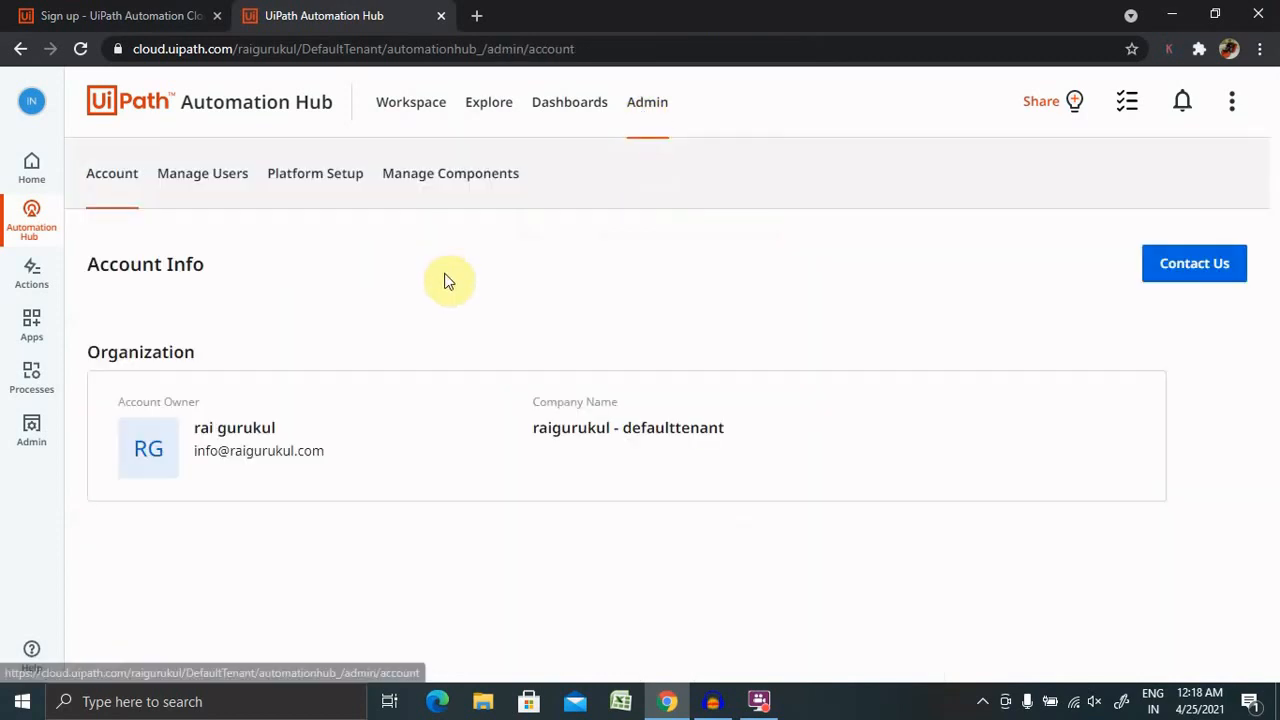
pyautogui.moveTo(525, 385)
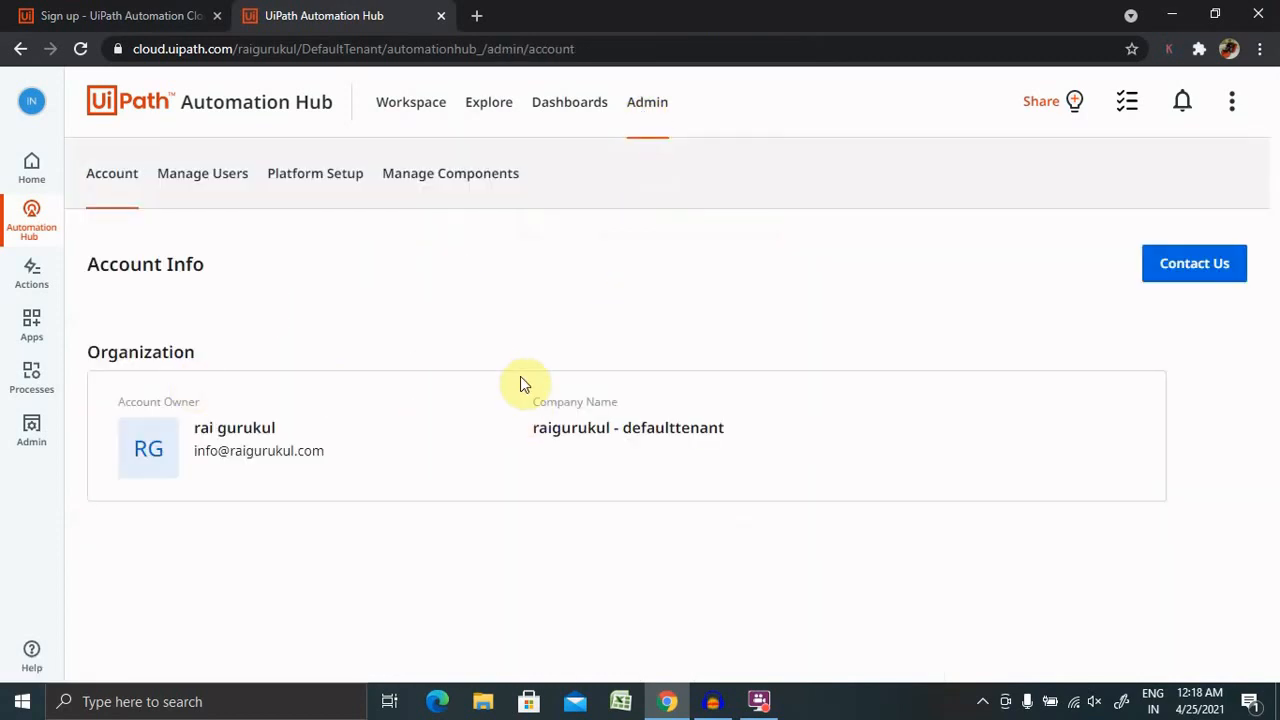
pyautogui.click(202, 173)
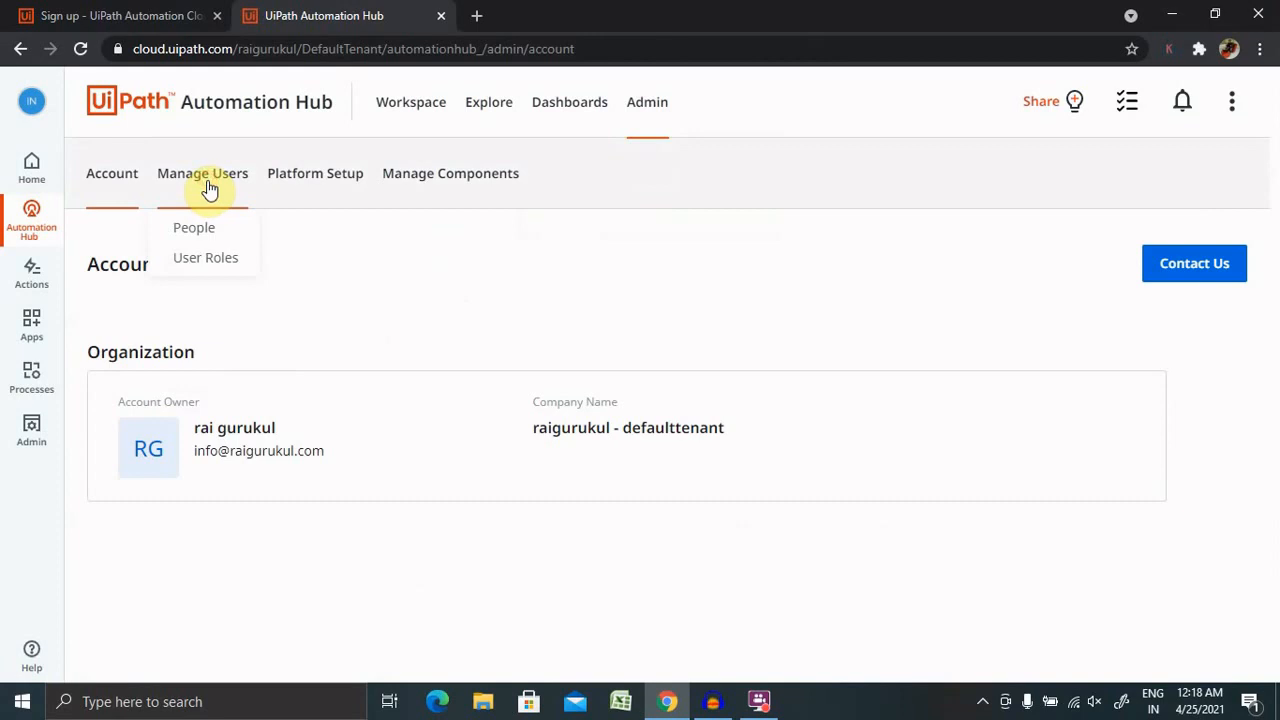
pyautogui.moveTo(194, 228)
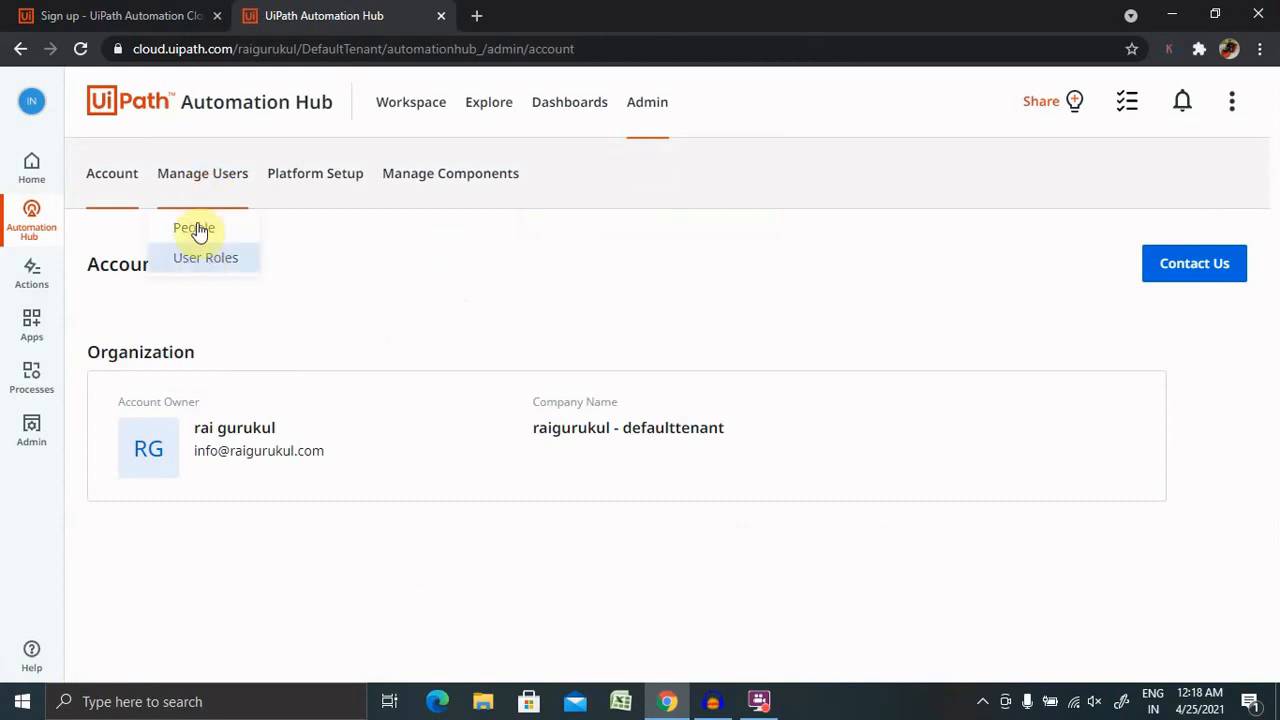
pyautogui.moveTo(197, 190)
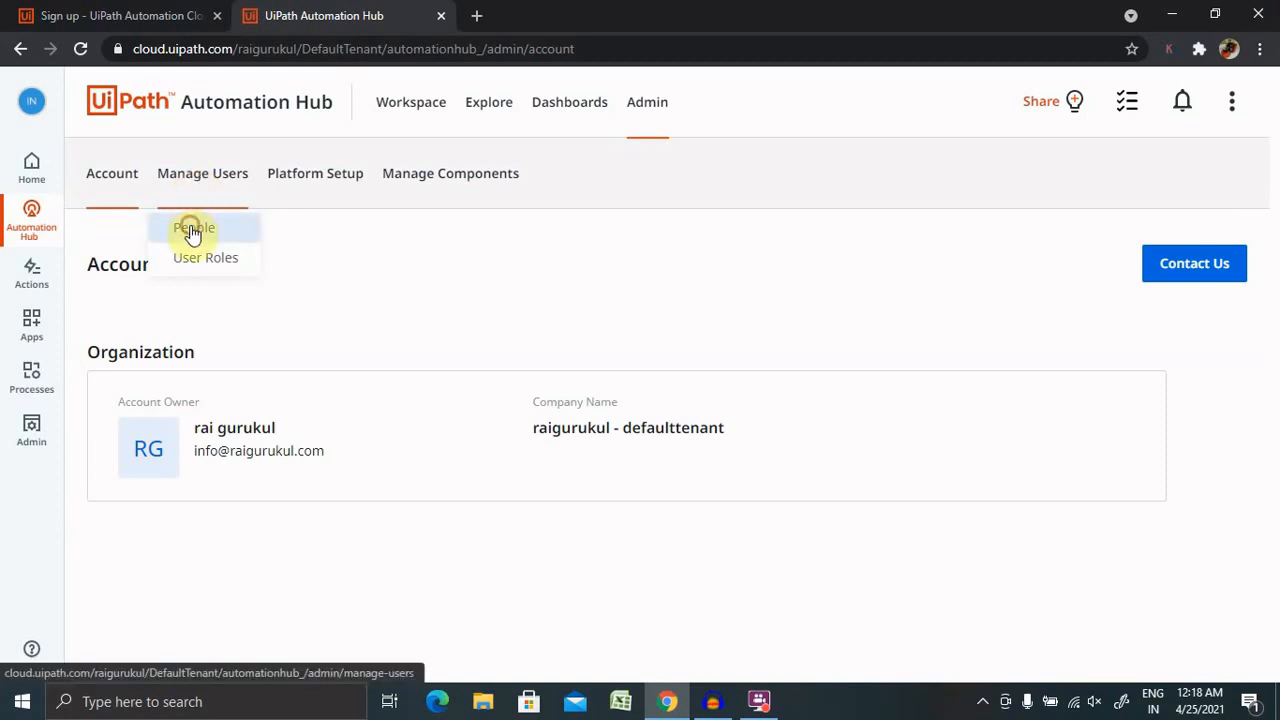
pyautogui.click(194, 228)
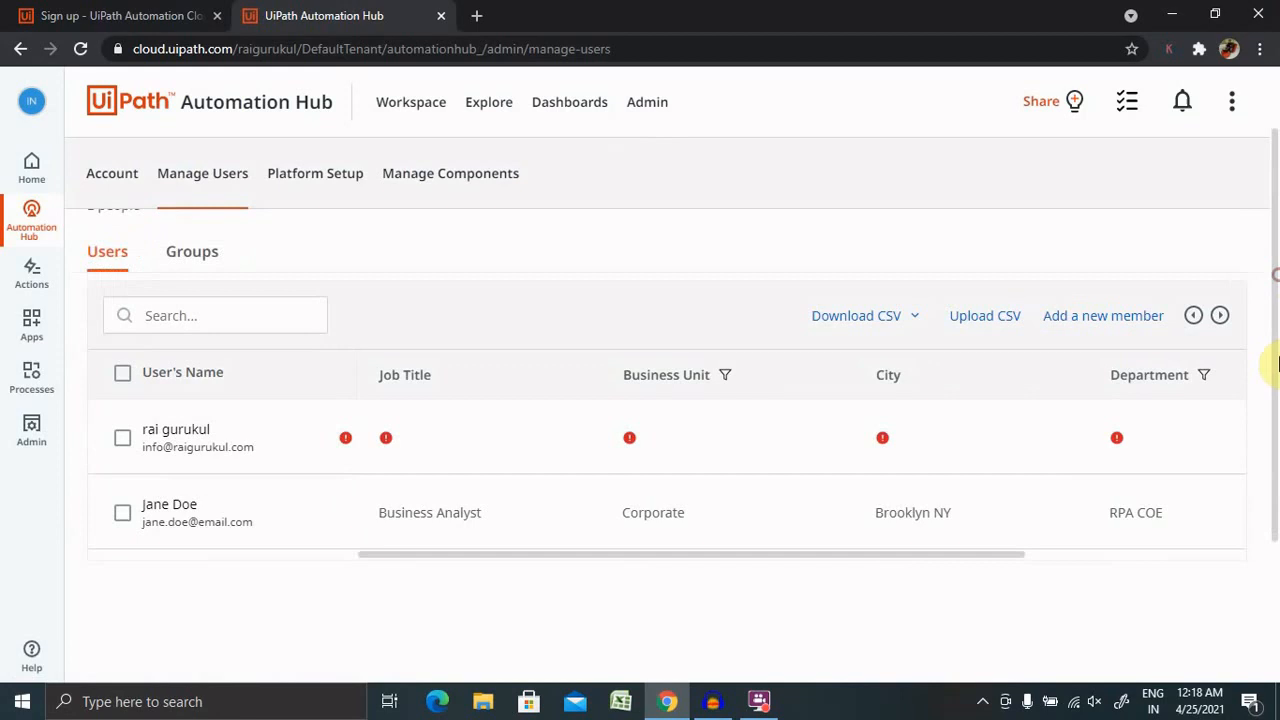
pyautogui.scroll(3)
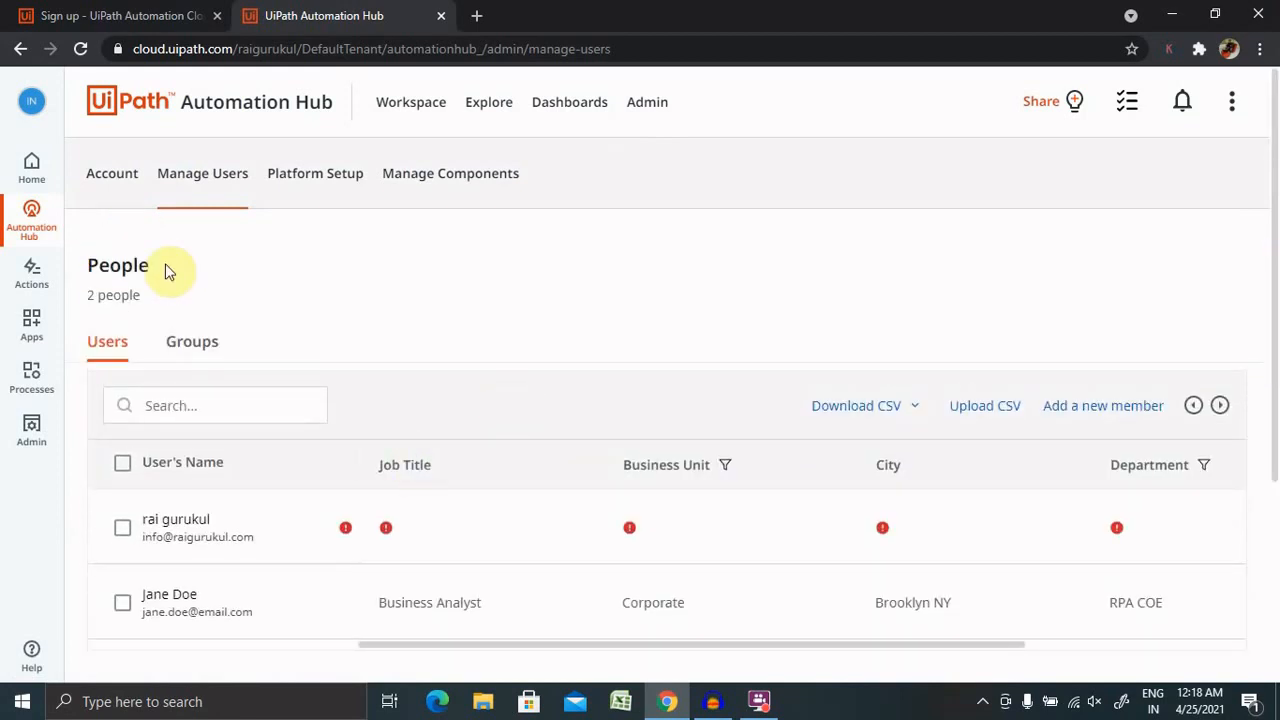
pyautogui.click(191, 341)
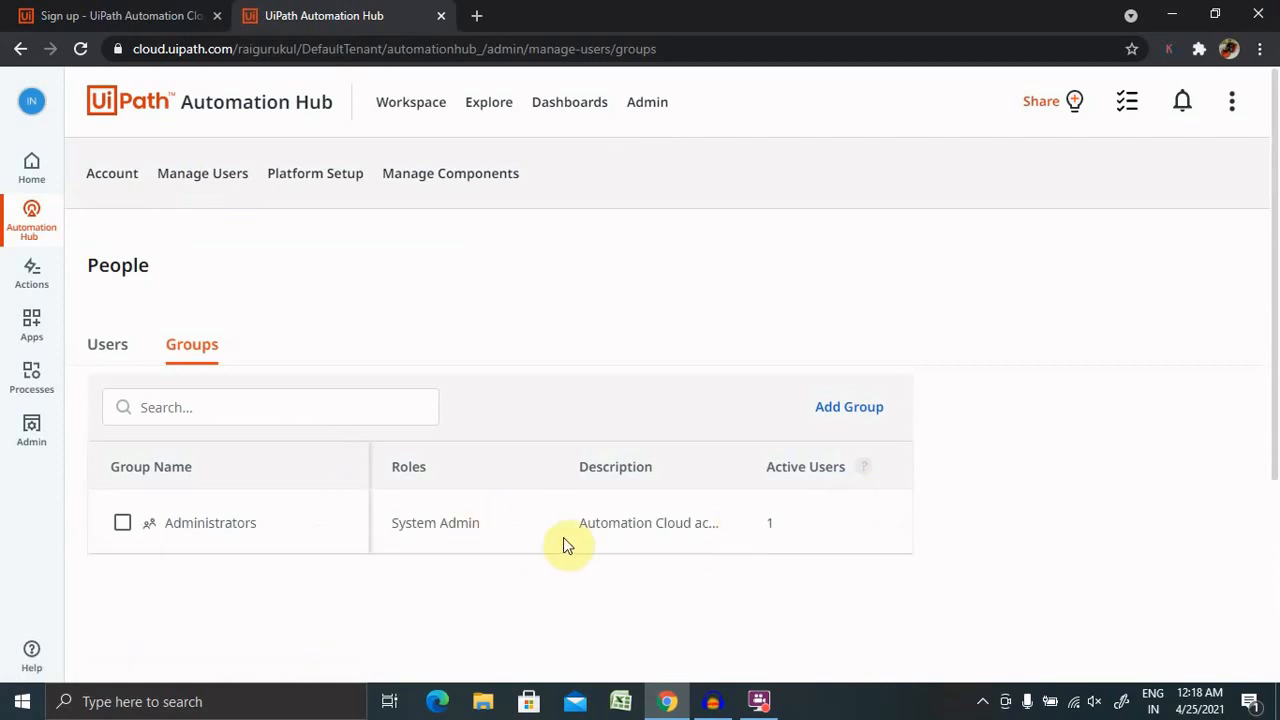
pyautogui.moveTo(177, 378)
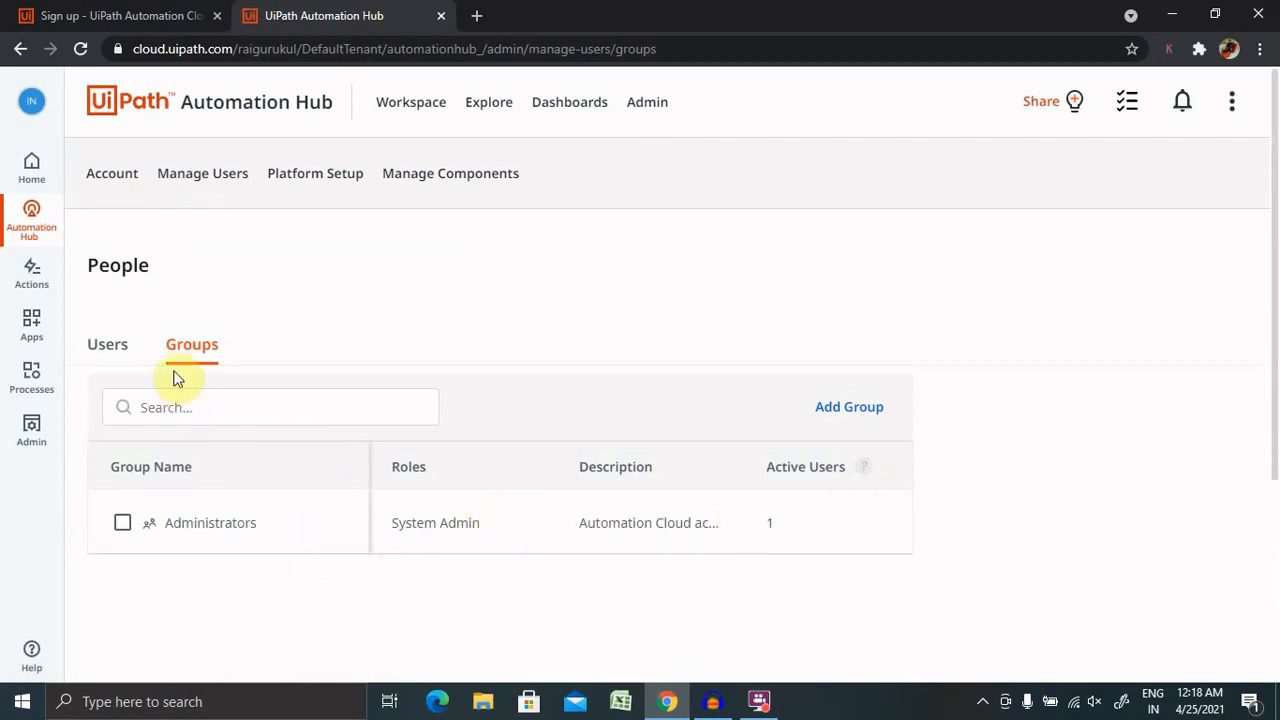
pyautogui.moveTo(849, 406)
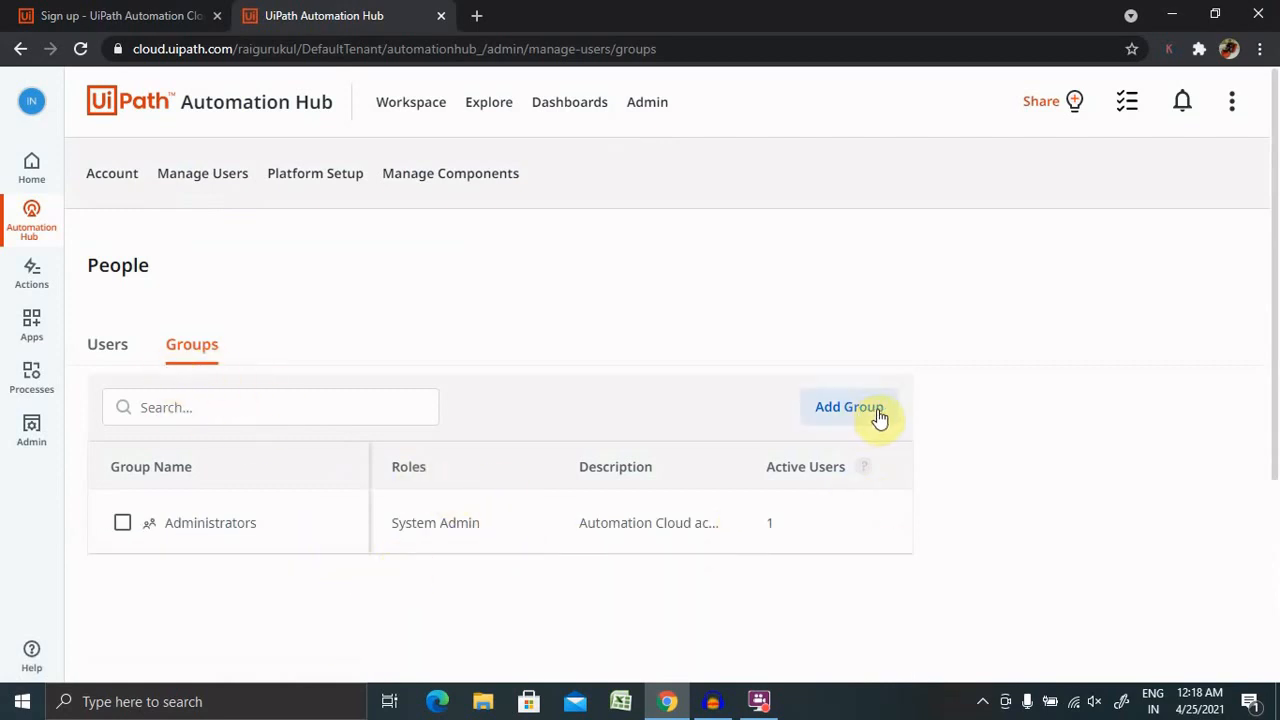
pyautogui.moveTo(94, 373)
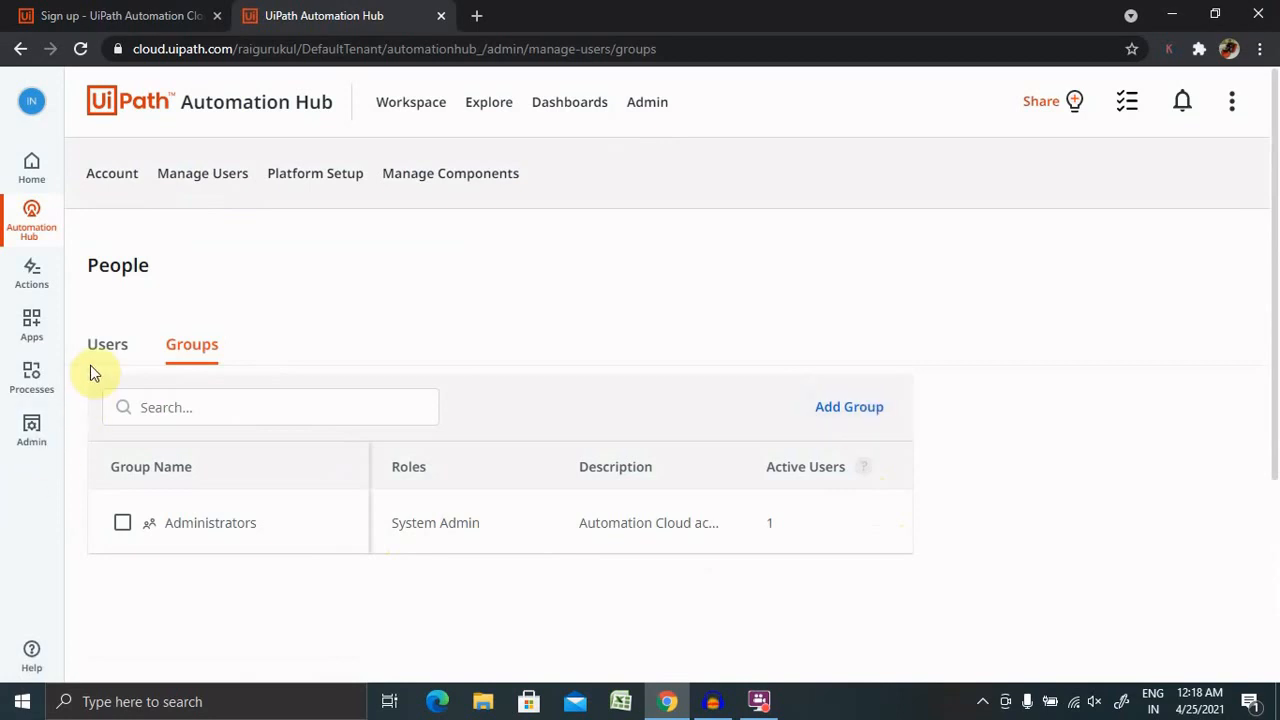
pyautogui.click(107, 344)
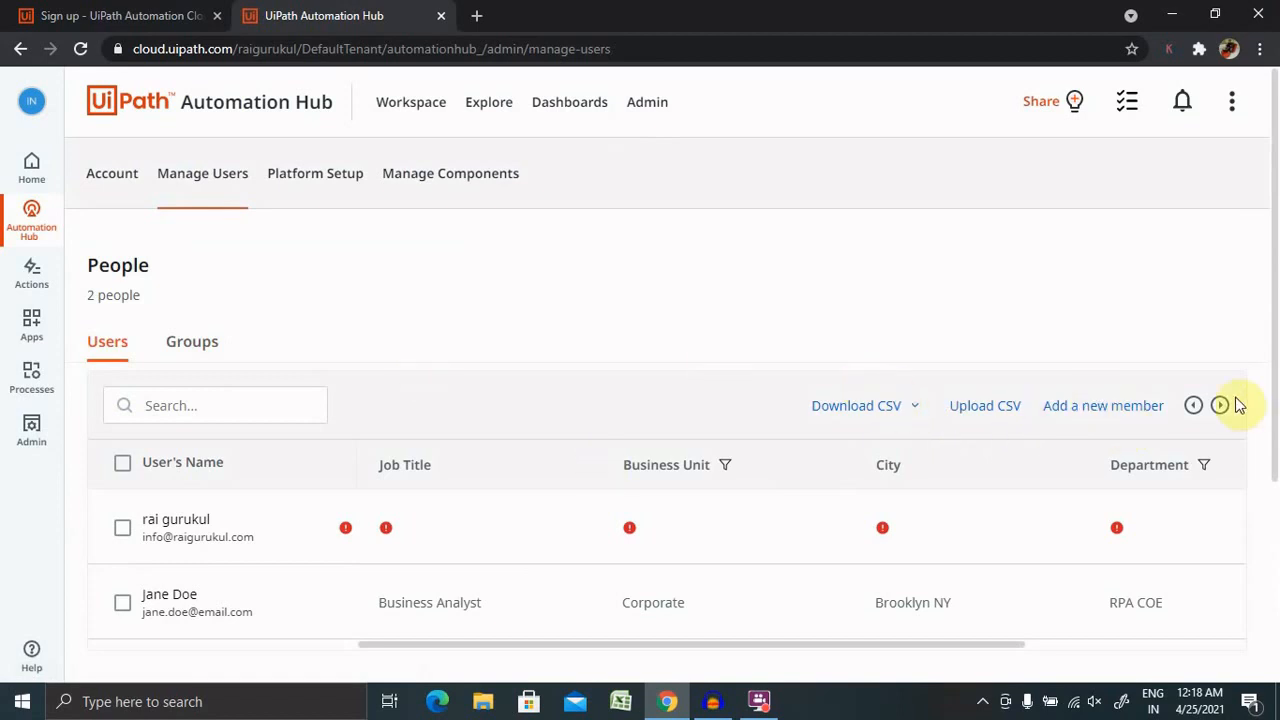
pyautogui.moveTo(858, 405)
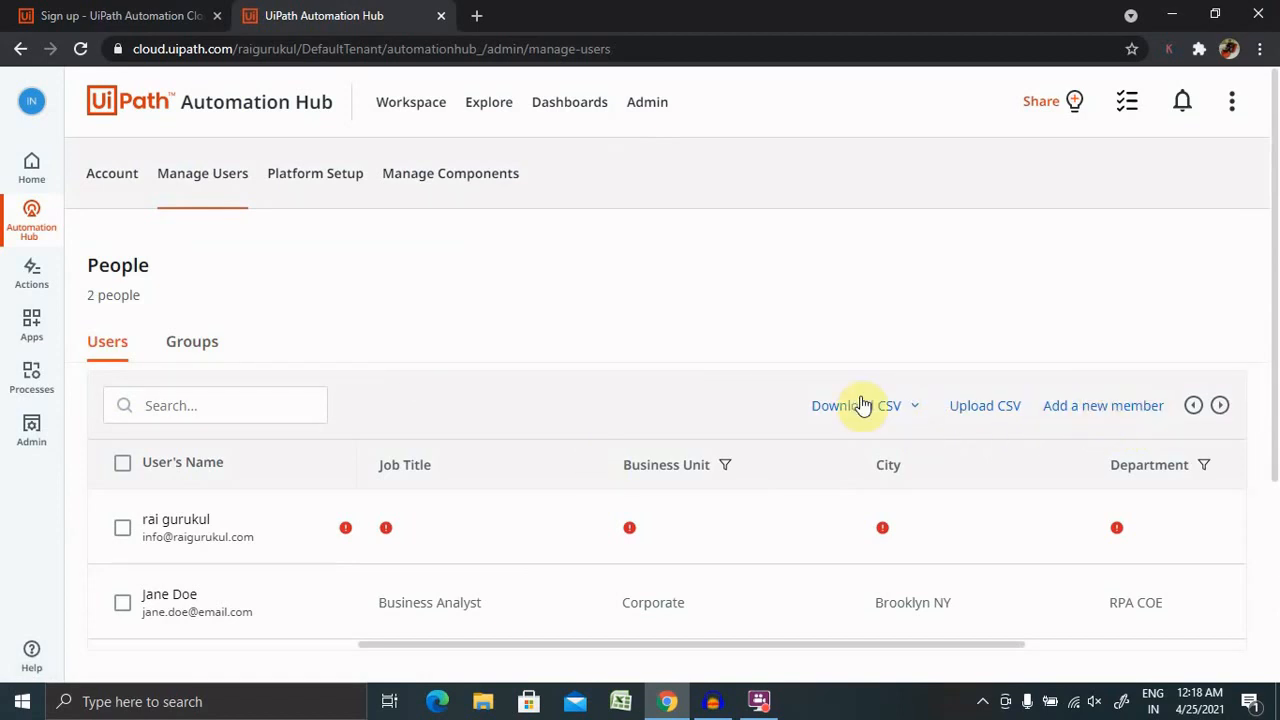
pyautogui.moveTo(932, 412)
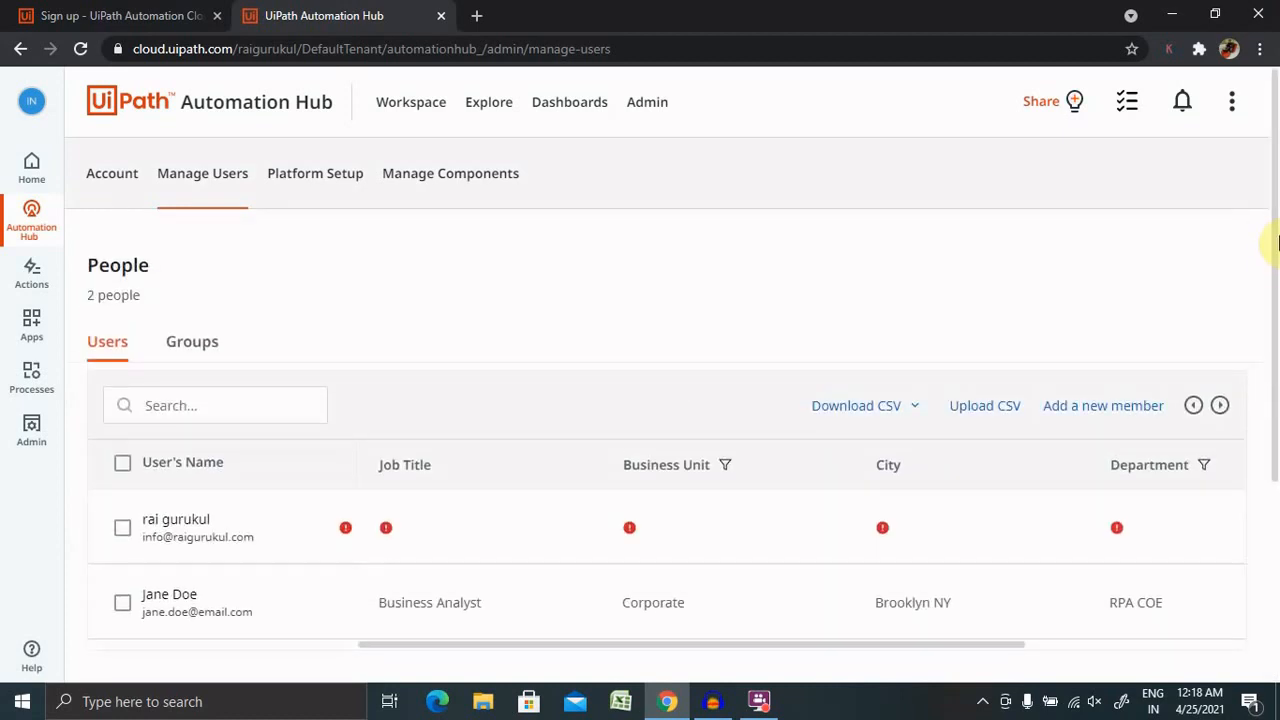
pyautogui.moveTo(795, 489)
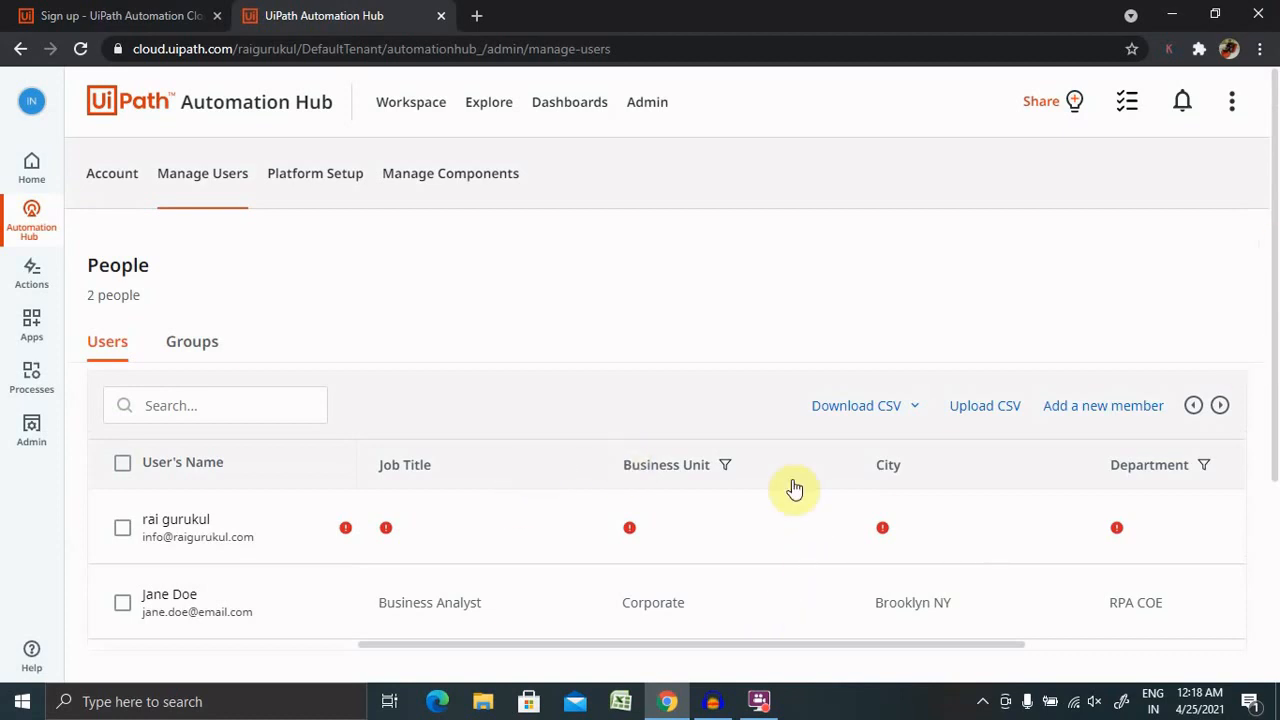
pyautogui.click(315, 173)
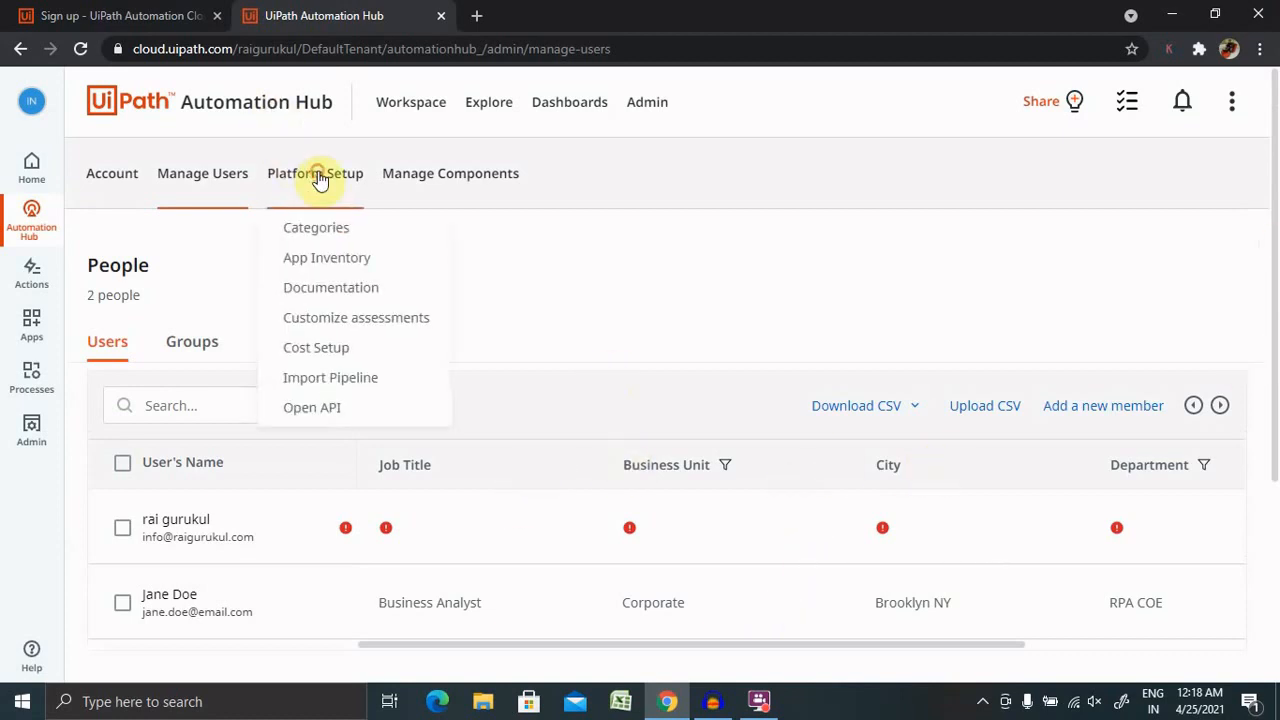
pyautogui.moveTo(316, 347)
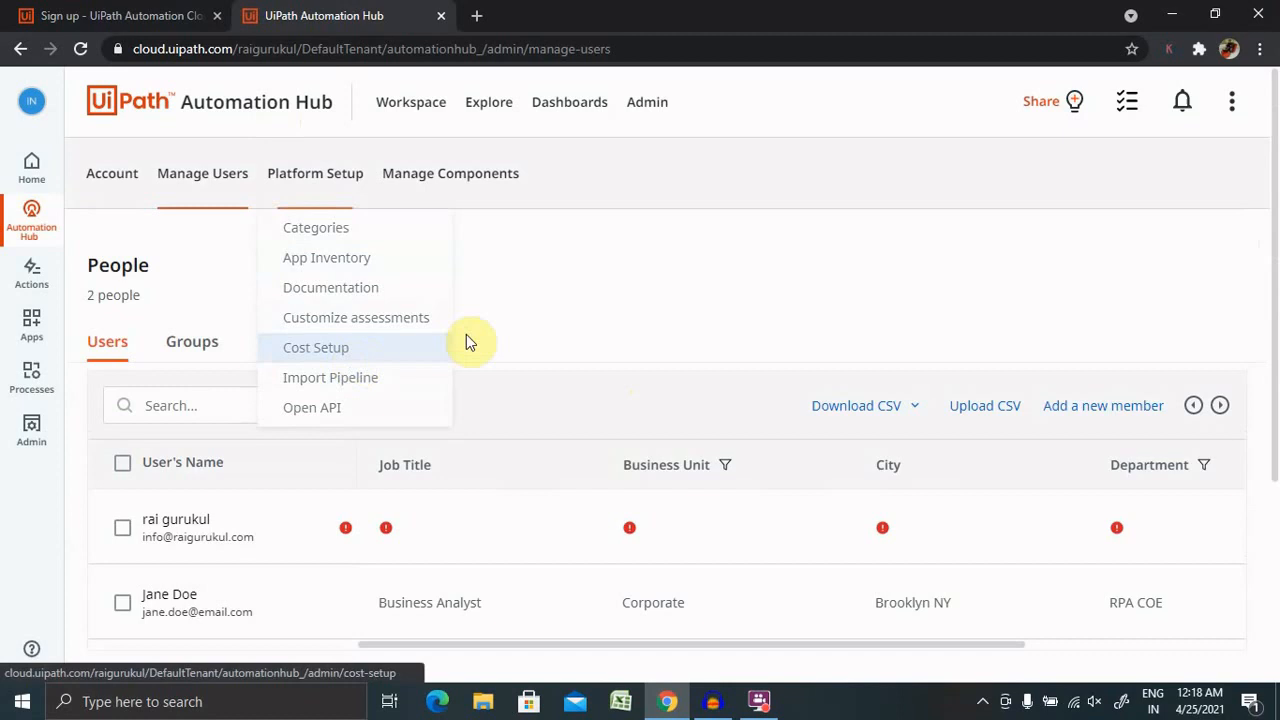
pyautogui.moveTo(316, 228)
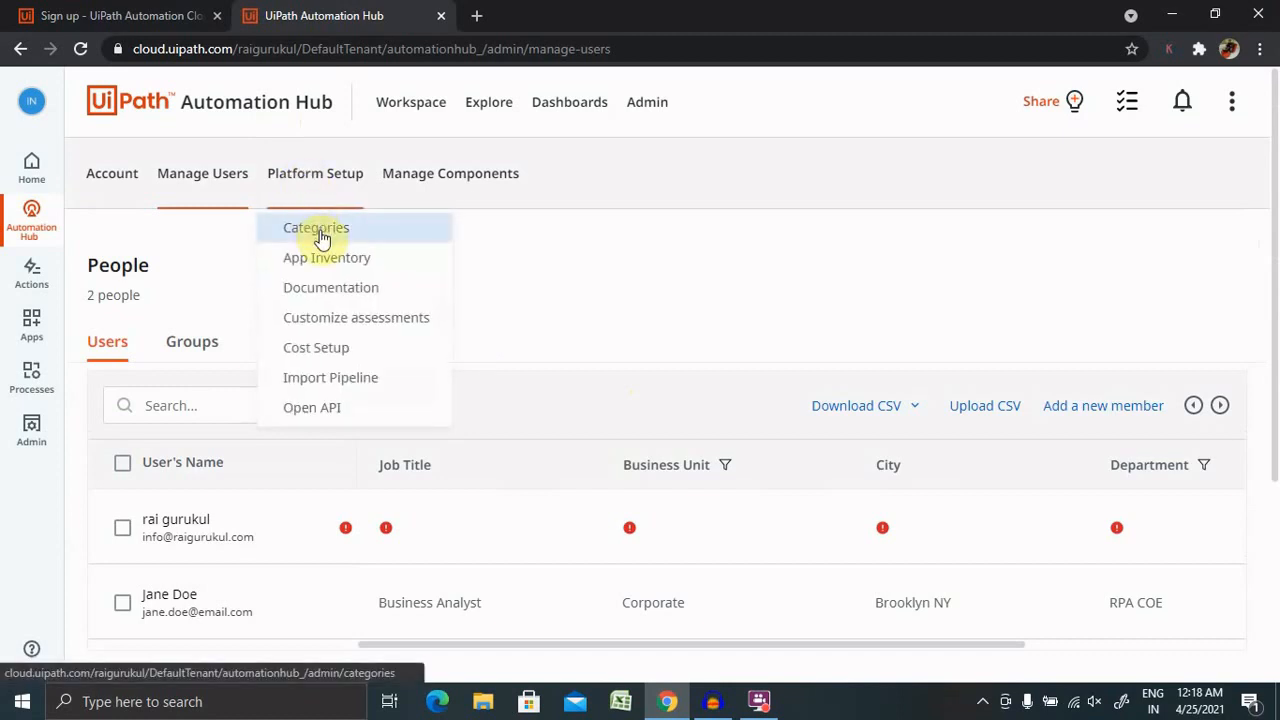
pyautogui.moveTo(356, 317)
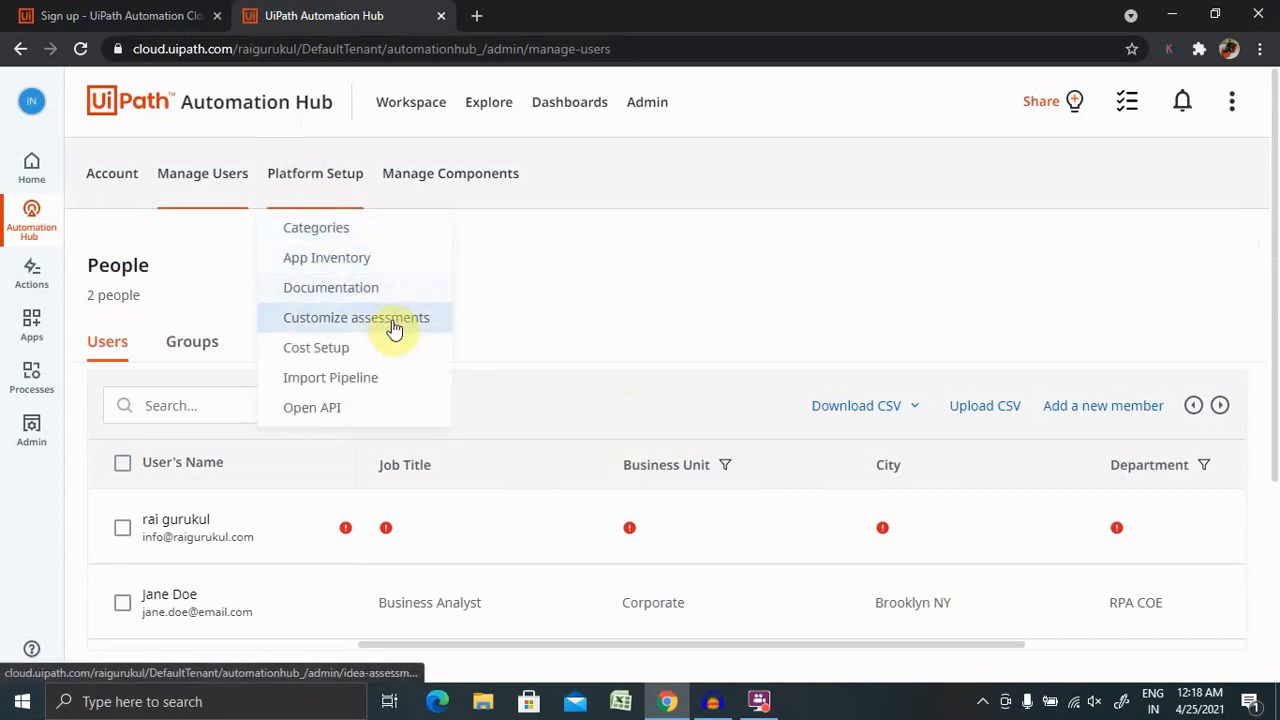
pyautogui.moveTo(316, 347)
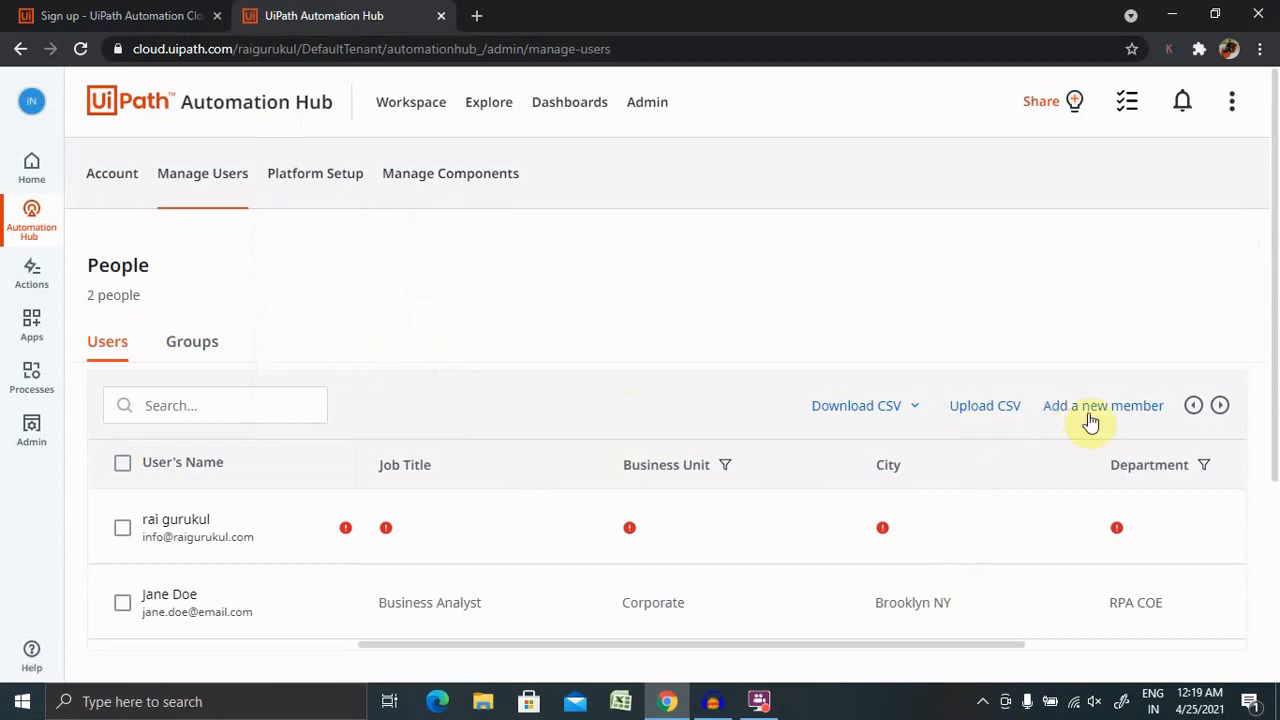
pyautogui.click(1103, 405)
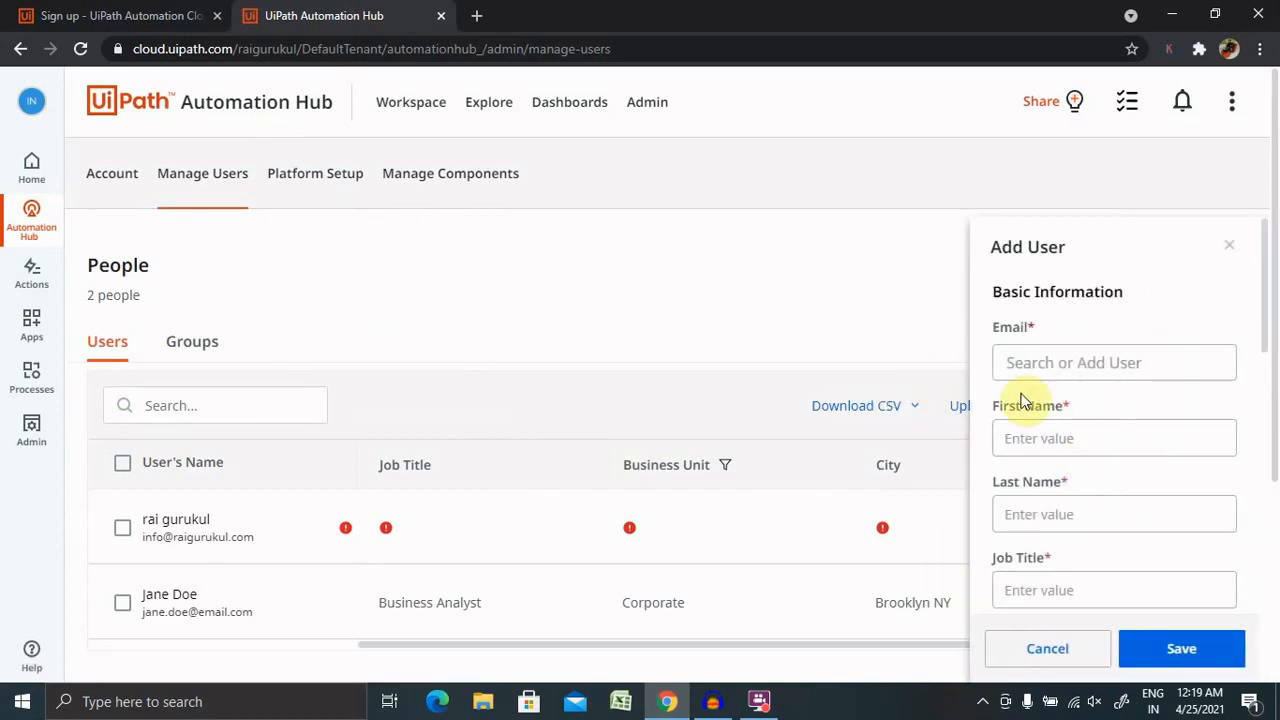
pyautogui.scroll(-3)
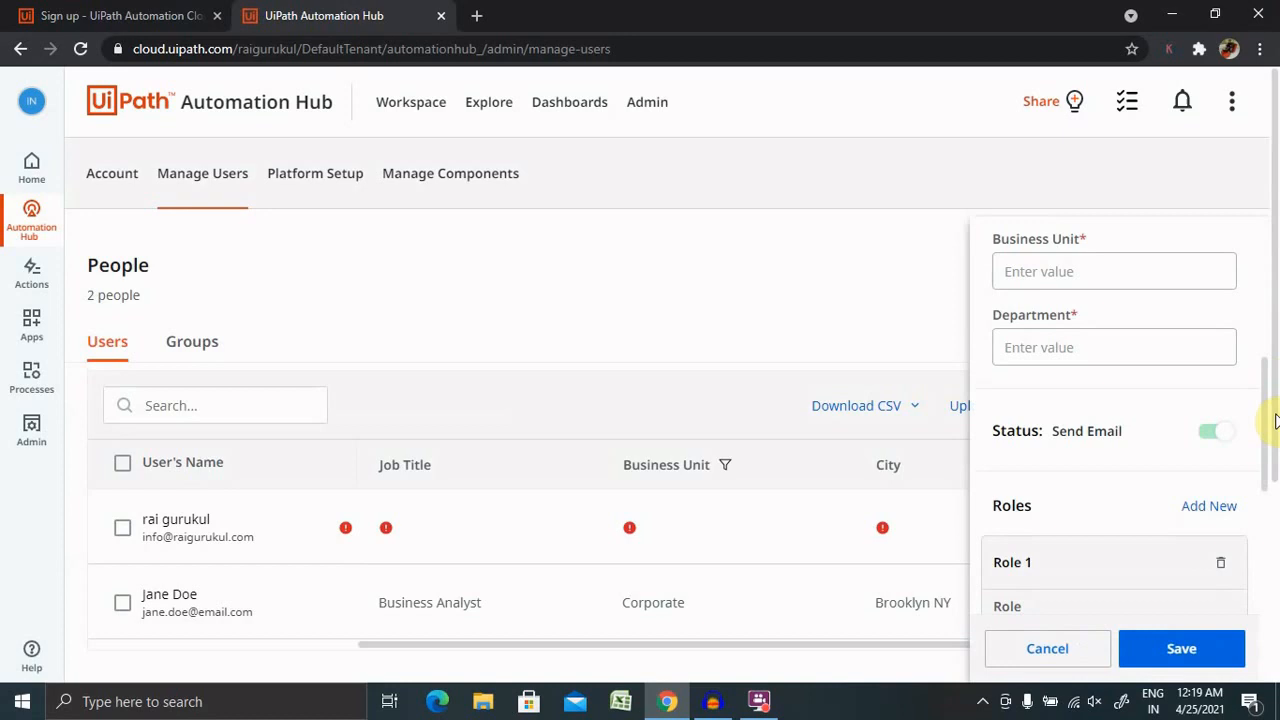
pyautogui.scroll(-3)
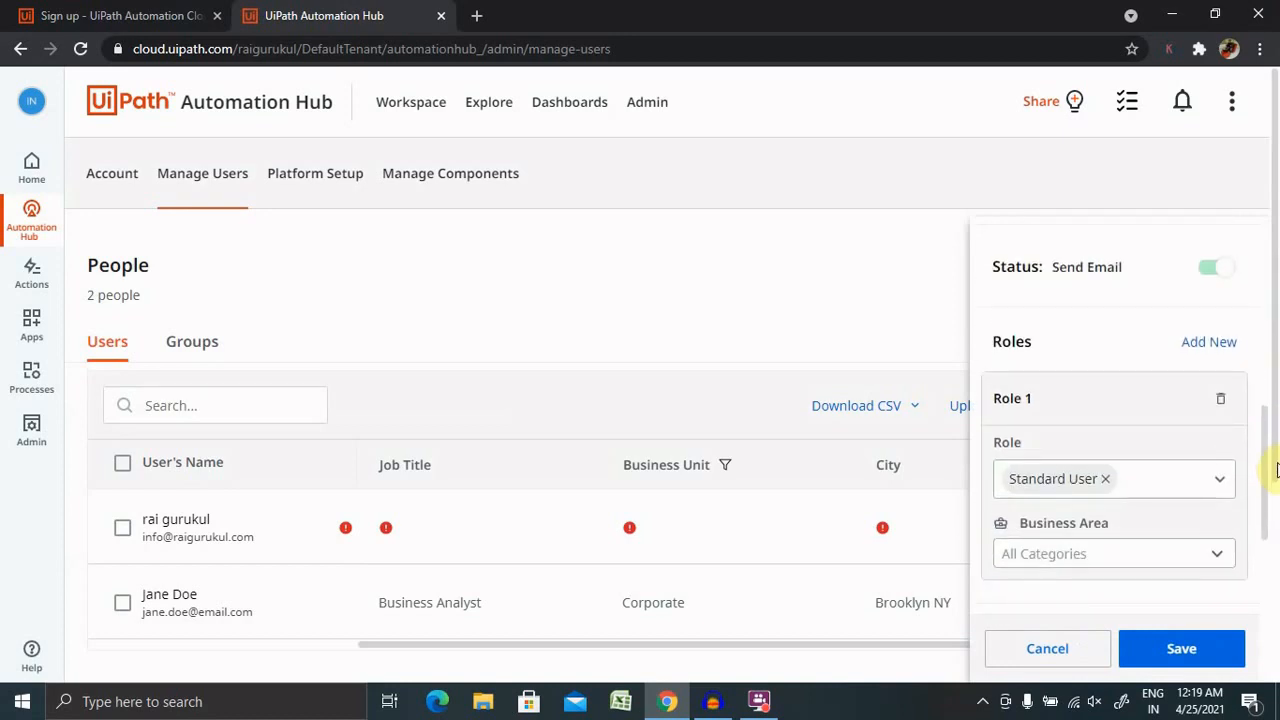
pyautogui.scroll(-3)
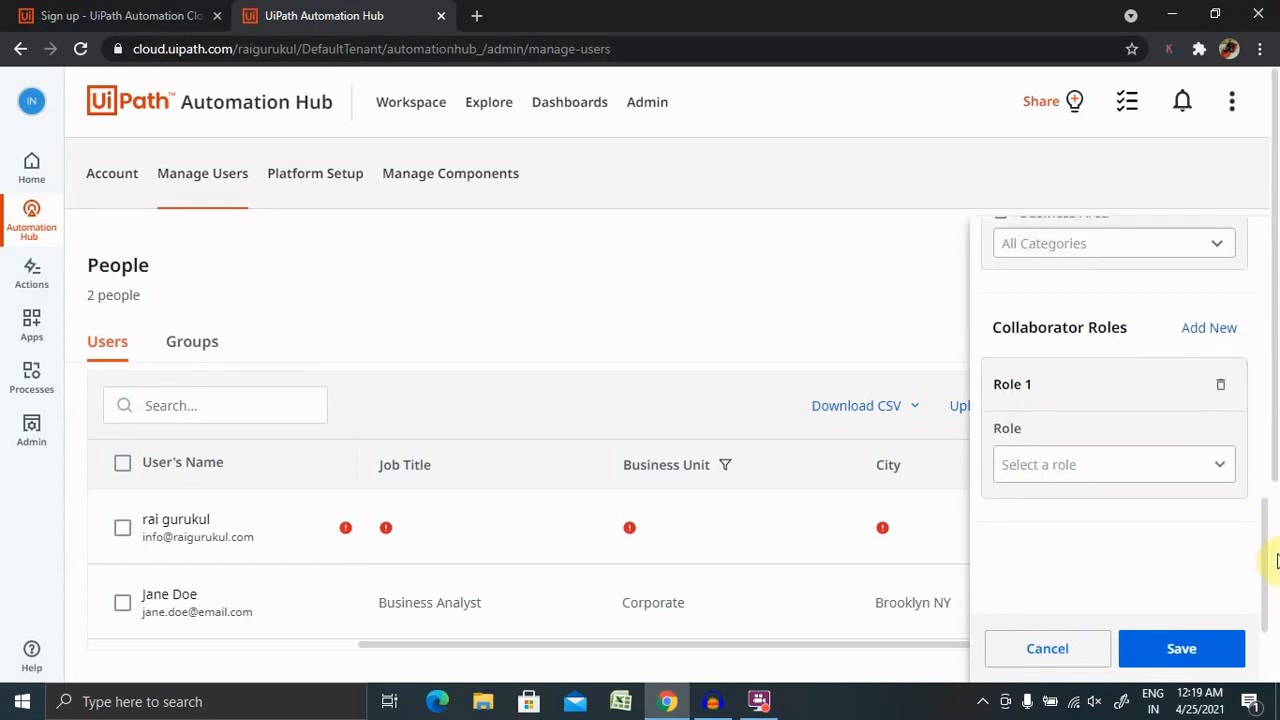
pyautogui.scroll(3)
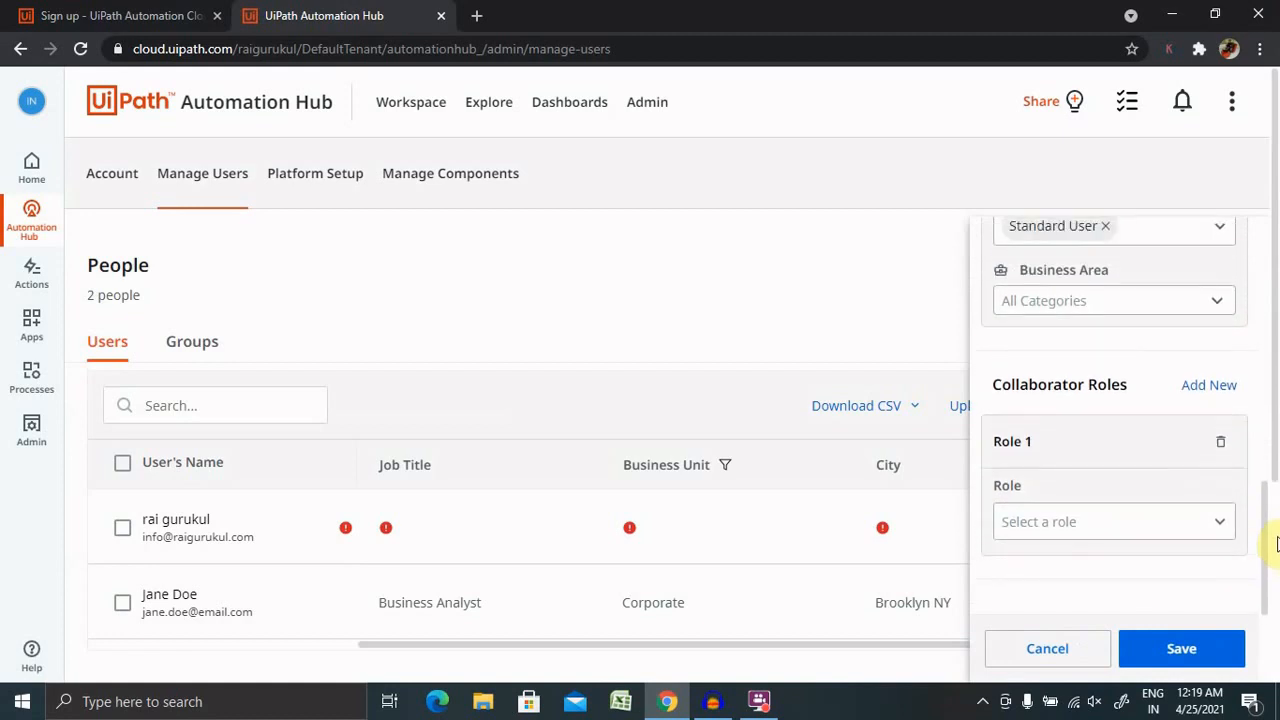
pyautogui.scroll(3)
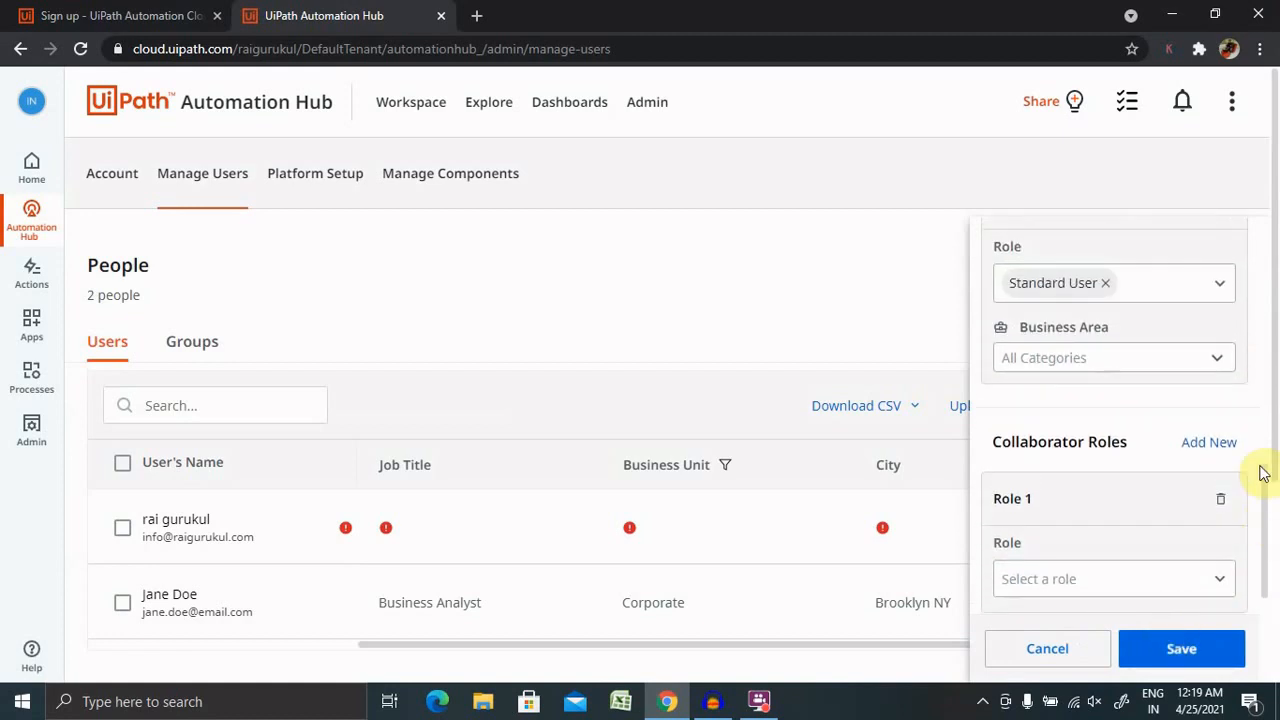
pyautogui.moveTo(845, 611)
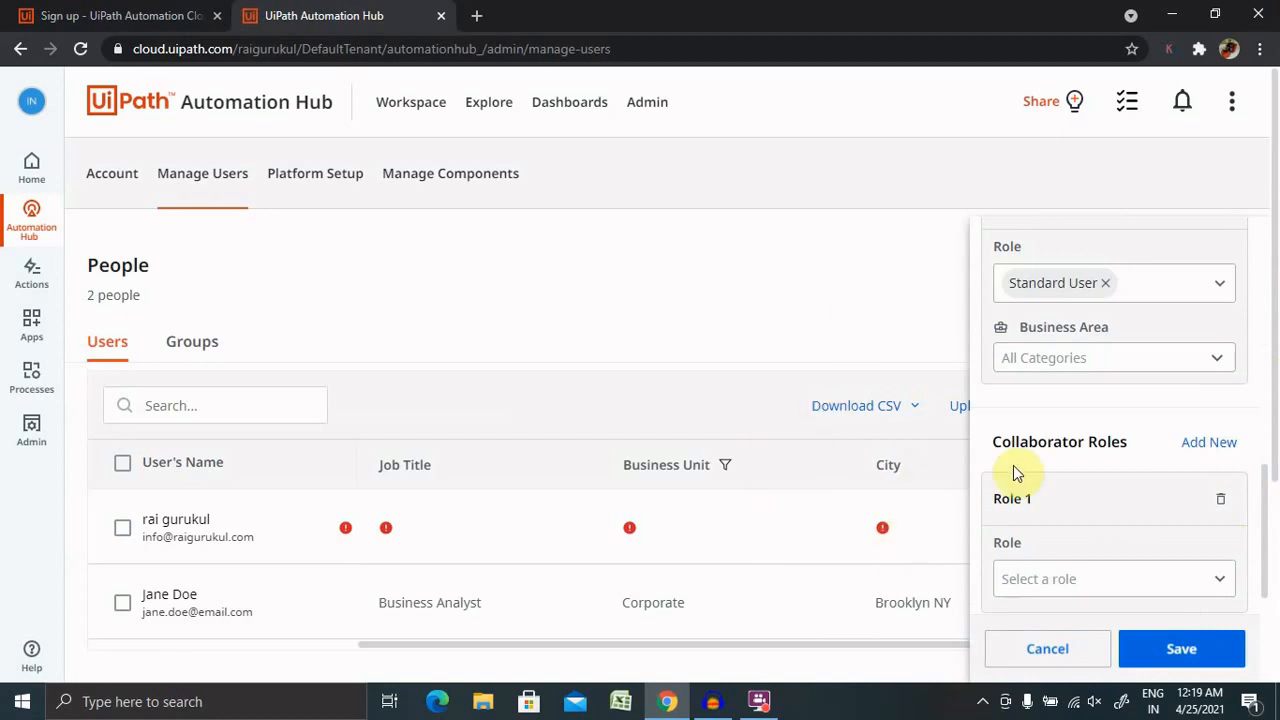
pyautogui.moveTo(1048, 648)
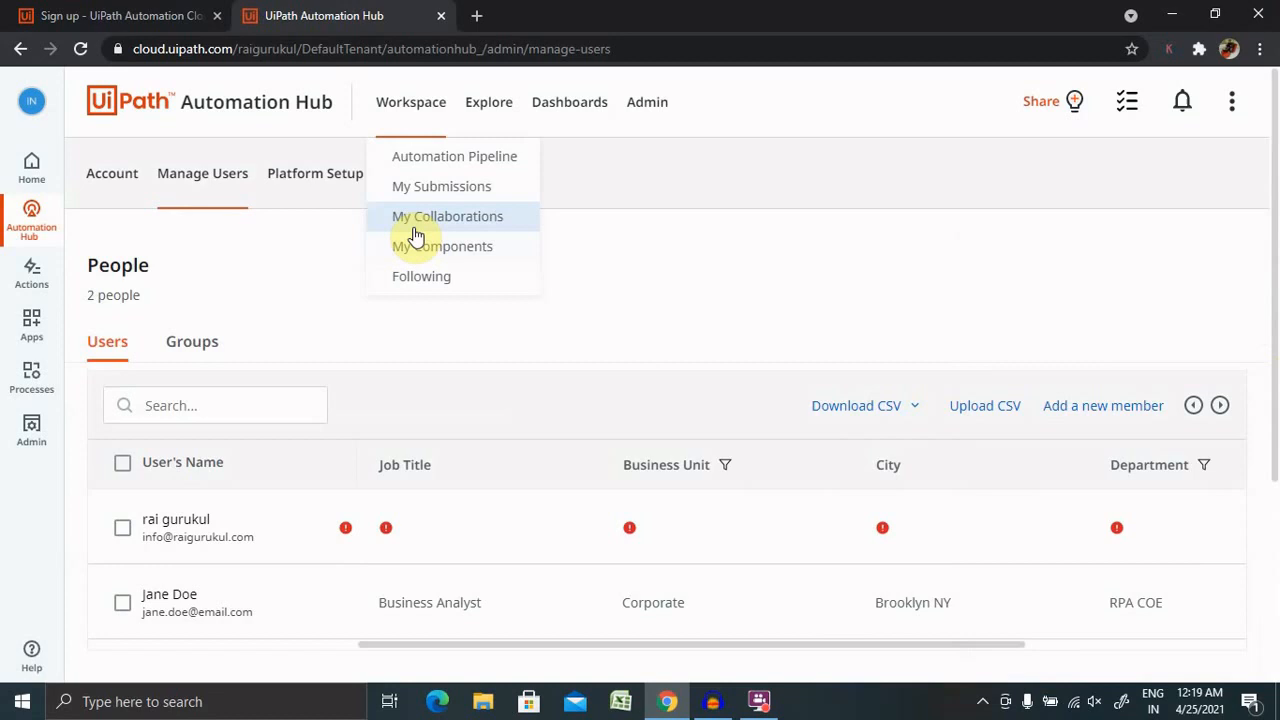
# Step: Close the workspace menu and browse the three published components in Manage Components
pyautogui.click(442, 246)
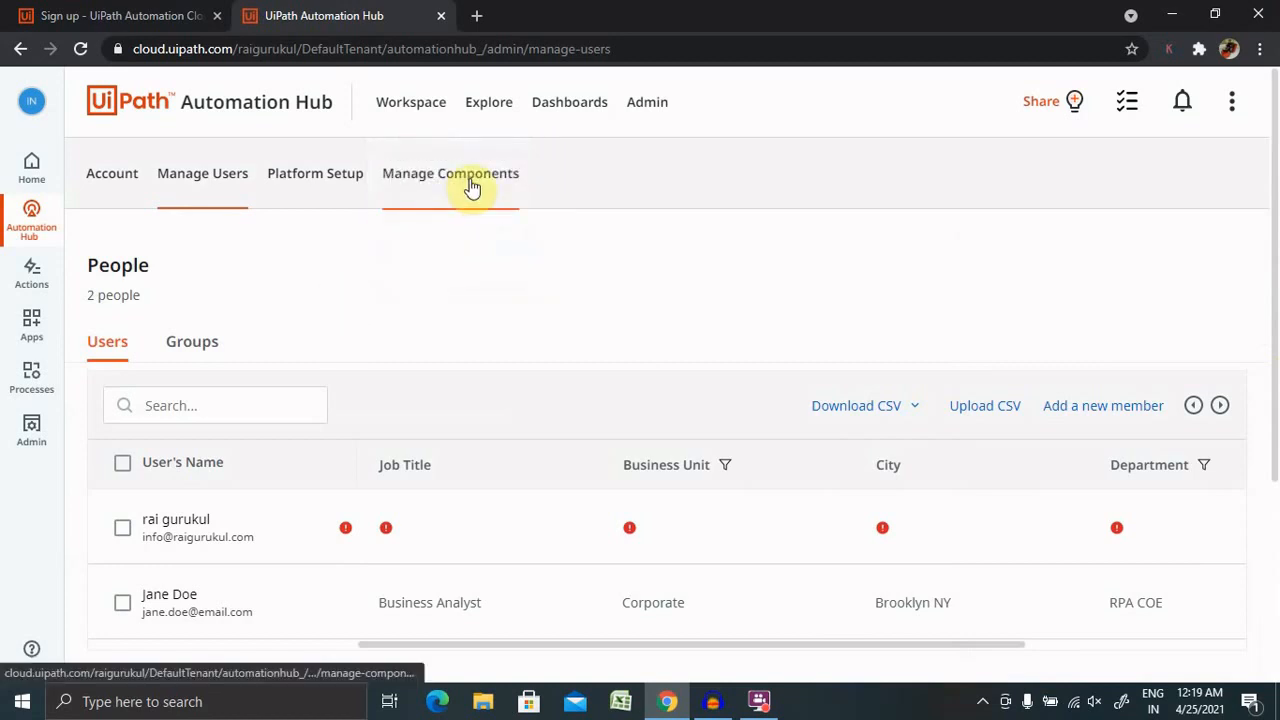
pyautogui.click(450, 173)
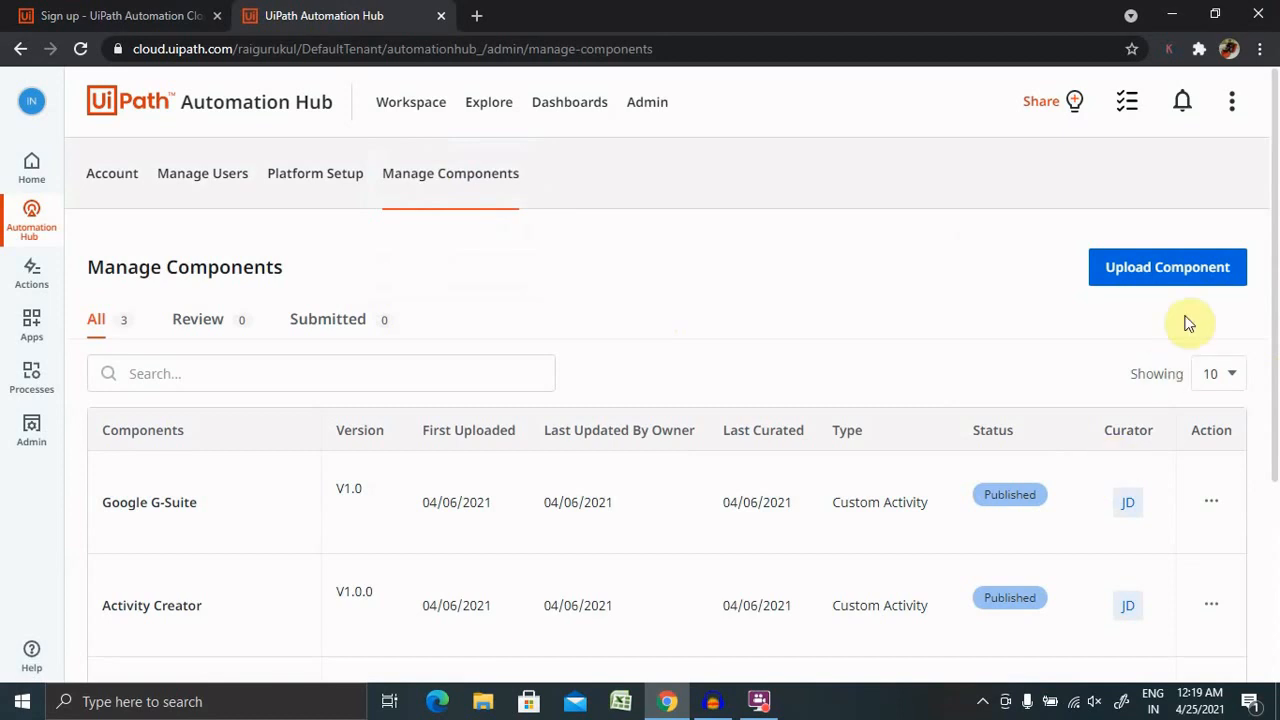
pyautogui.moveTo(1275, 305)
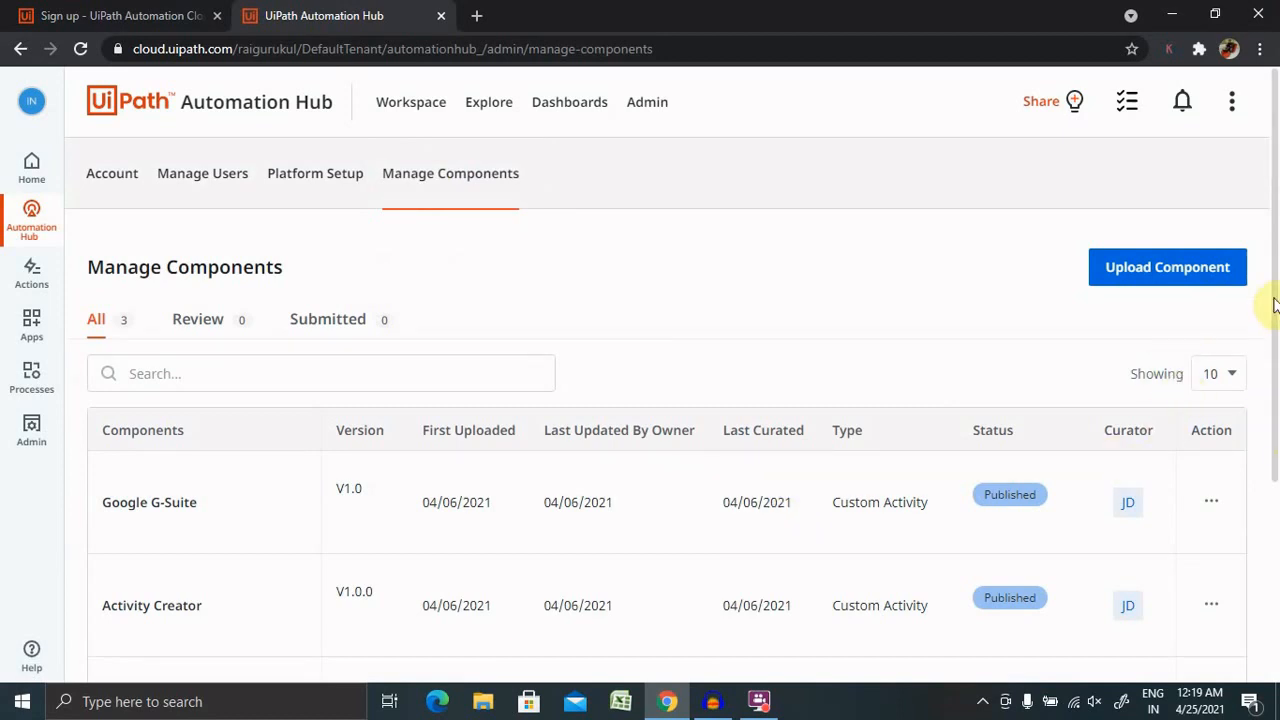
pyautogui.scroll(-3)
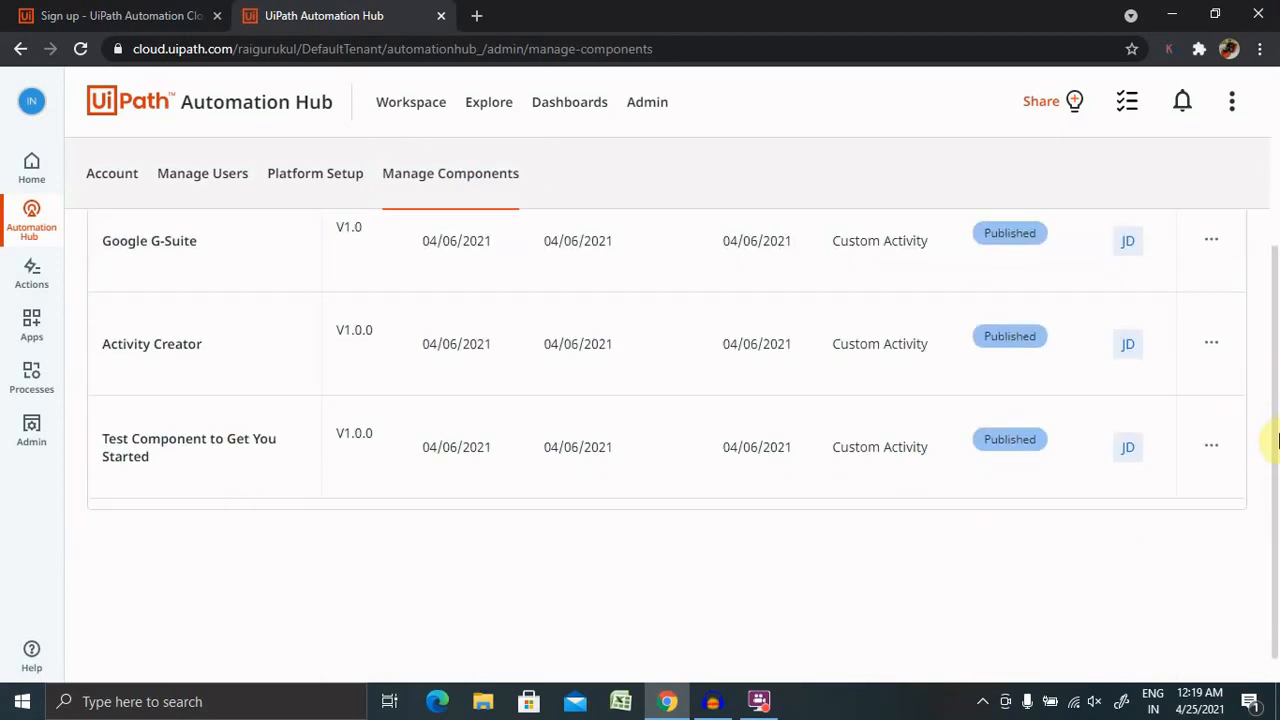
pyautogui.scroll(3)
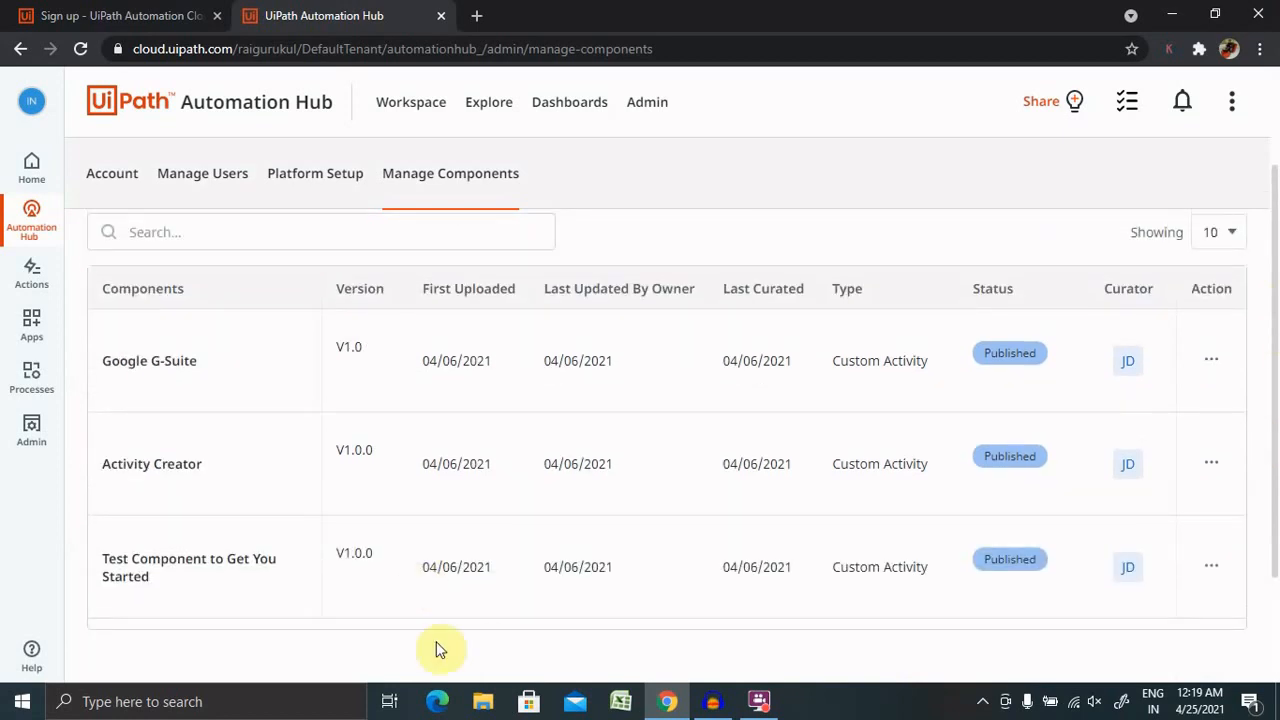
pyautogui.click(152, 463)
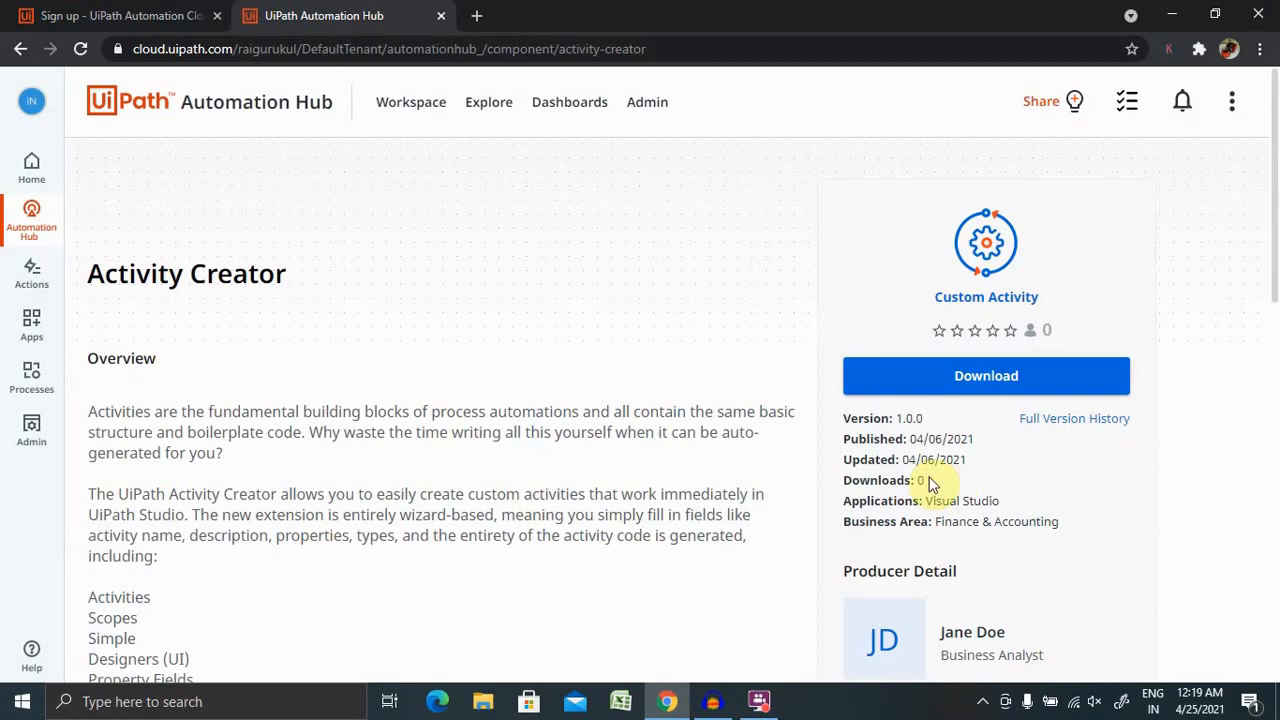
pyautogui.scroll(-3)
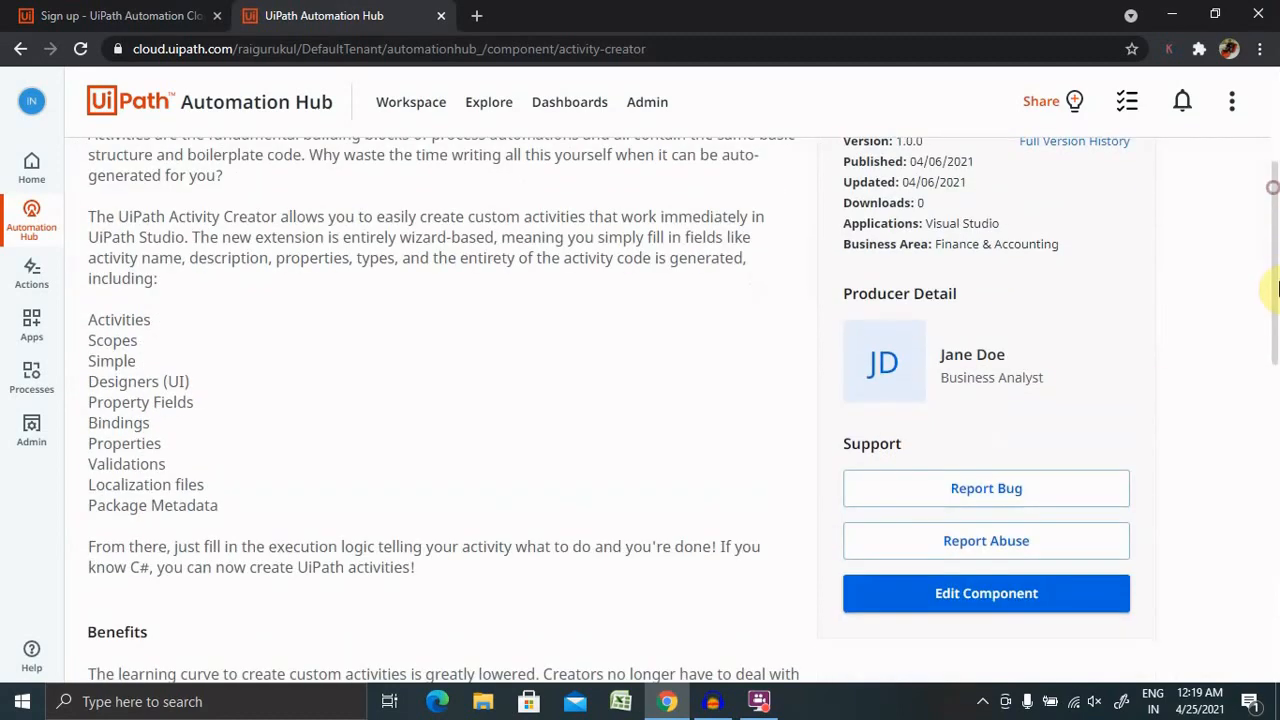
pyautogui.scroll(-3)
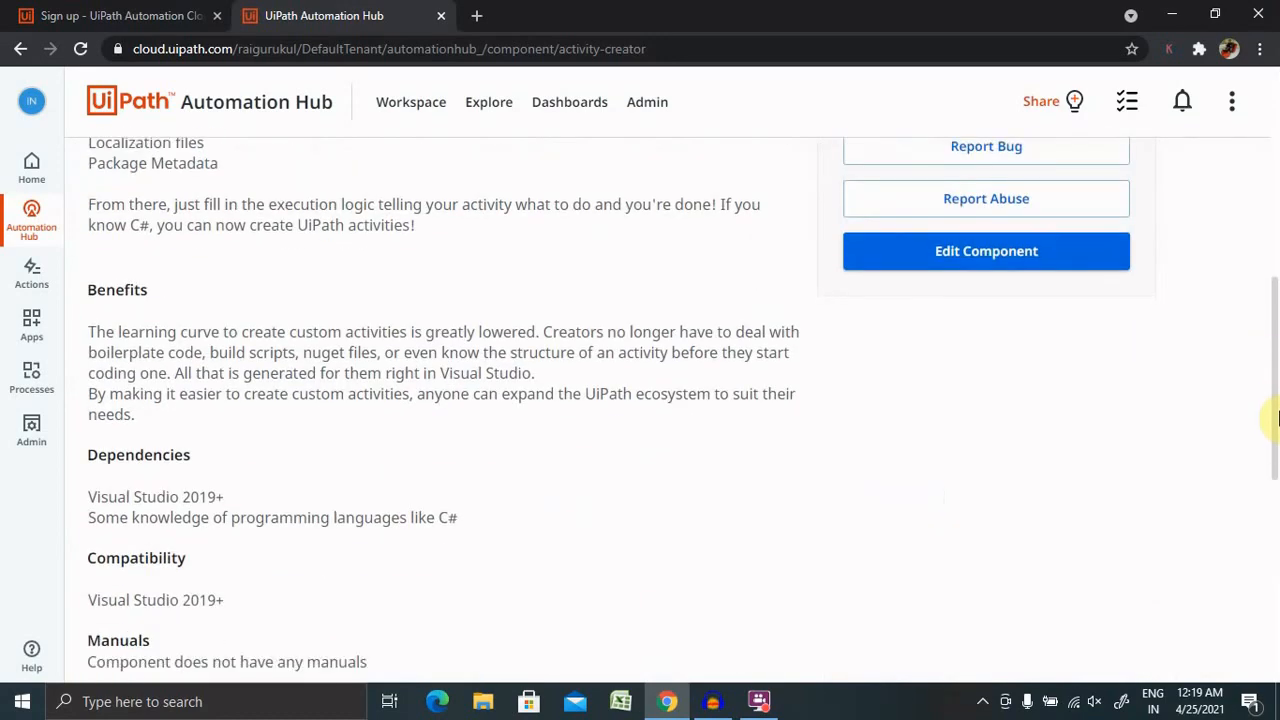
pyautogui.scroll(-3)
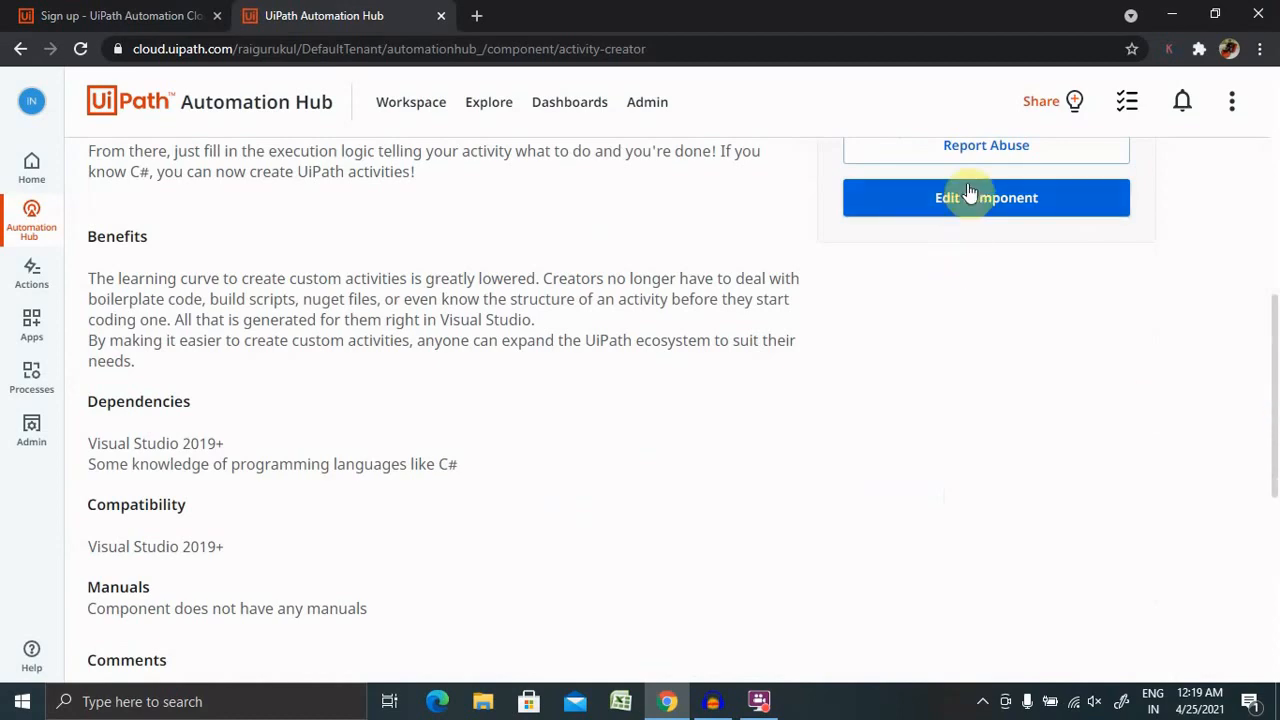
pyautogui.scroll(3)
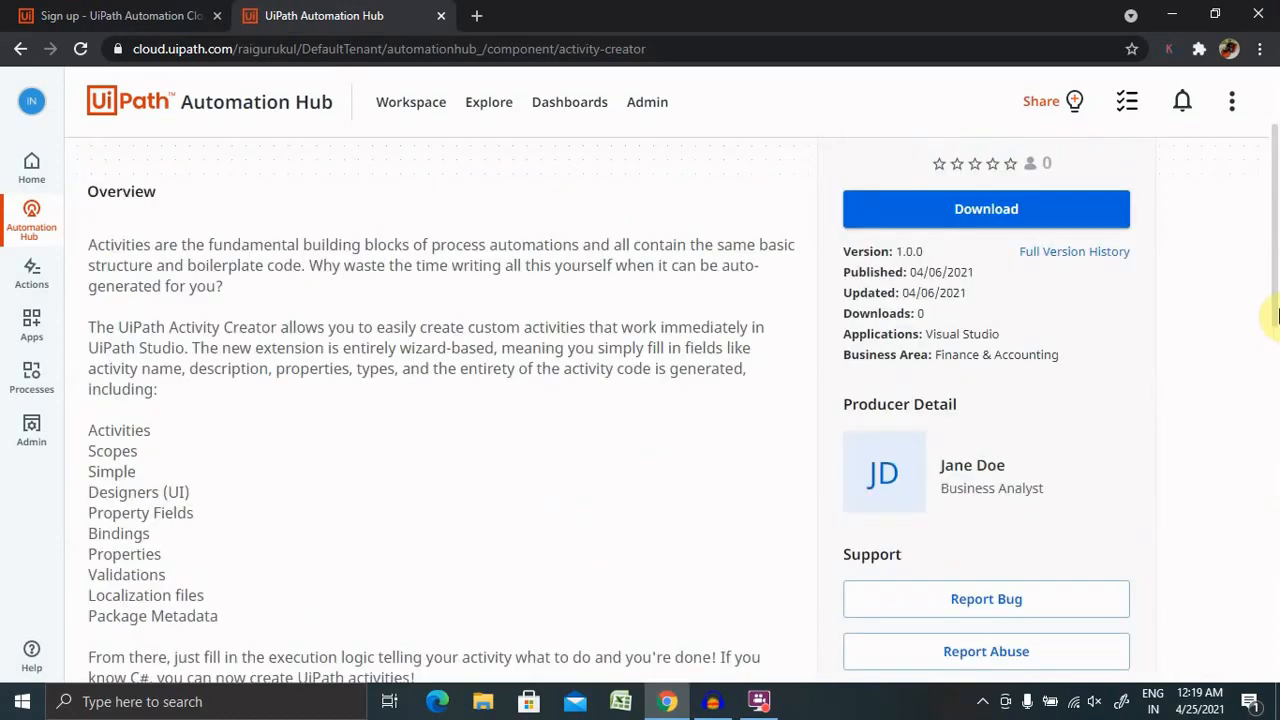
pyautogui.scroll(3)
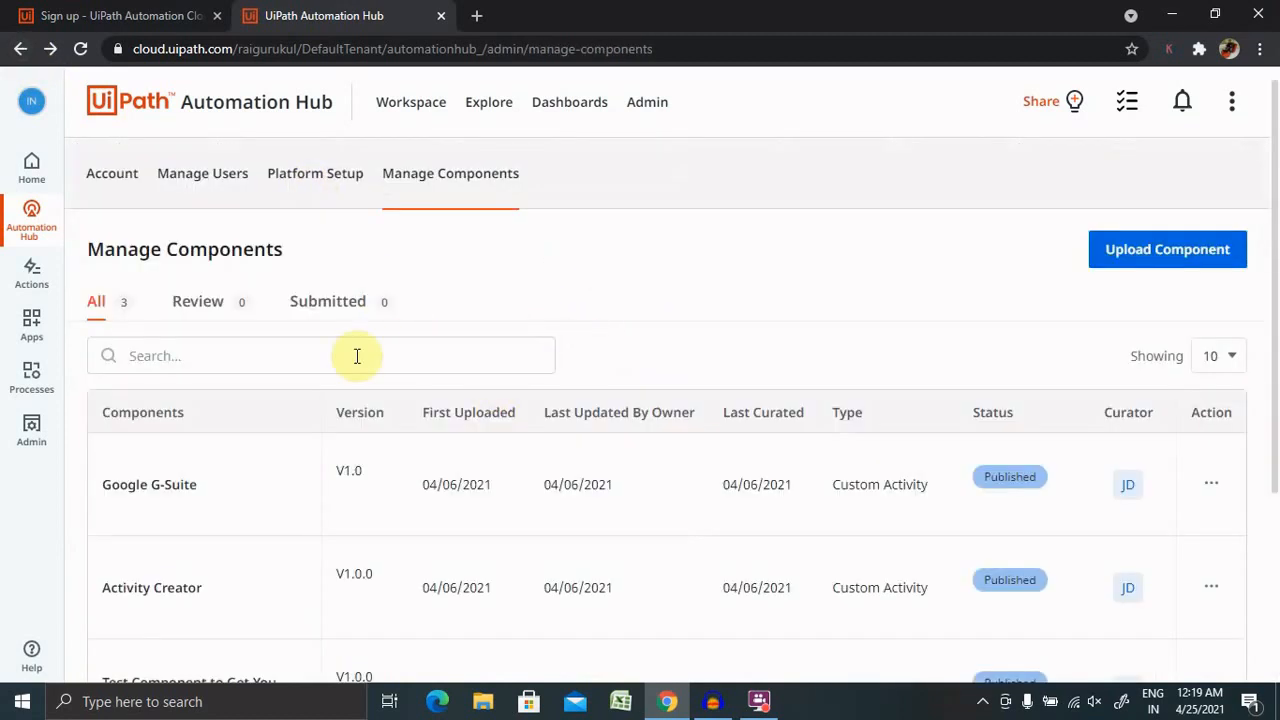
# Step: Check the empty Review and Submitted tabs, then start the Upload Component form
pyautogui.click(197, 301)
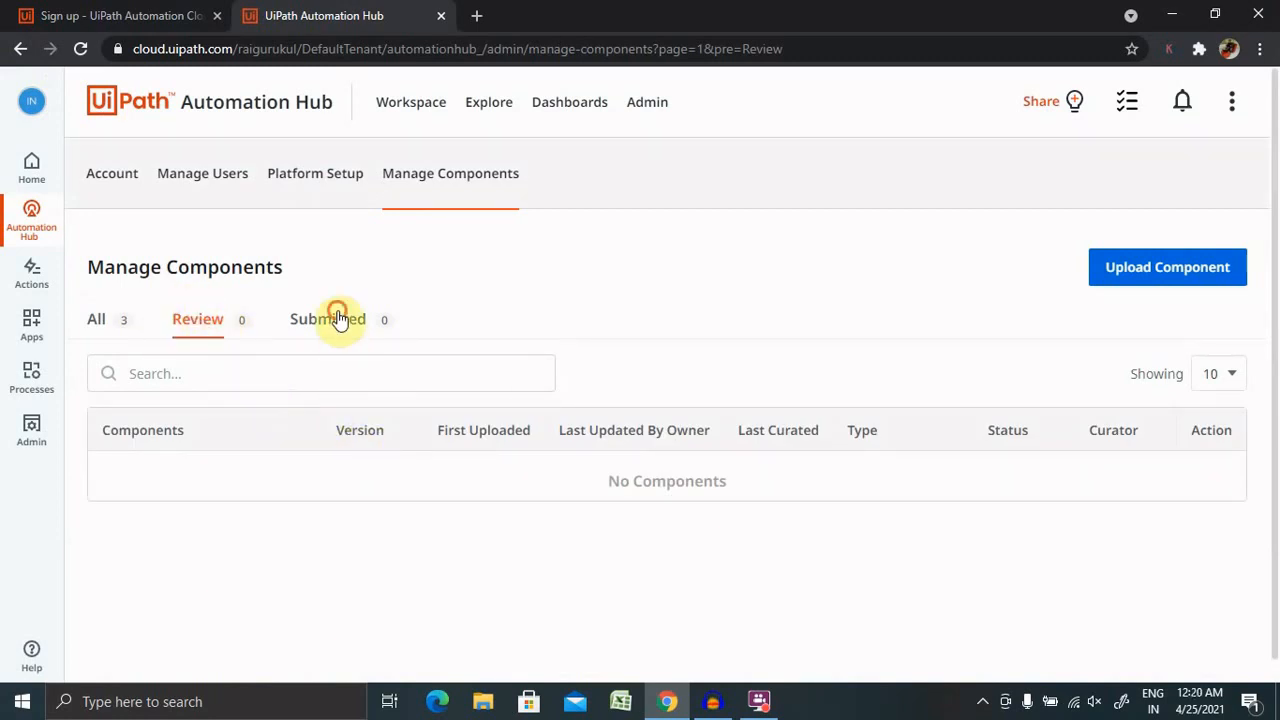
pyautogui.click(327, 318)
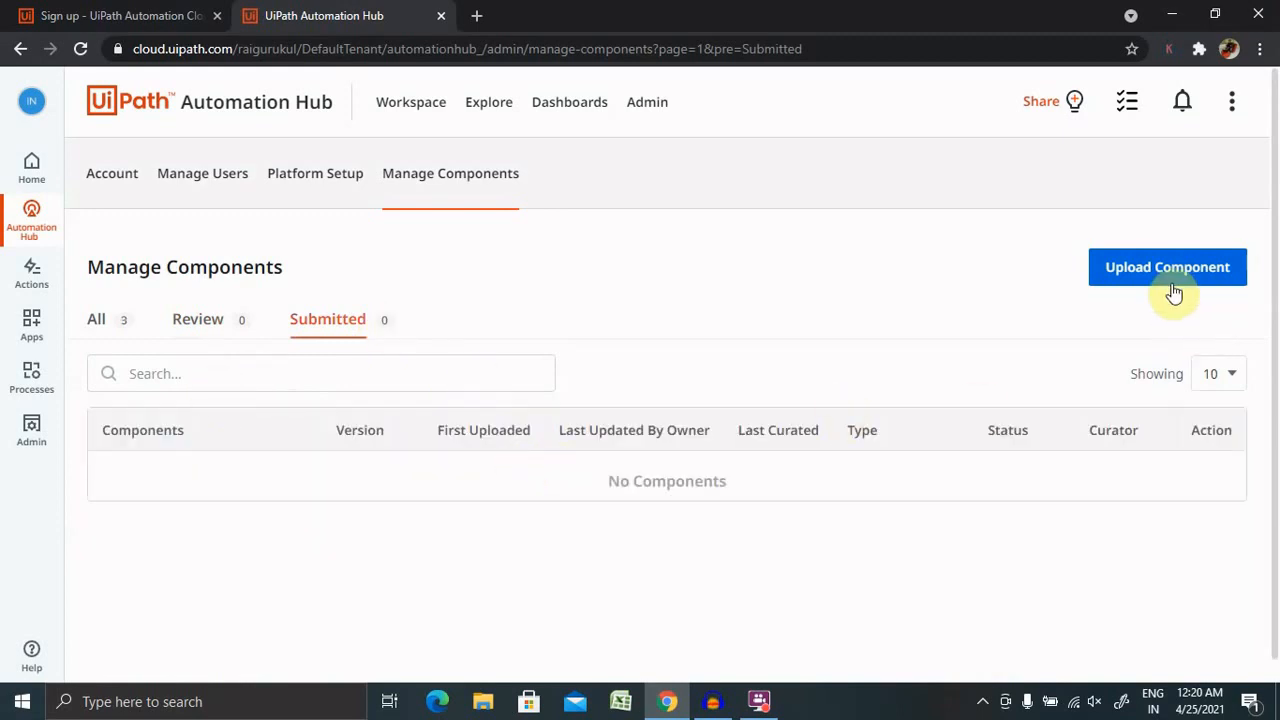
pyautogui.click(1167, 267)
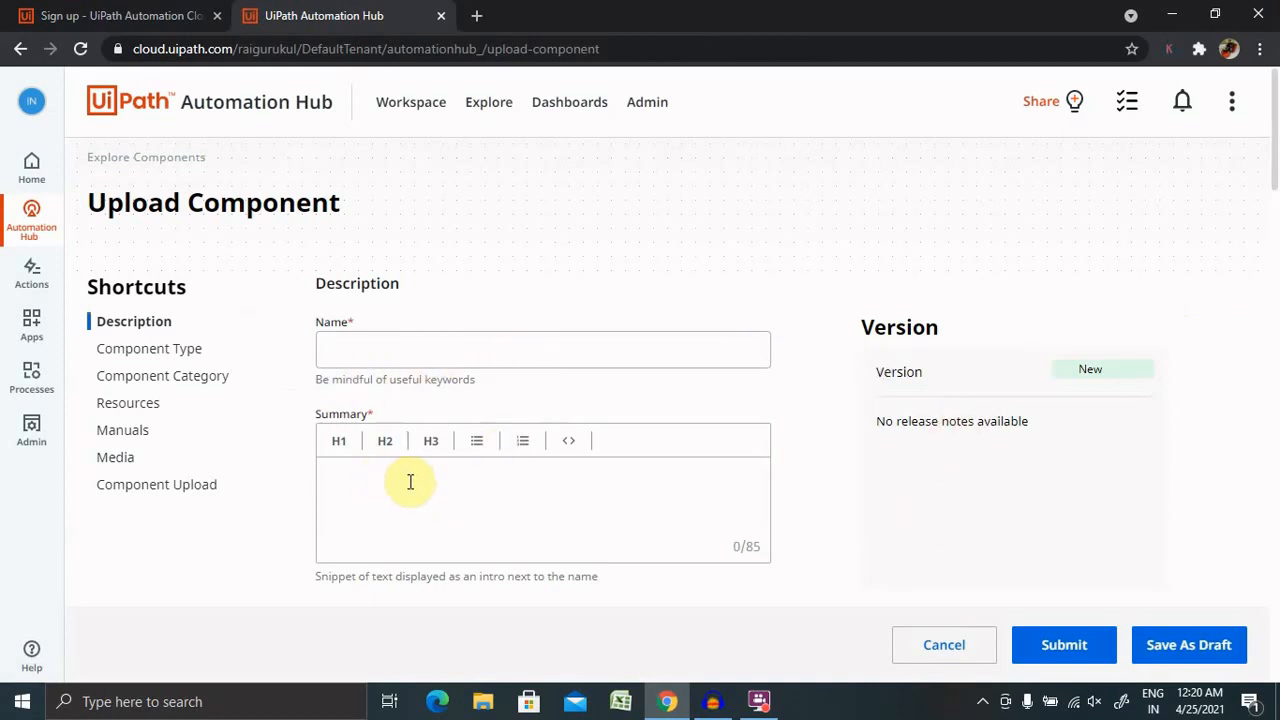
pyautogui.moveTo(240, 381)
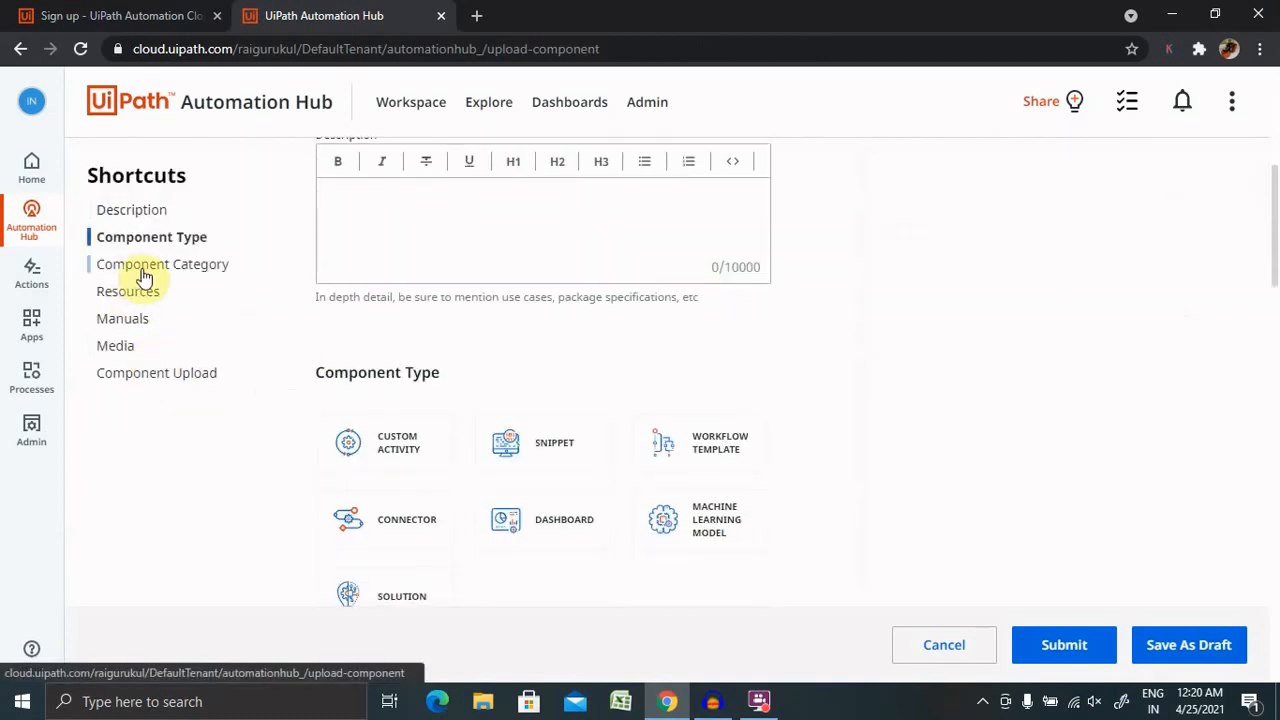
pyautogui.scroll(-3)
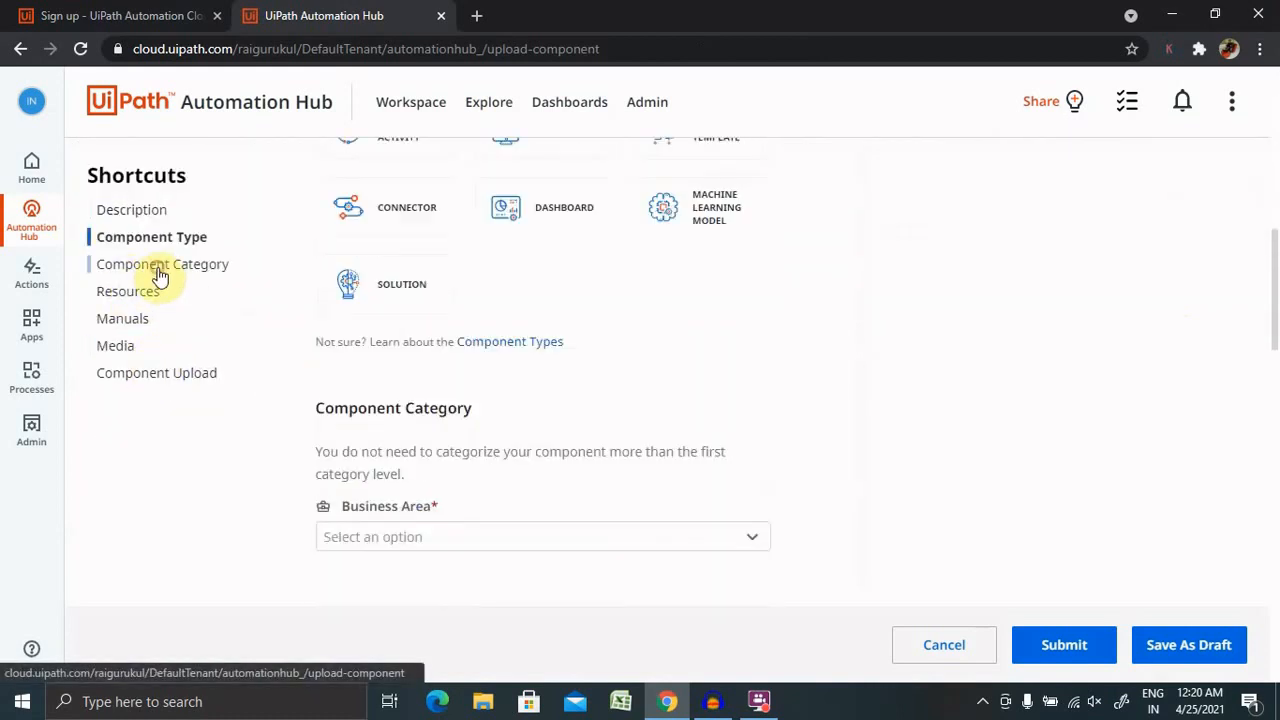
pyautogui.click(129, 291)
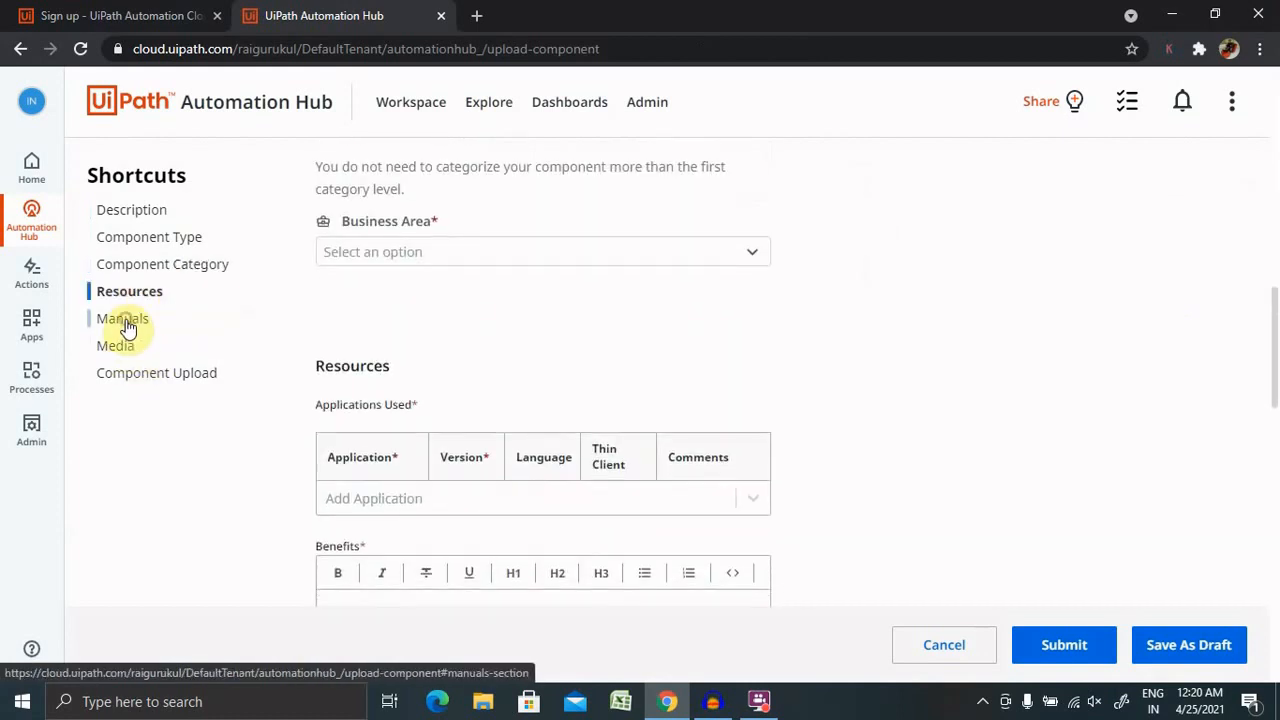
pyautogui.click(116, 345)
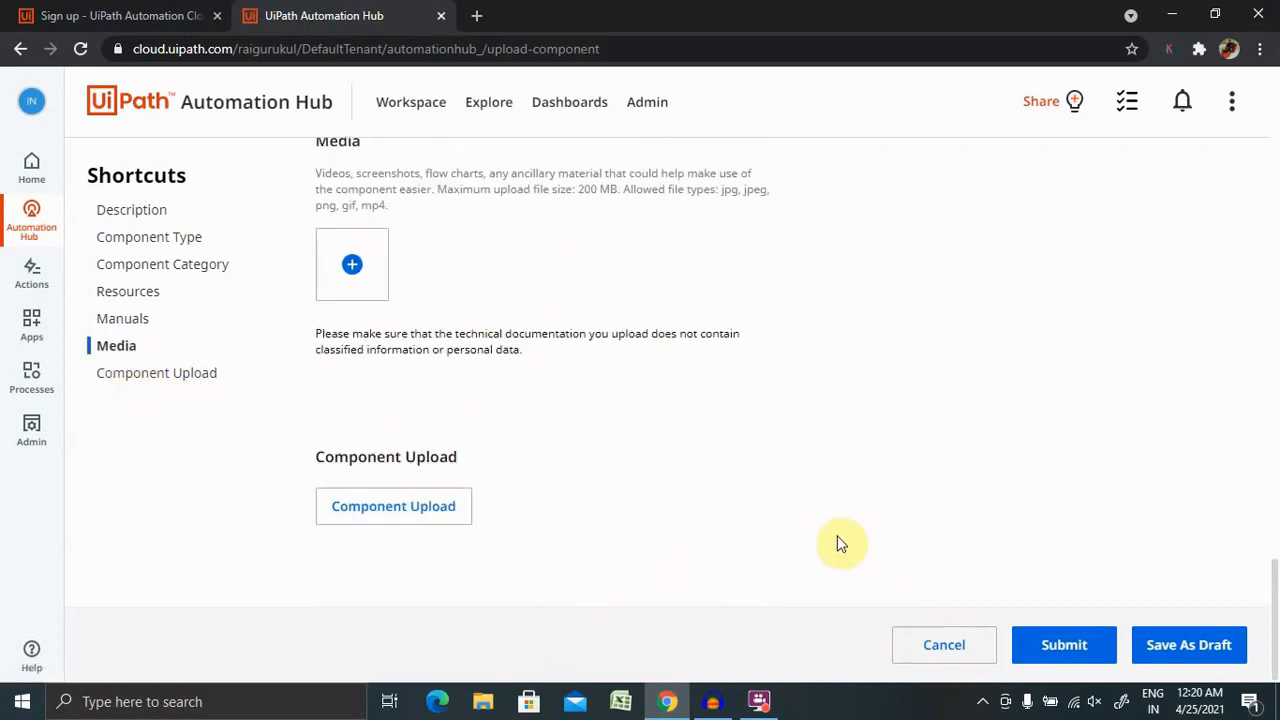
pyautogui.moveTo(1128, 658)
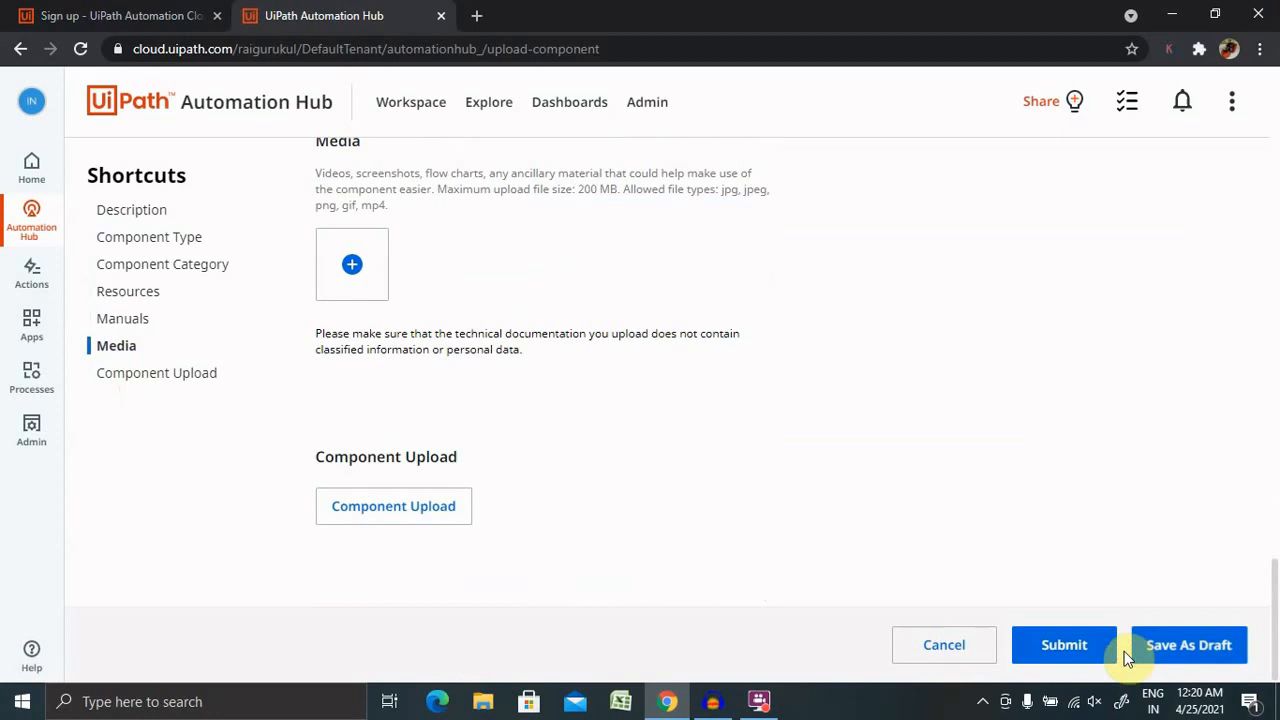
pyautogui.moveTo(1140, 620)
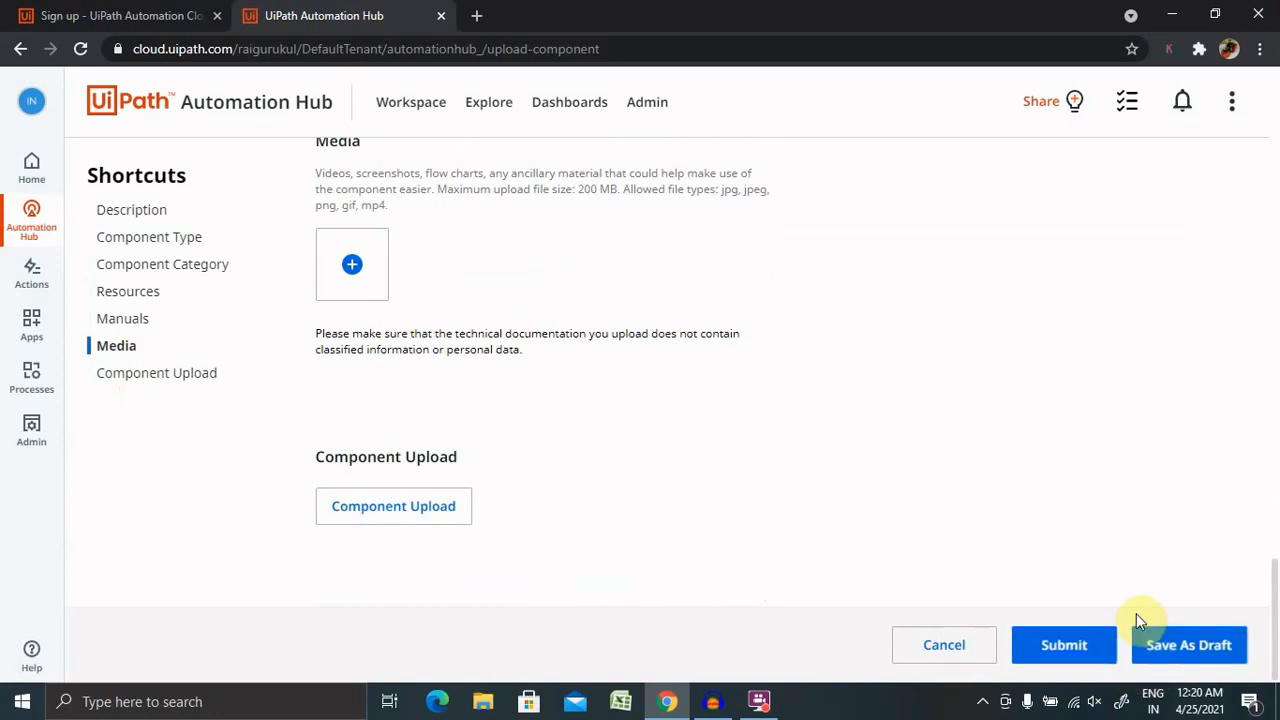
pyautogui.scroll(3)
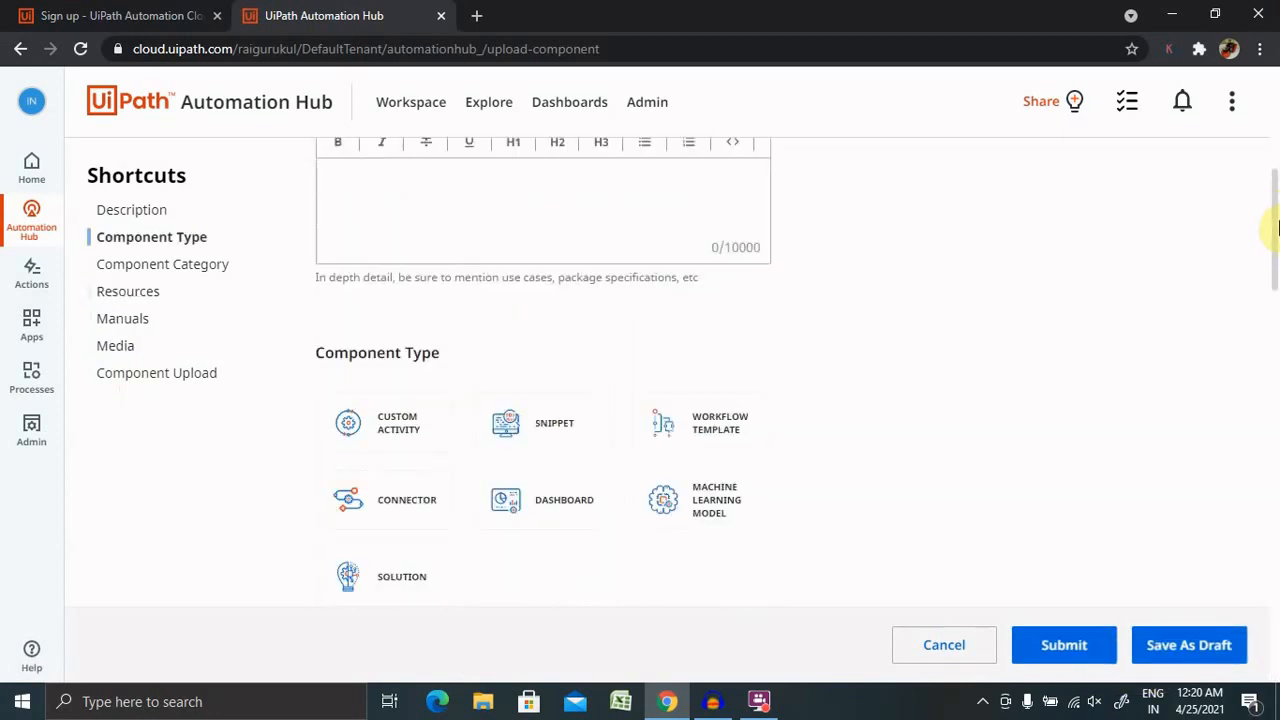
pyautogui.scroll(3)
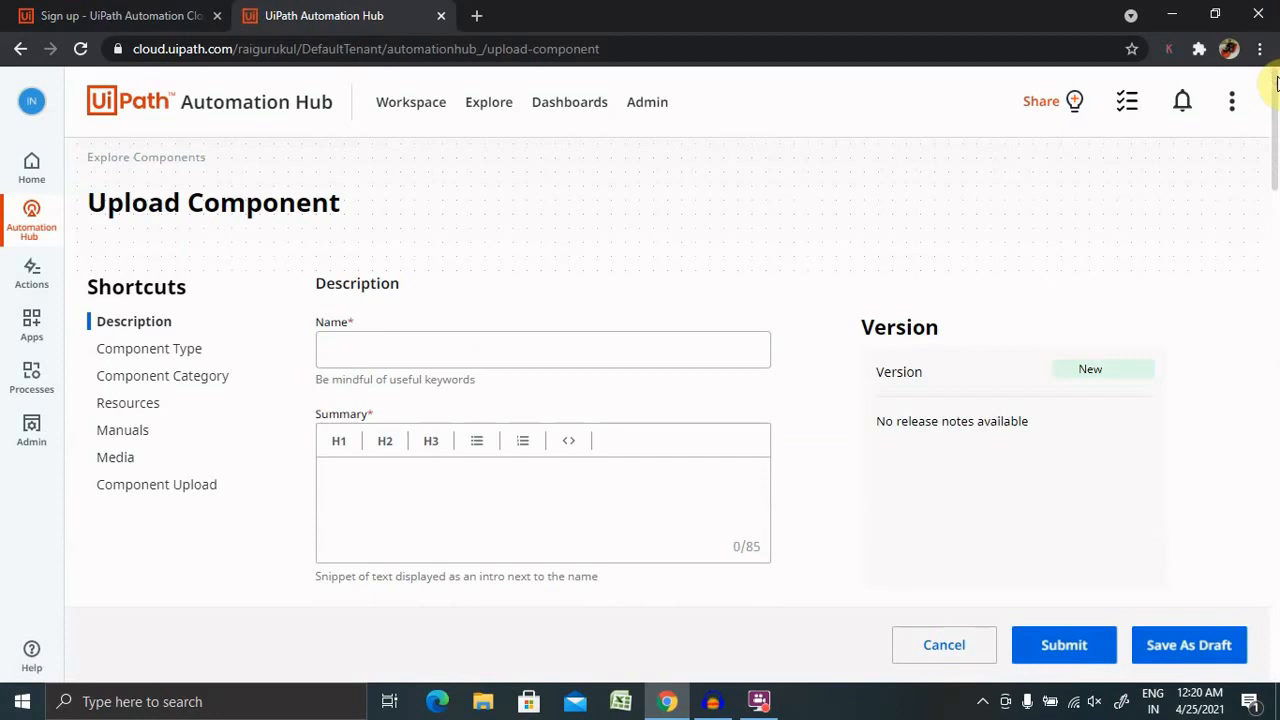
pyautogui.moveTo(163, 100)
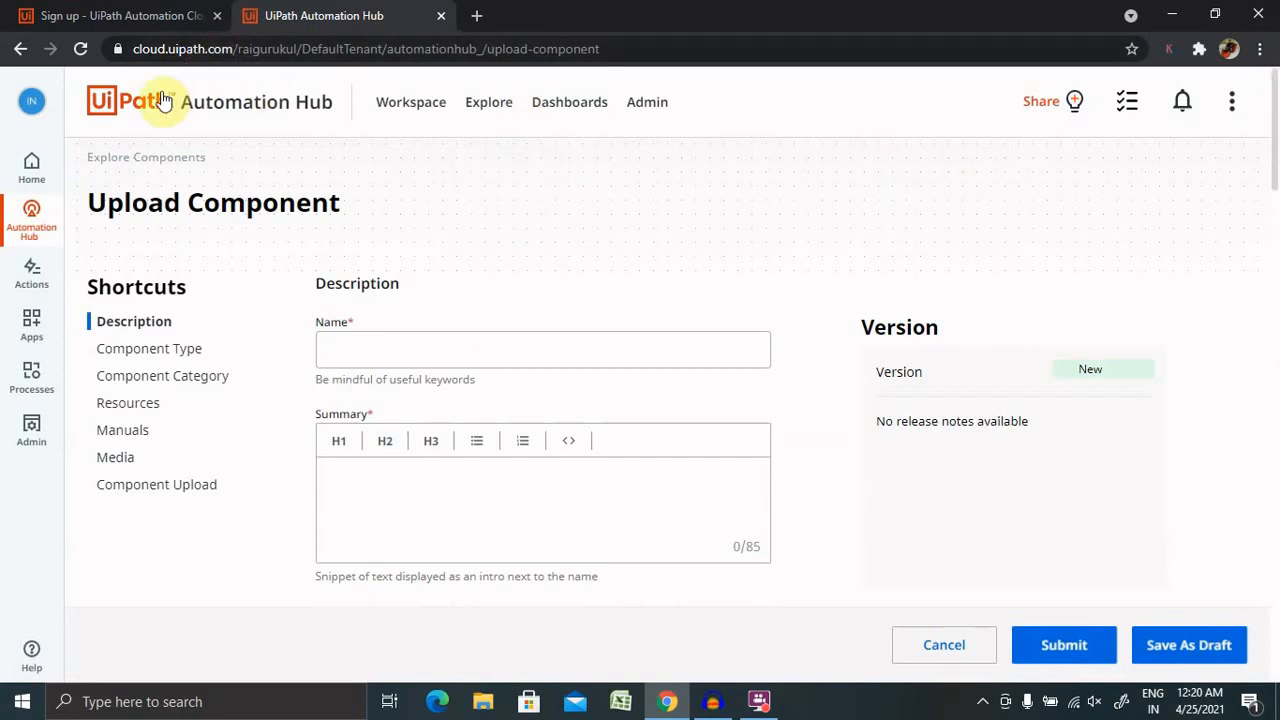
# Step: Visit Explore People with one employee, then the Components catalogue of three components
pyautogui.click(488, 101)
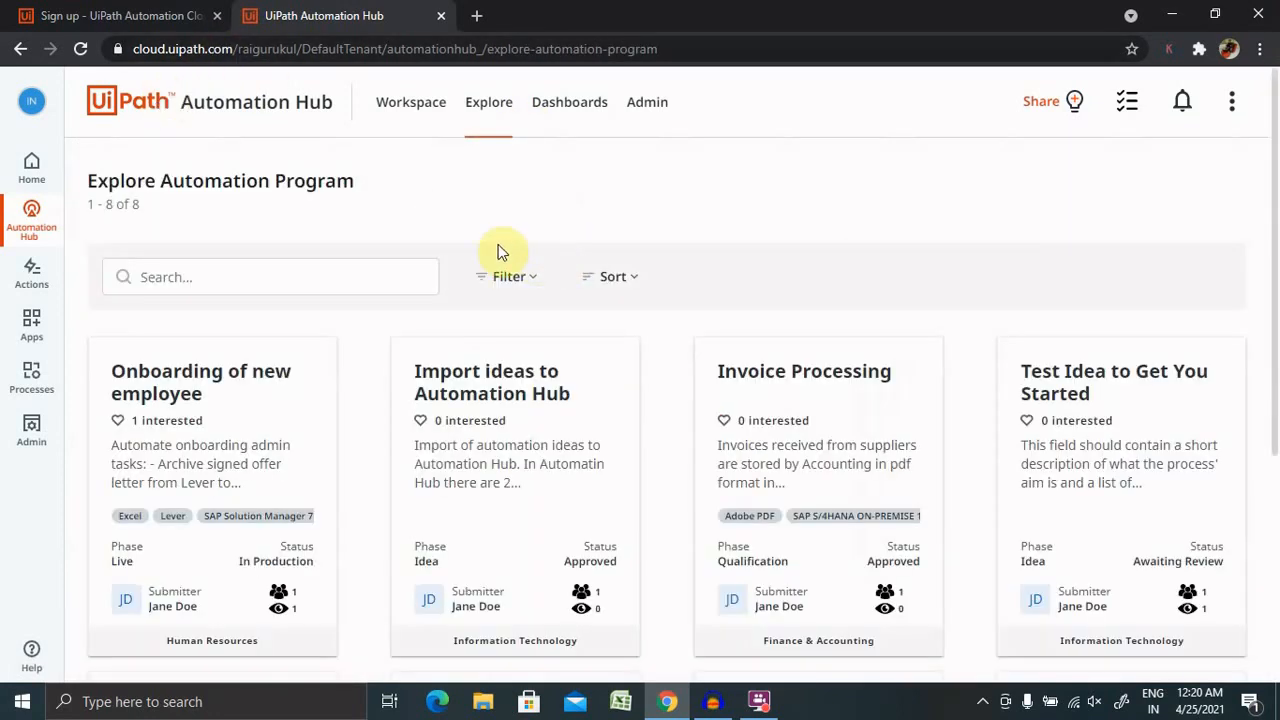
pyautogui.click(489, 101)
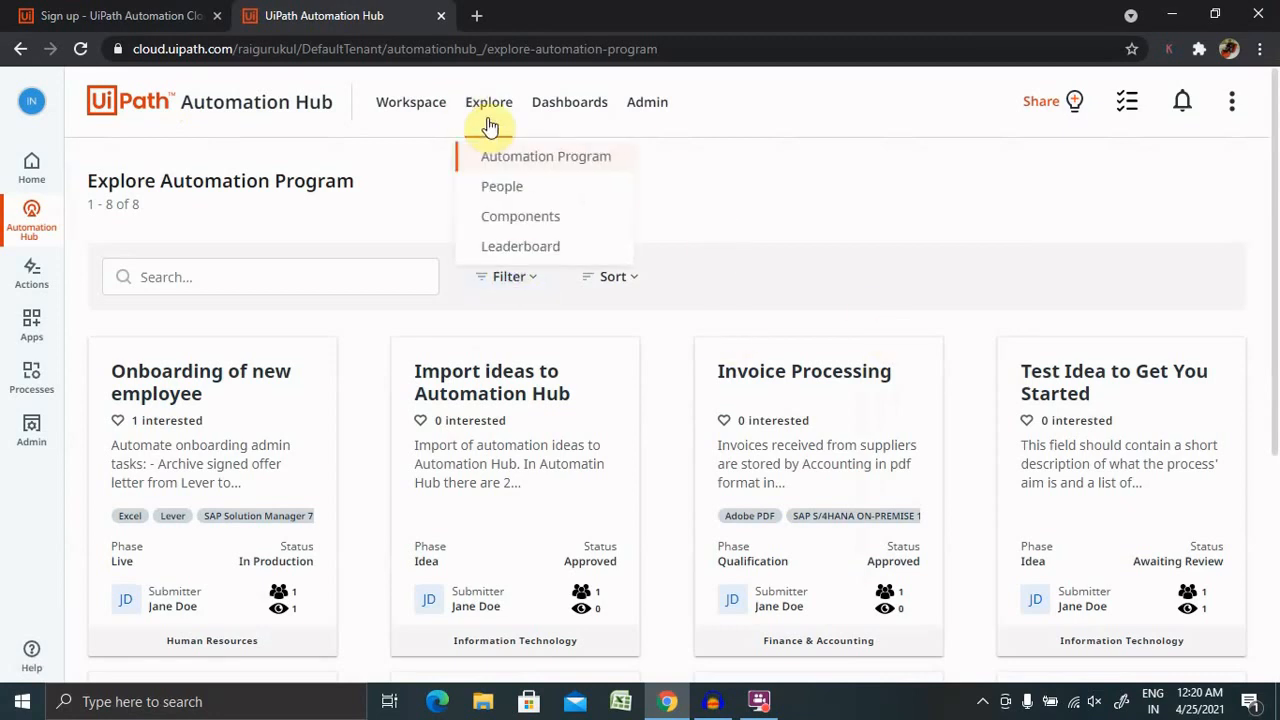
pyautogui.moveTo(604, 168)
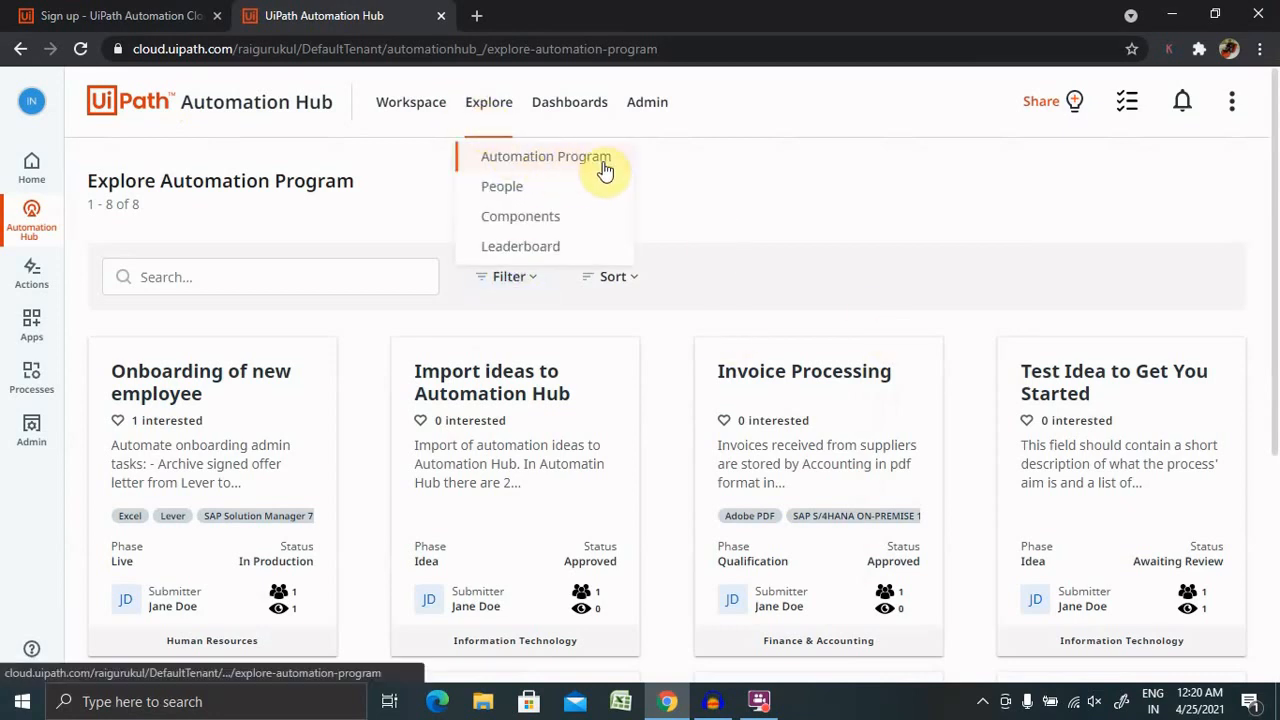
pyautogui.click(501, 186)
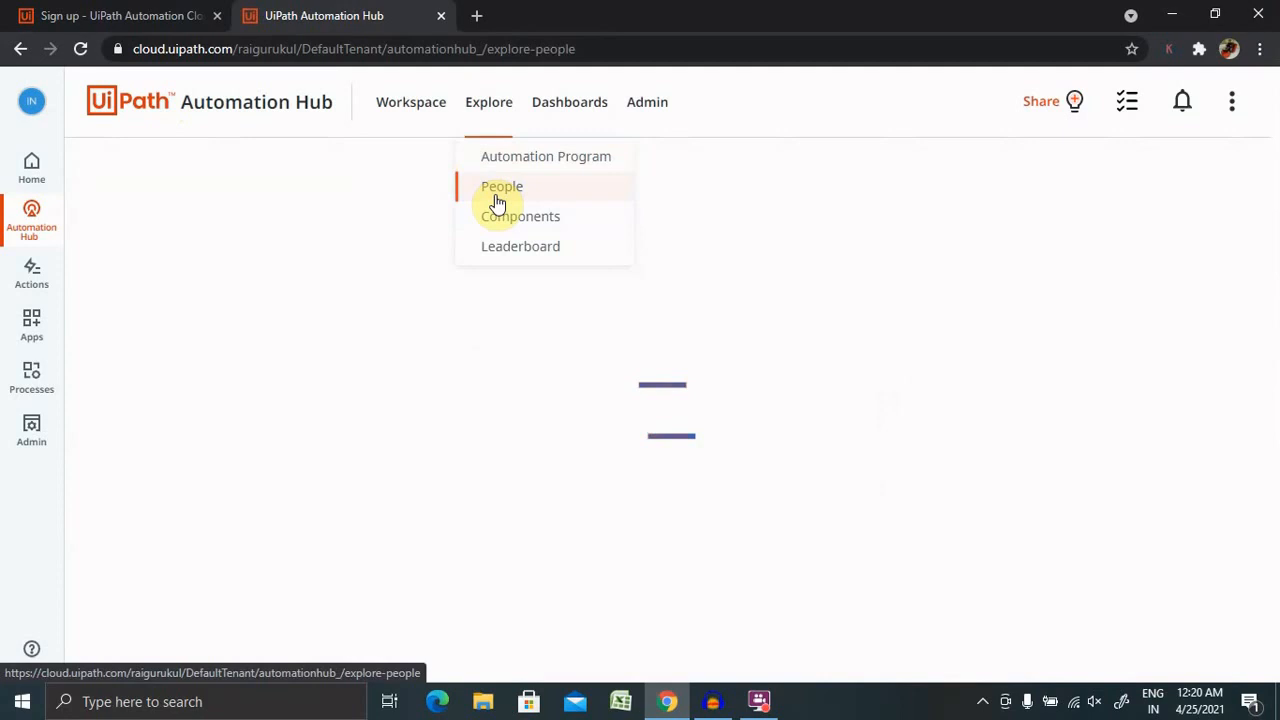
pyautogui.click(501, 186)
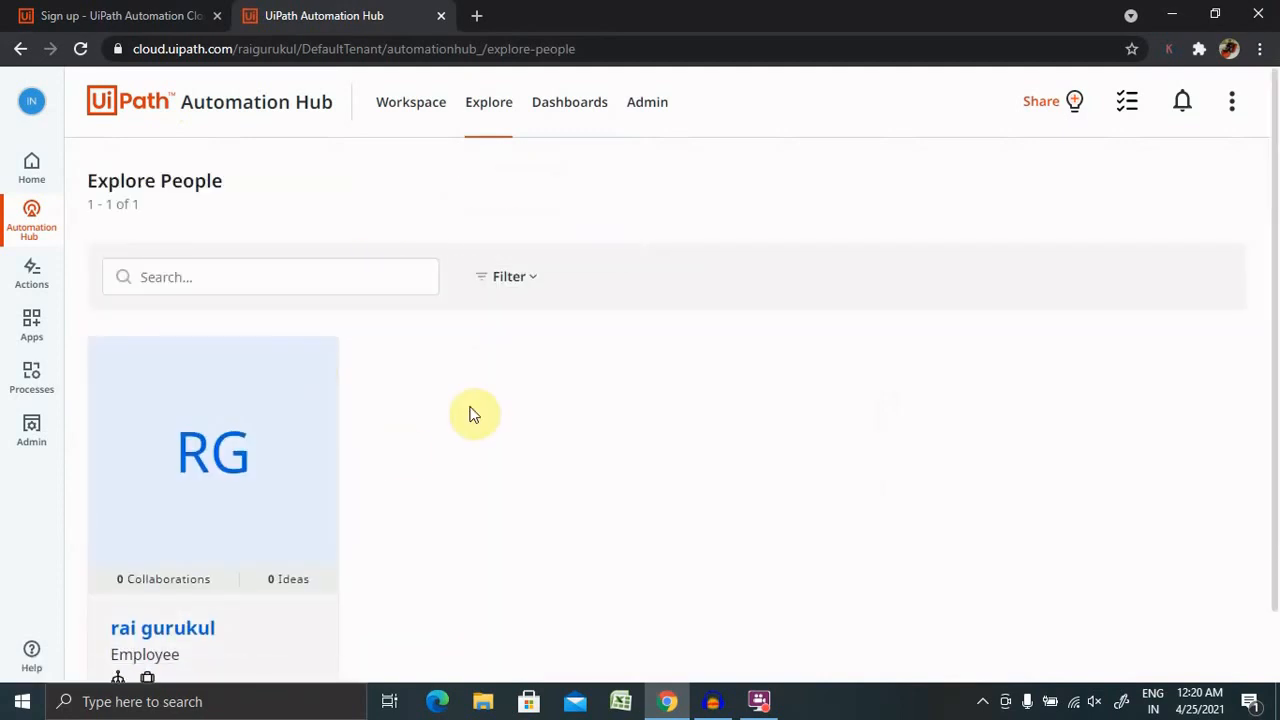
pyautogui.click(489, 101)
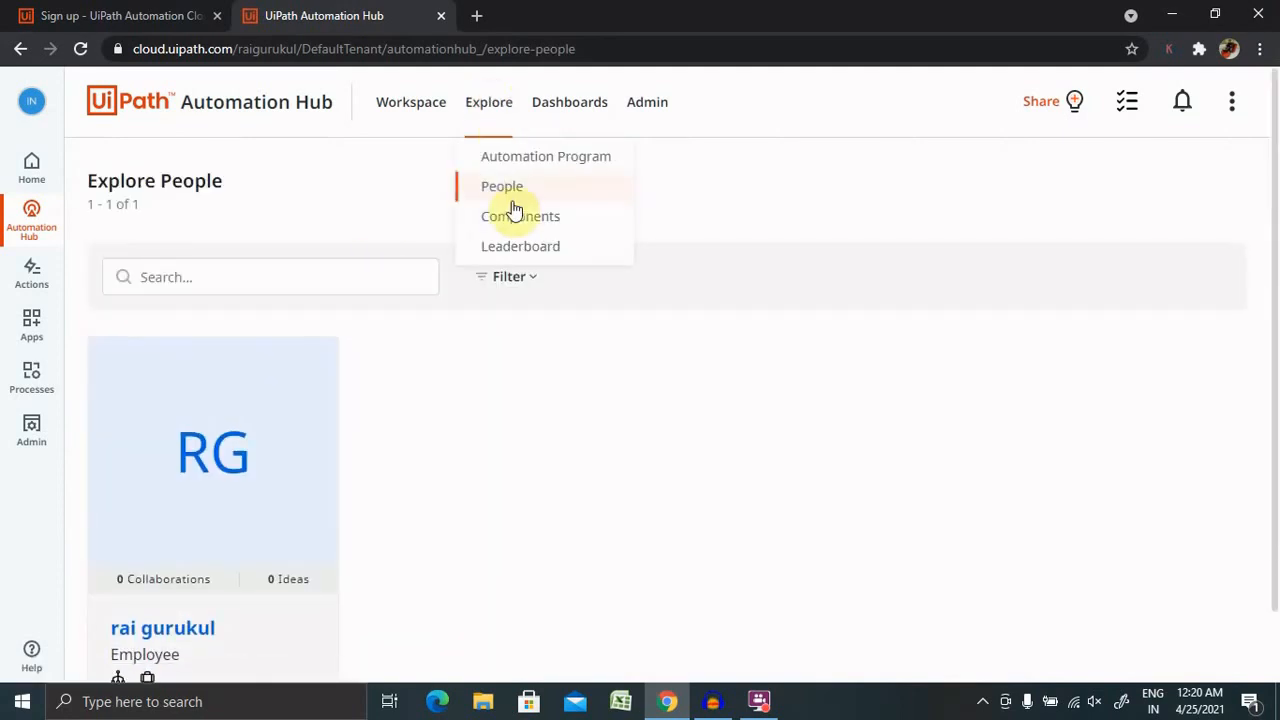
pyautogui.click(520, 216)
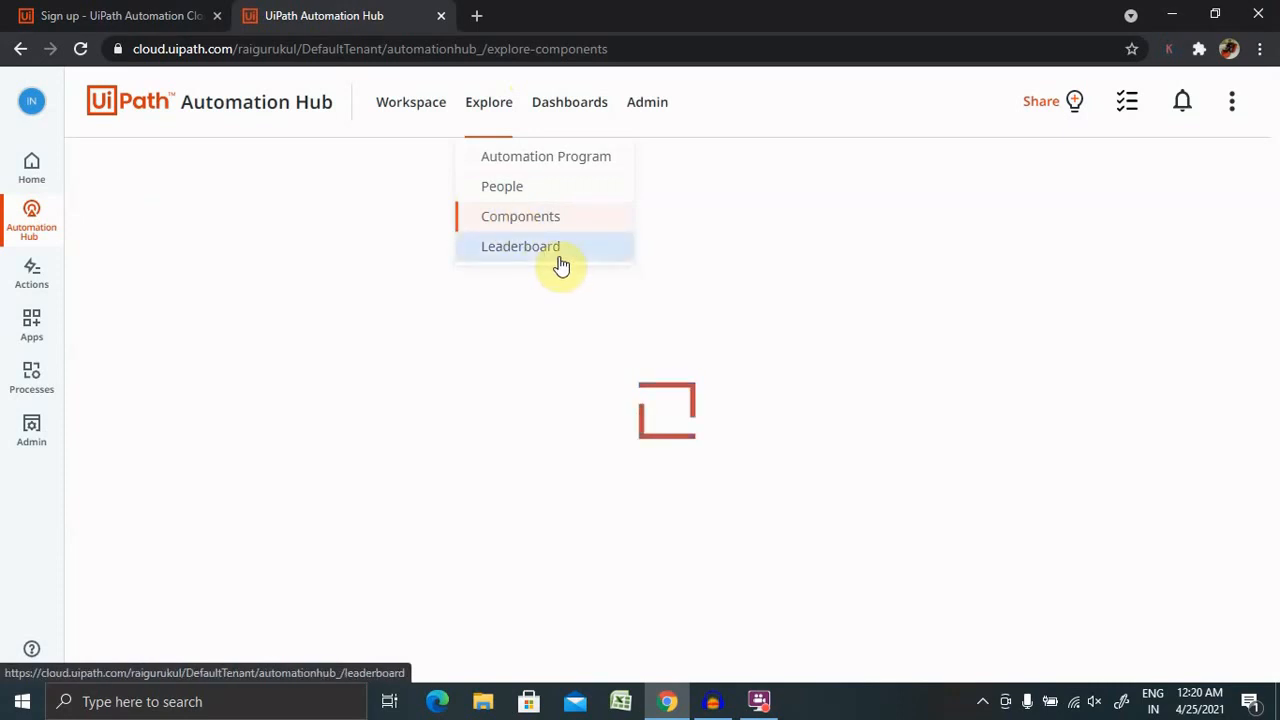
pyautogui.click(520, 216)
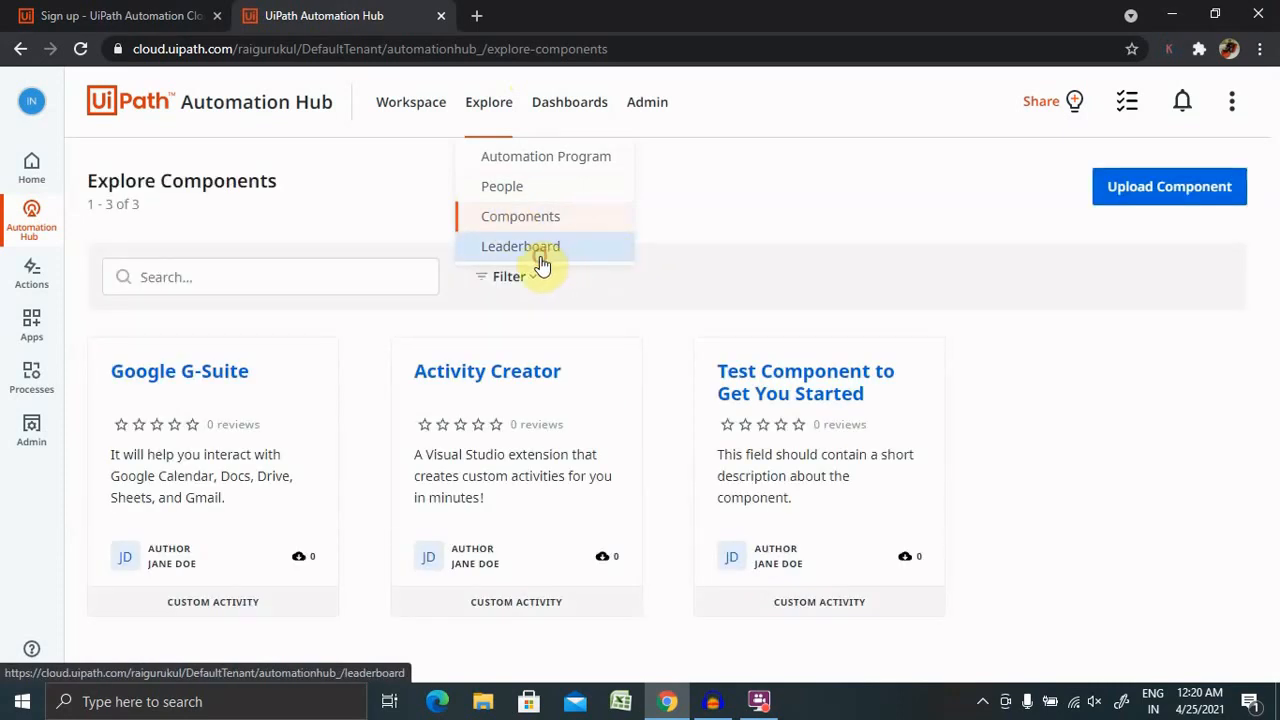
# Step: Open the Leaderboard, showing Jane Doe with eight automations and two zero-point Novices
pyautogui.click(520, 246)
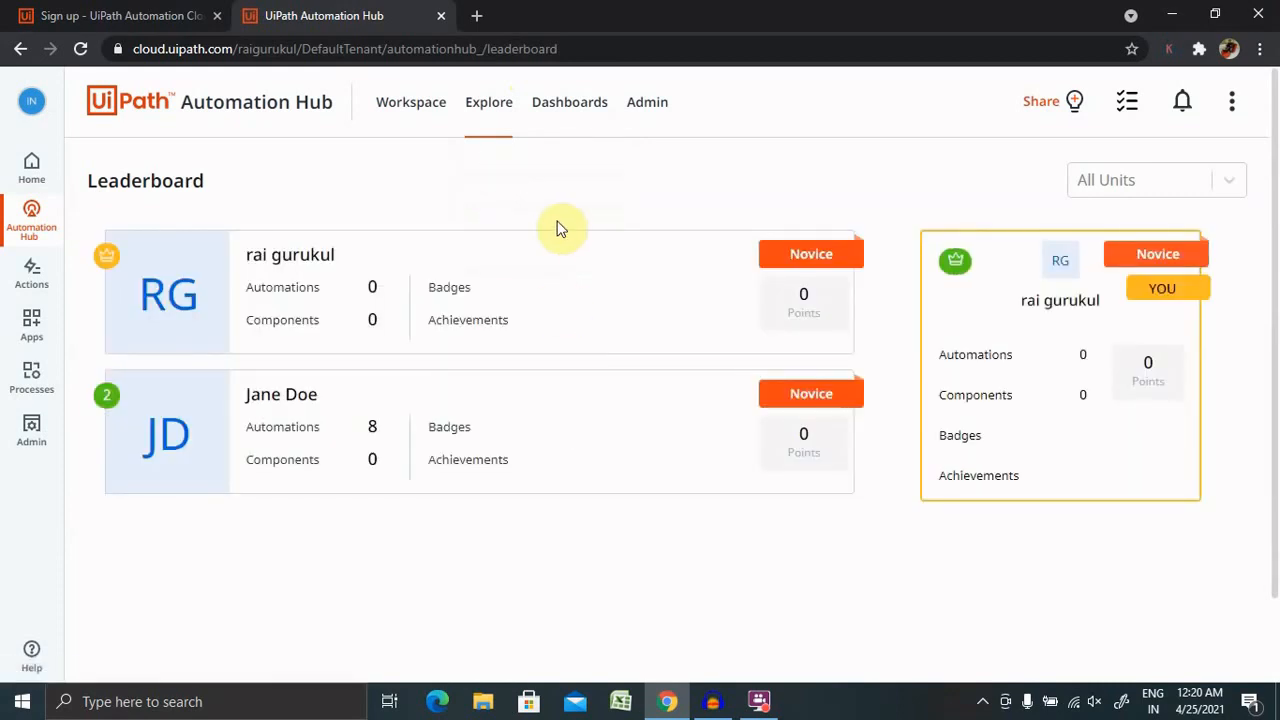
pyautogui.moveTo(1030, 388)
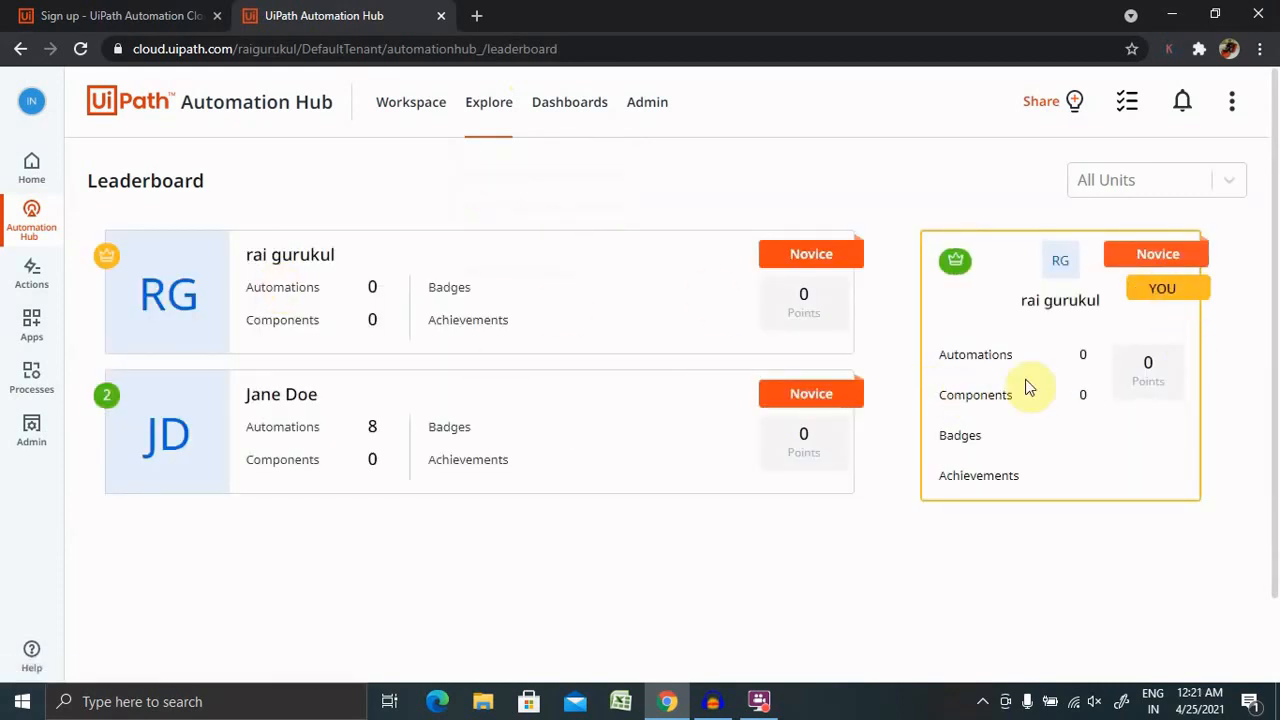
pyautogui.moveTo(800, 561)
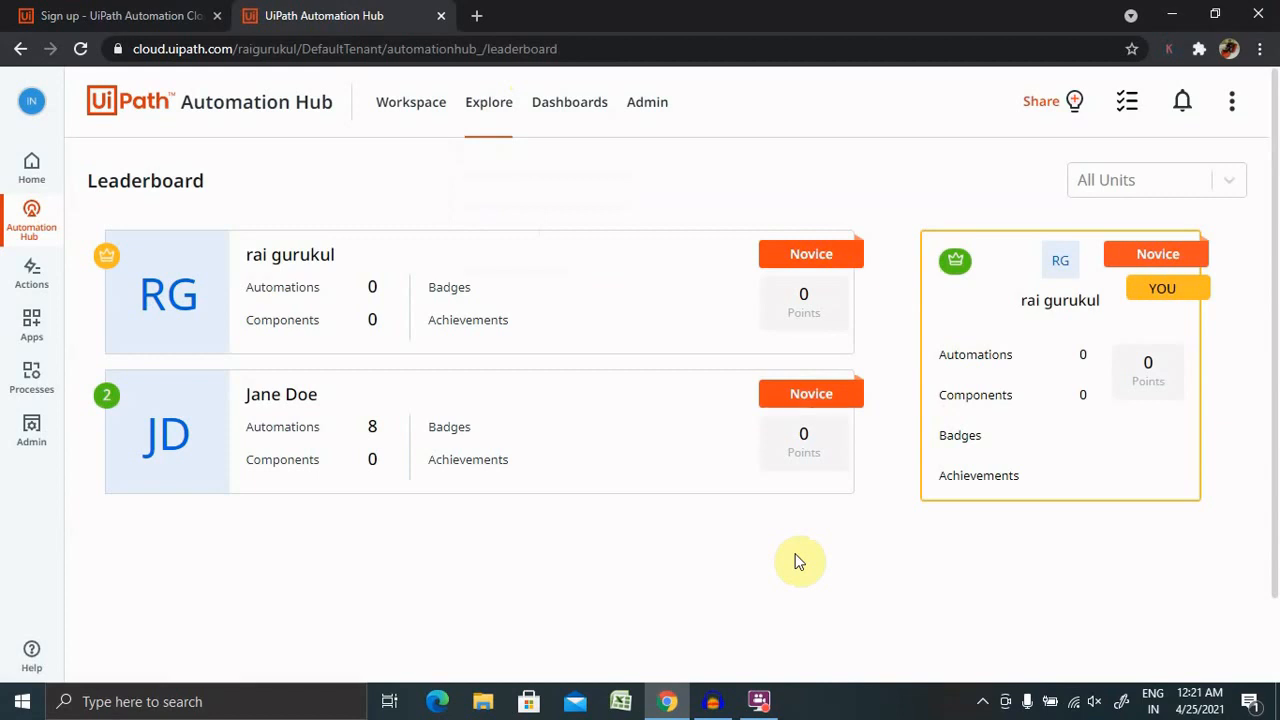
pyautogui.moveTo(813, 331)
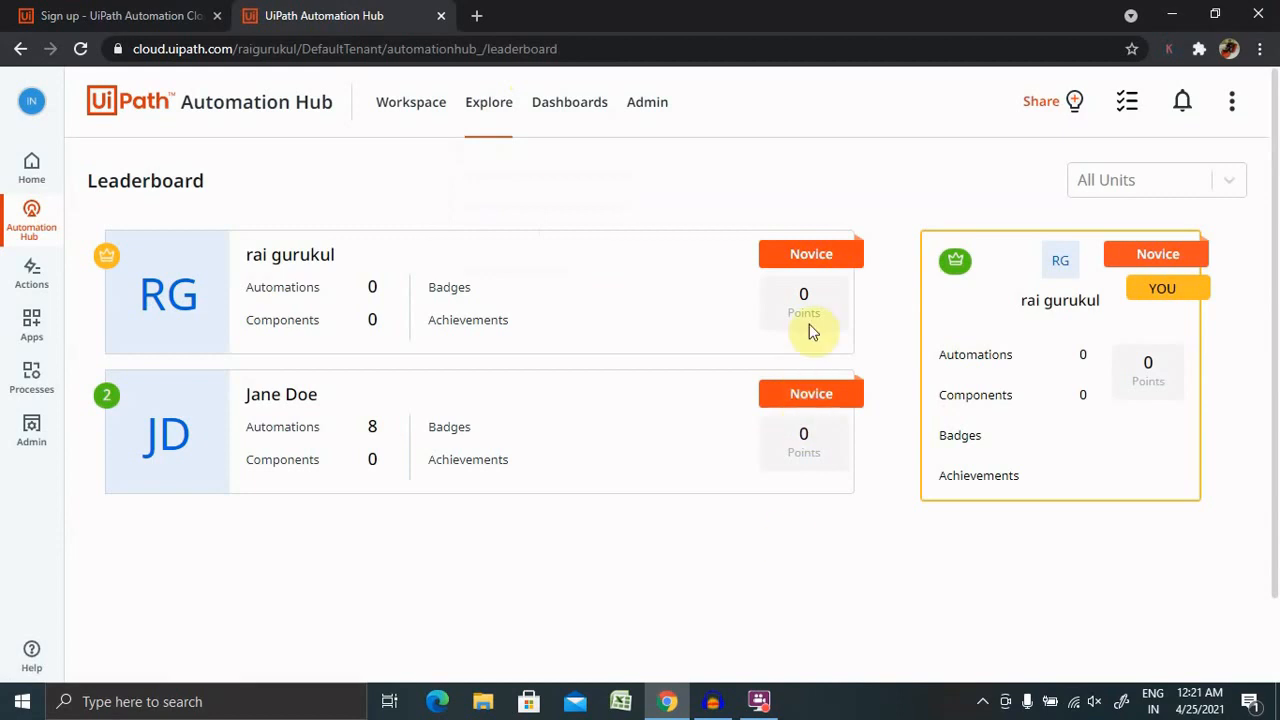
pyautogui.moveTo(822, 300)
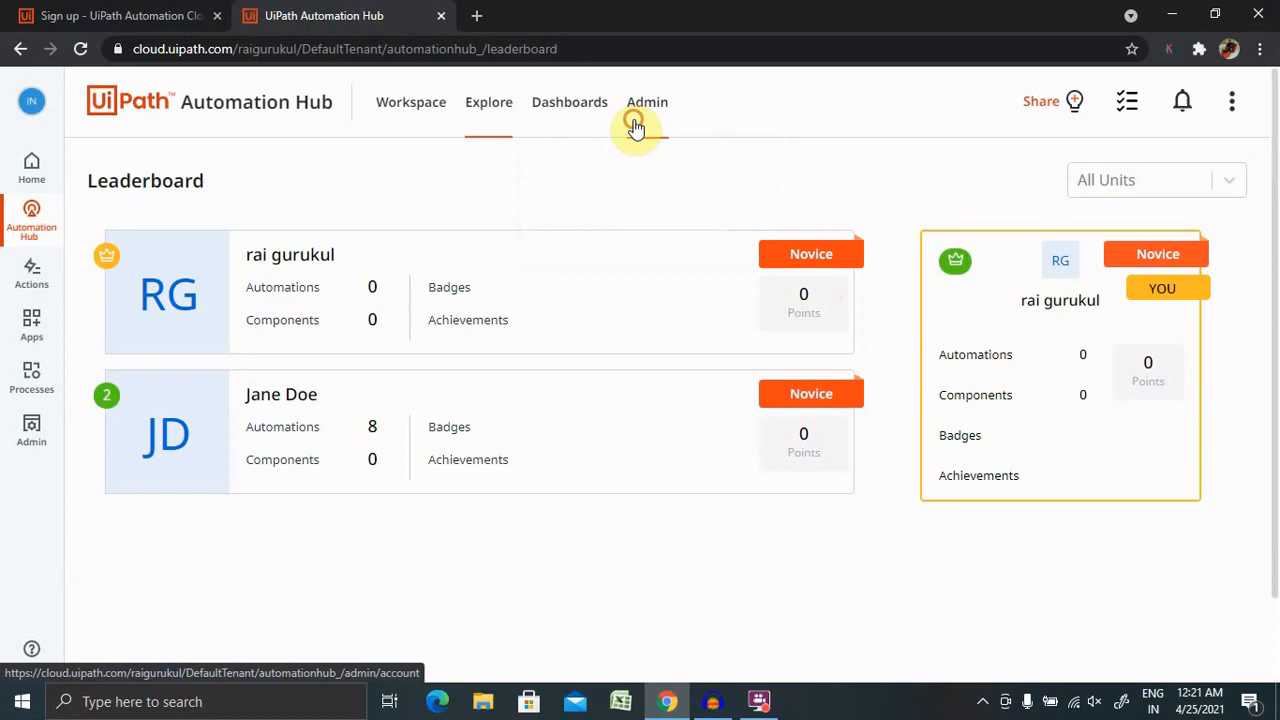
# Step: Go through Admin and Platform Setup to Manage Components, listing Google G-Suite and Activity Creator
pyautogui.click(646, 101)
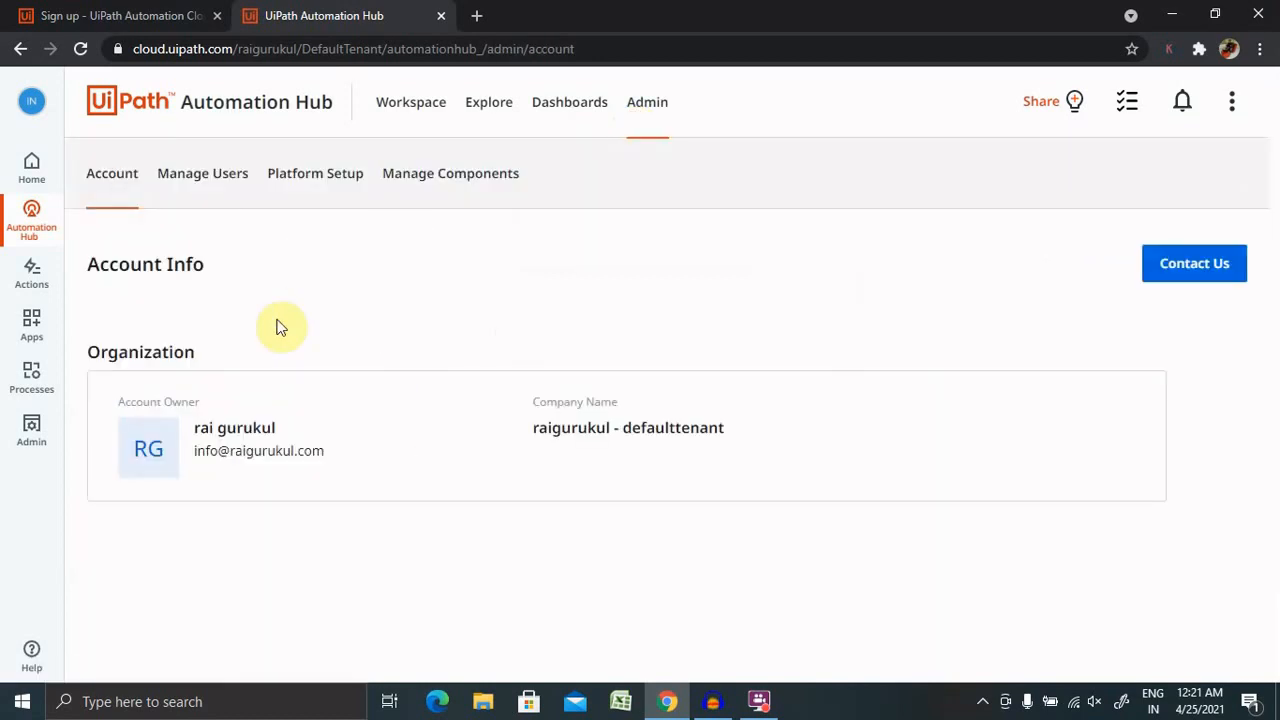
pyautogui.click(315, 173)
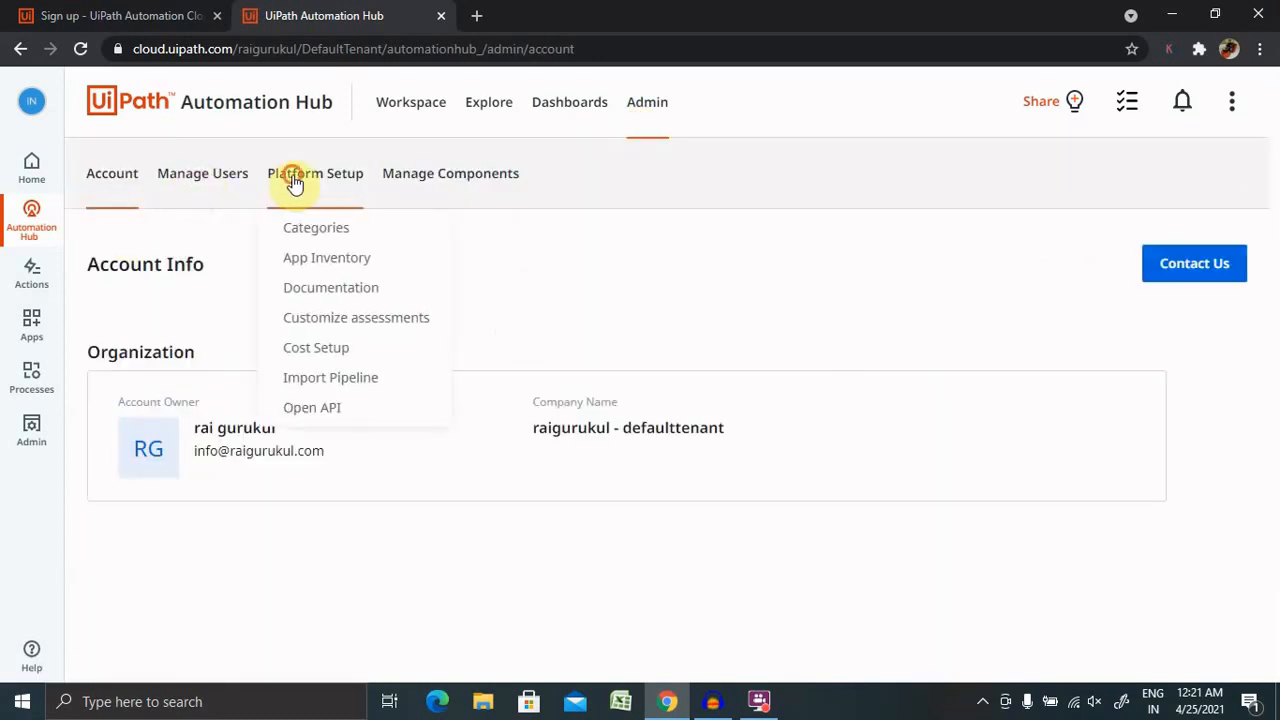
pyautogui.click(450, 173)
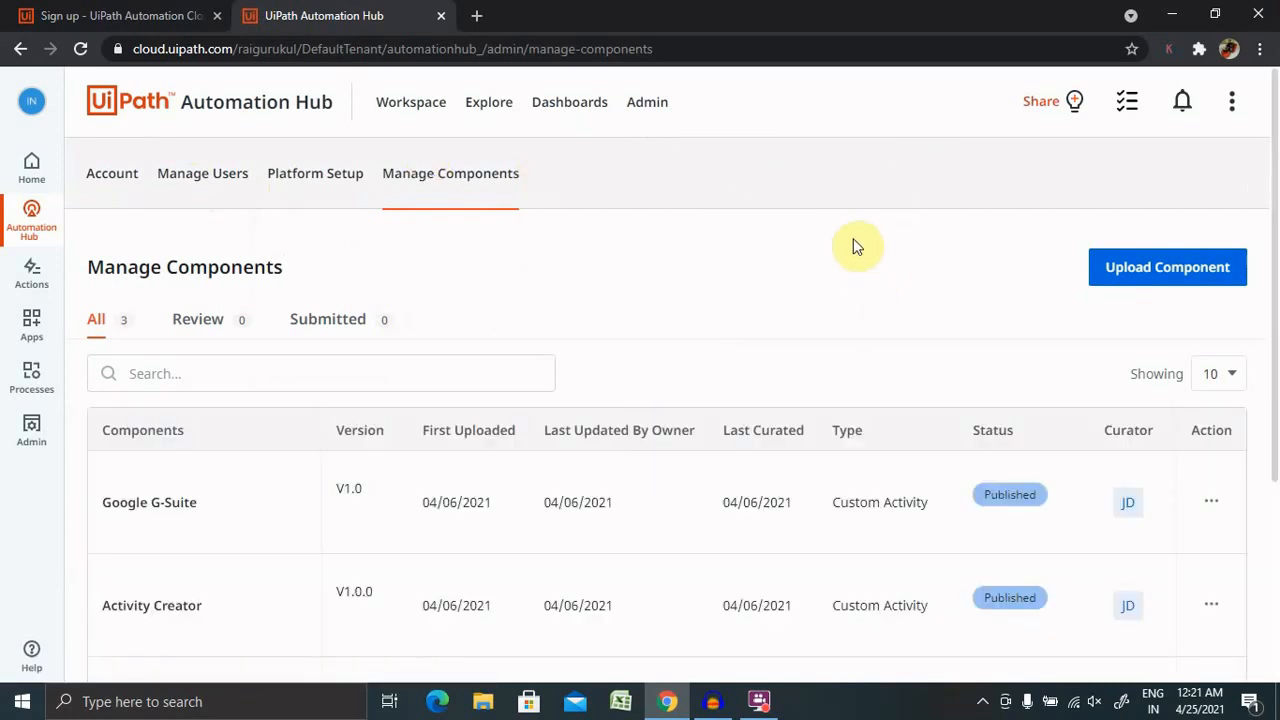
pyautogui.moveTo(925, 293)
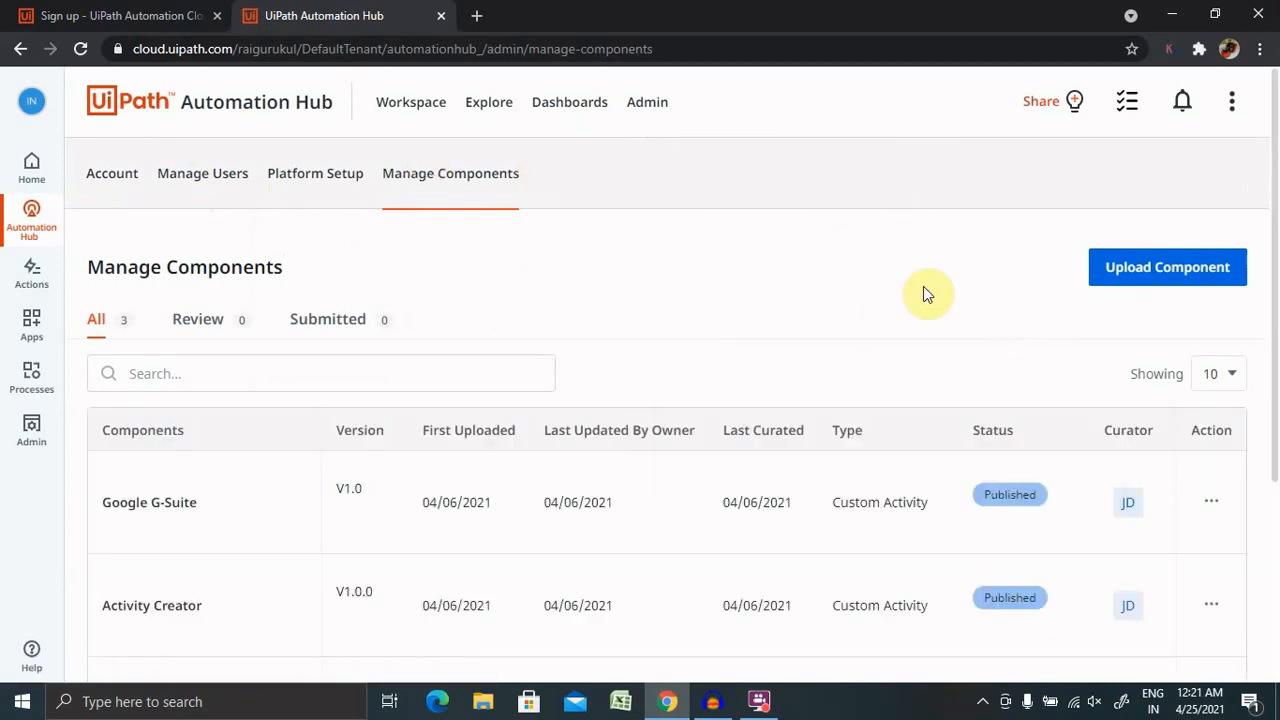